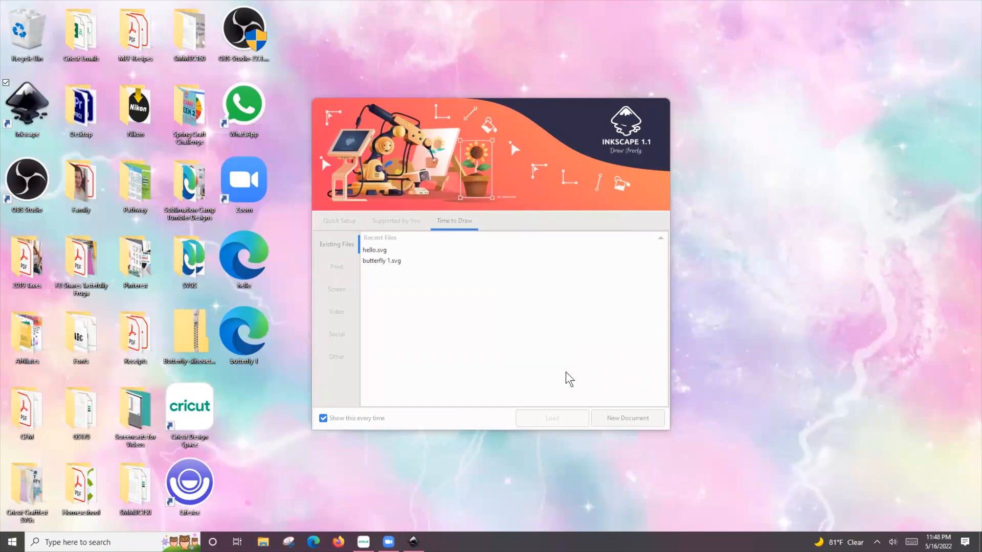
mouse_move(562, 396)
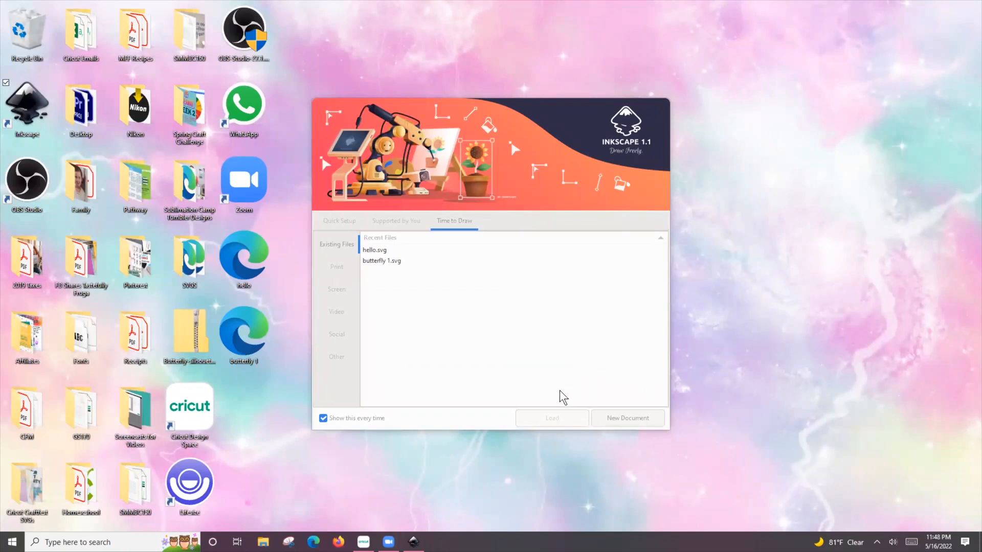
mouse_move(365, 219)
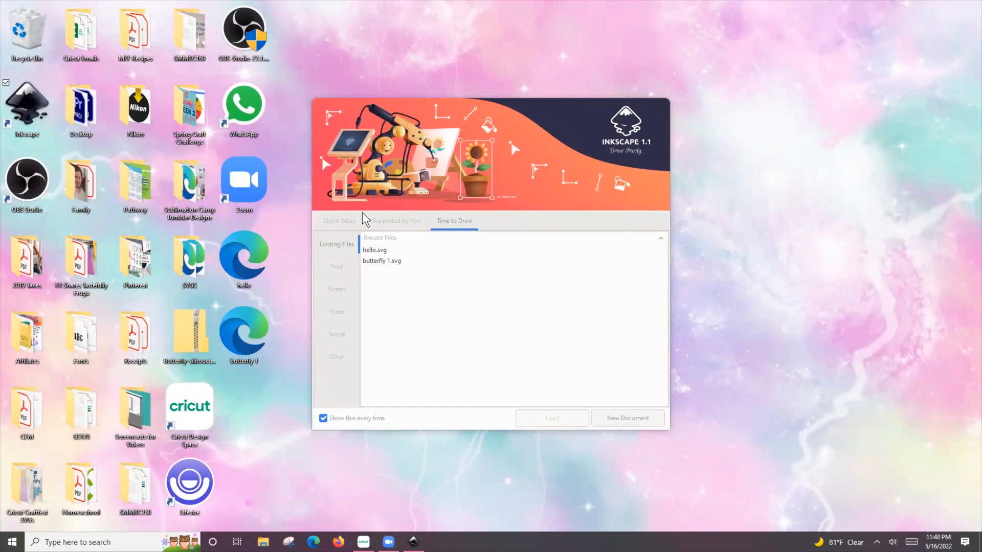
Dismiss the welcome screen and start Inkscape with a blank new document.
left_click(627, 417)
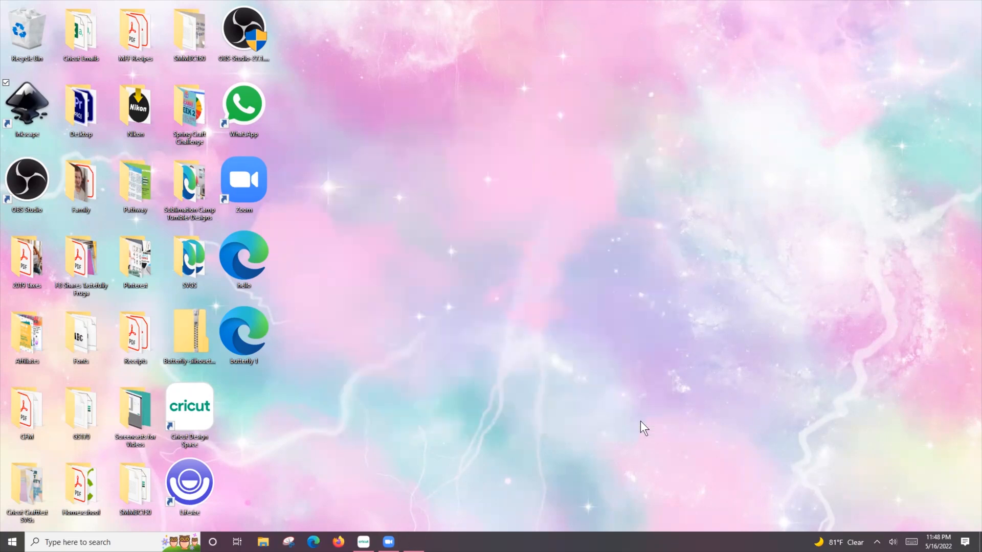
double_click(27, 104)
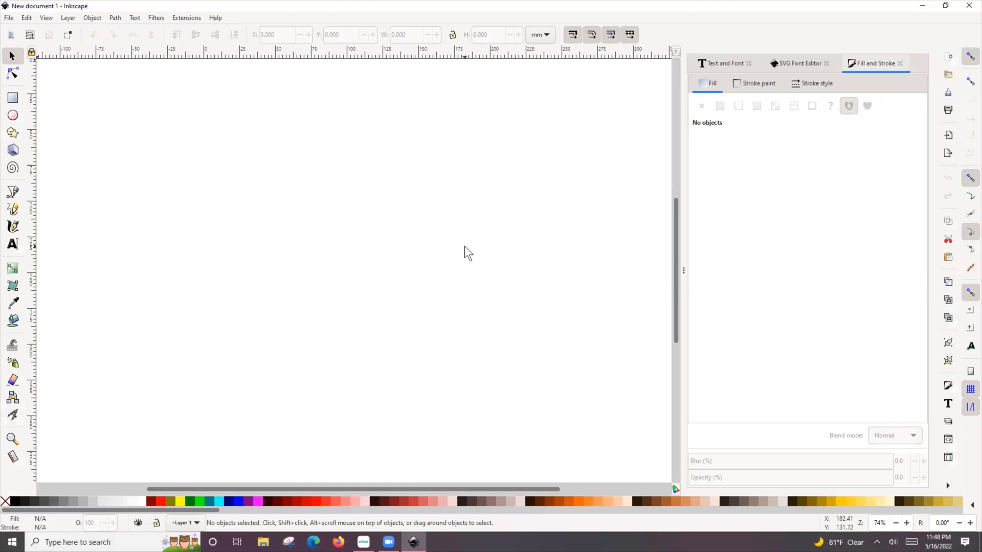
mouse_move(156, 523)
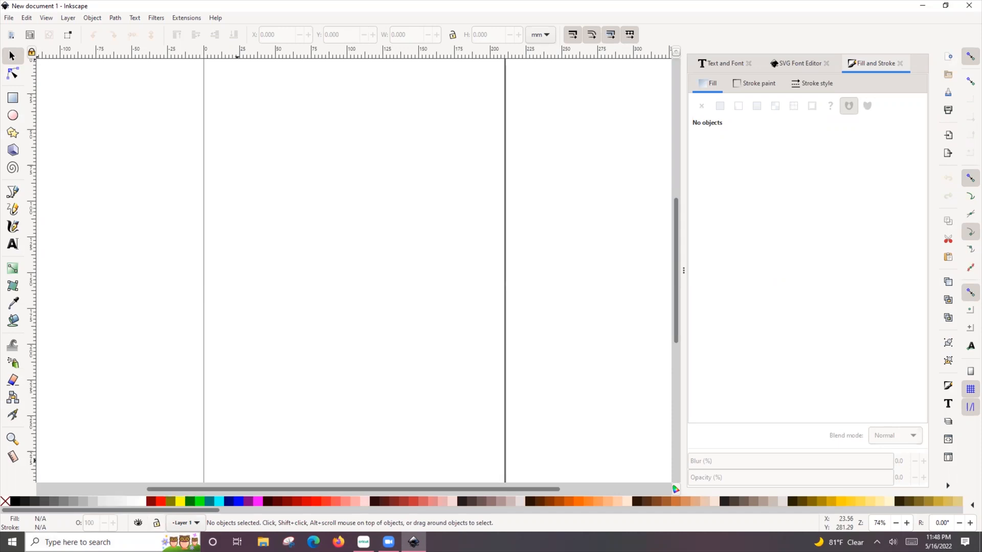
mouse_move(13, 245)
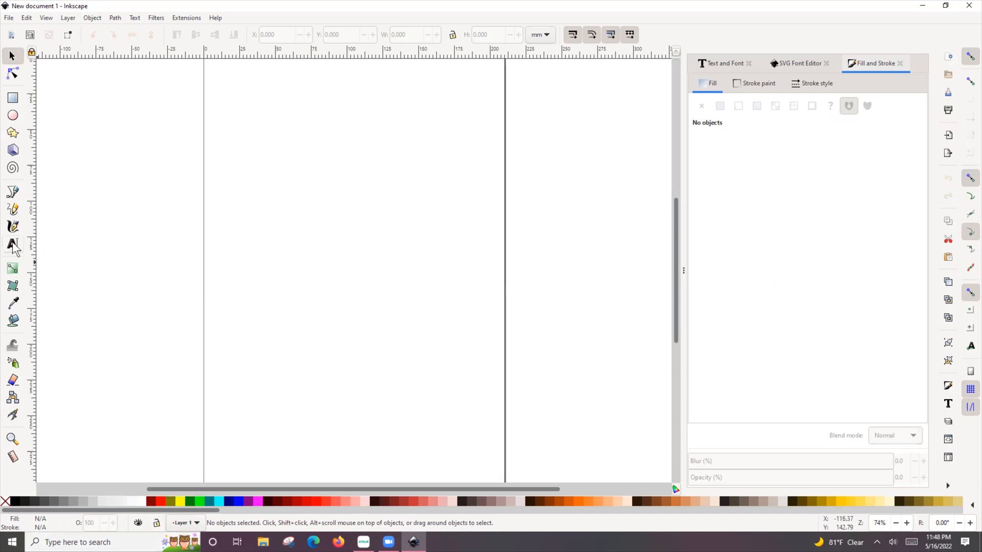
Add the word 'hello' in a text frame on the page.
left_click_drag(254, 178, 409, 259)
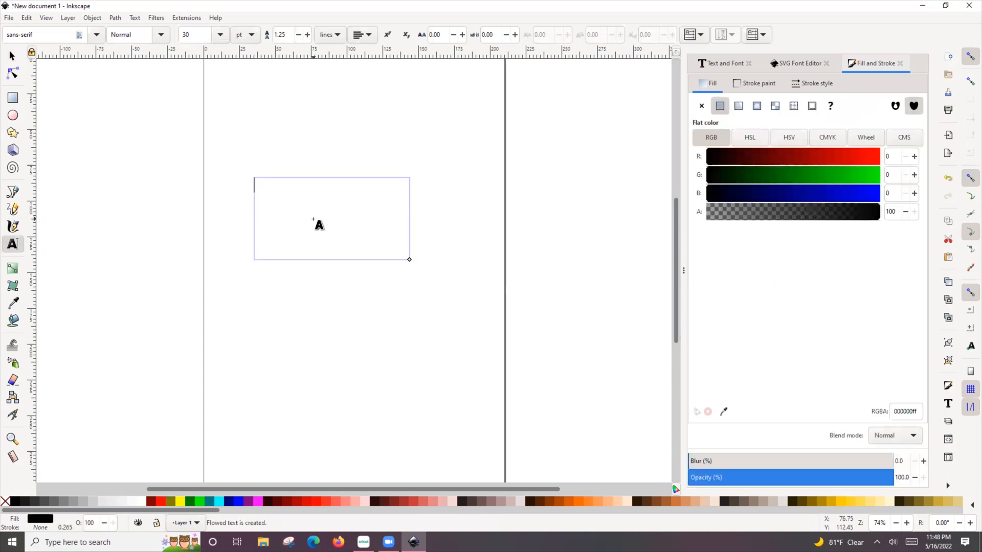
type("hello")
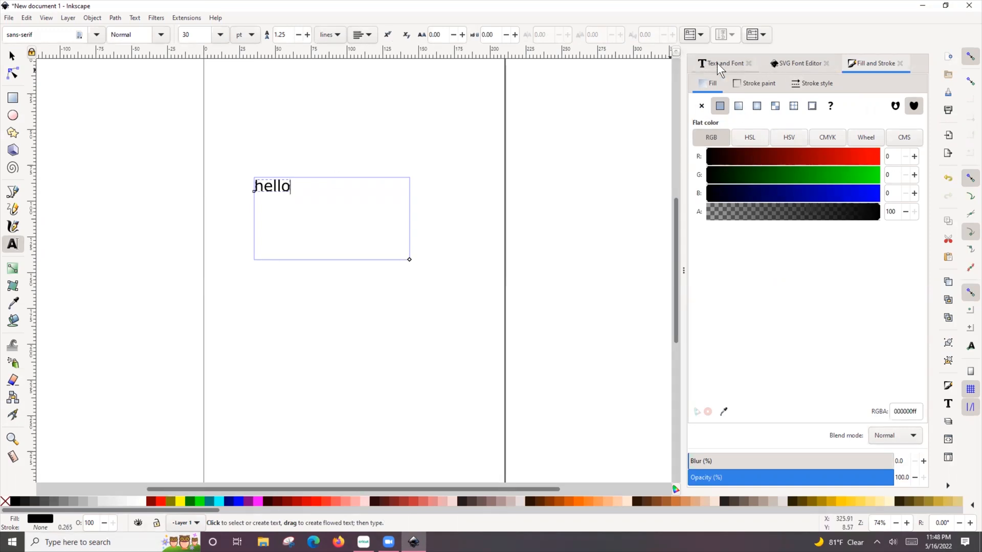
left_click(134, 18)
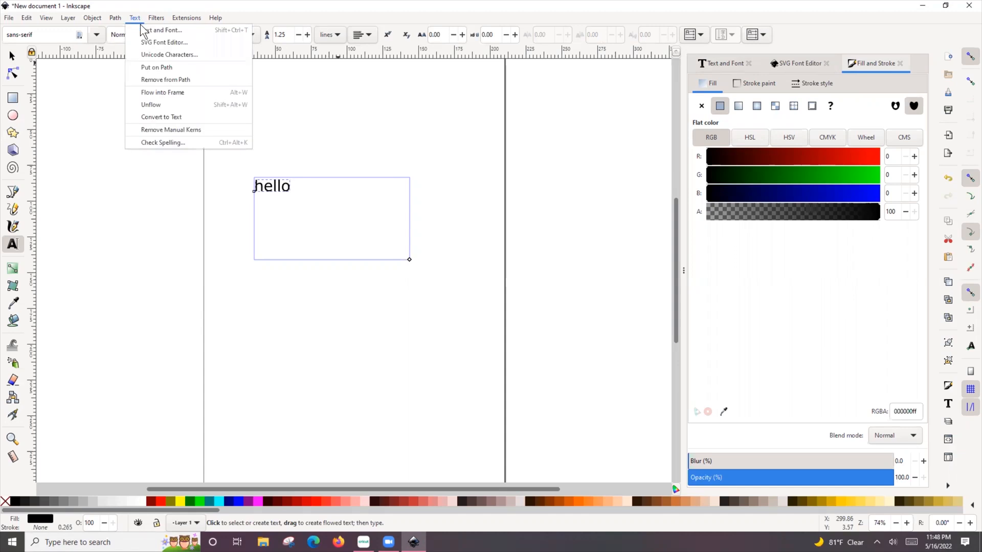
left_click(163, 29)
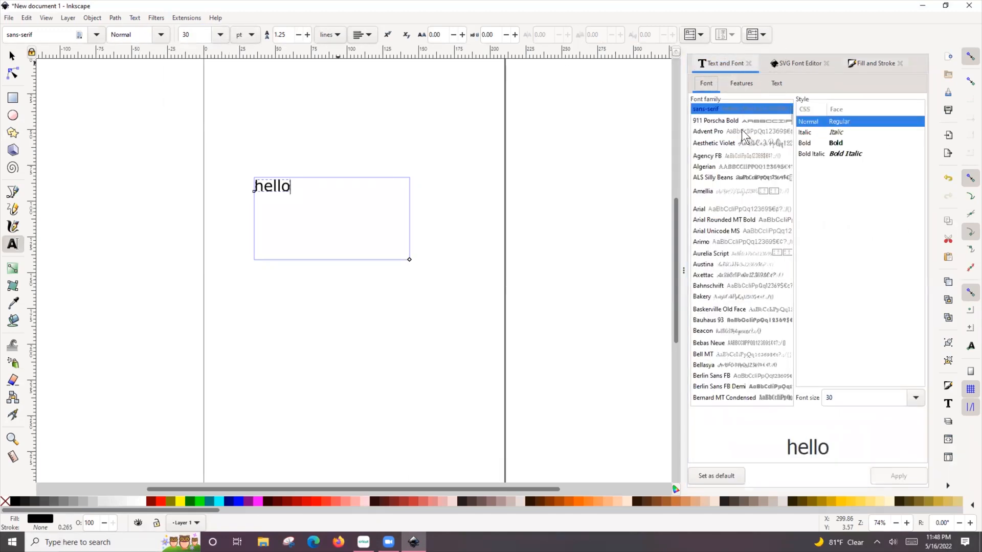
Restyle 'hello' in the Samantha Upright script font via Text and Font.
scroll("down", 3)
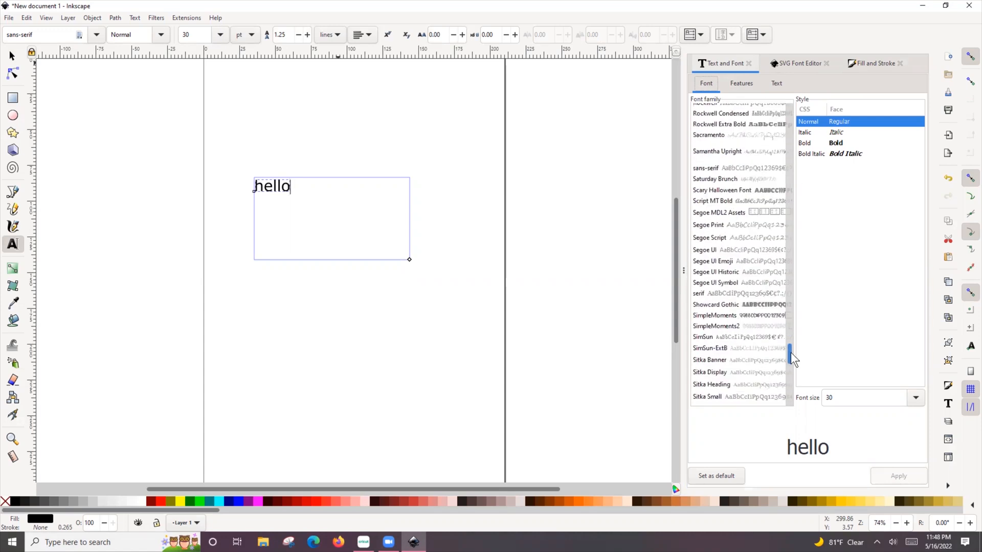
scroll("down", 3)
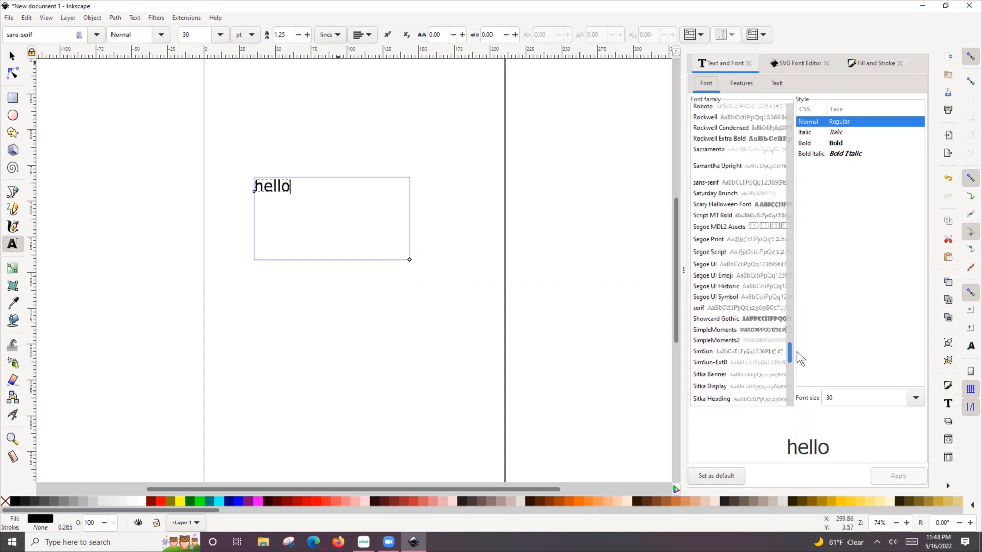
left_click(717, 165)
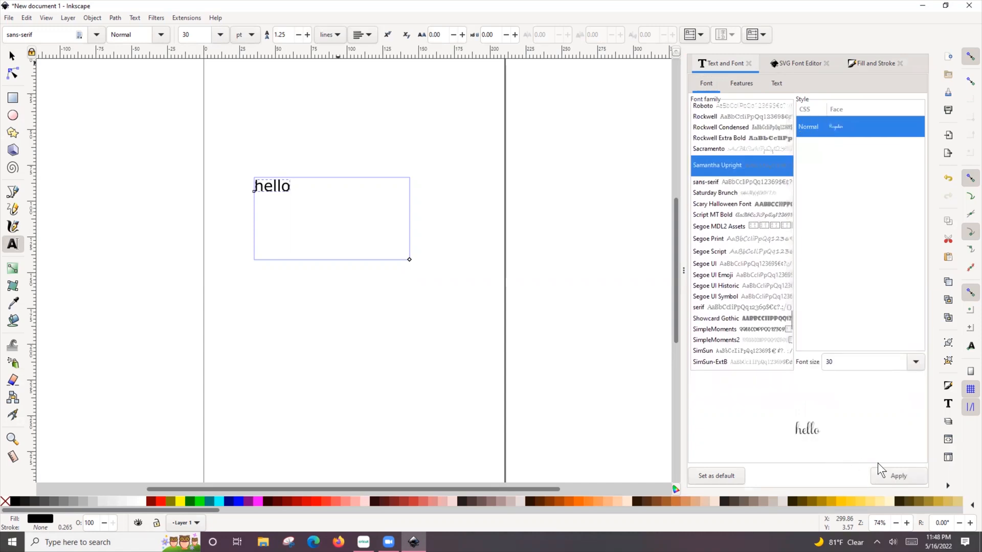
left_click(898, 476)
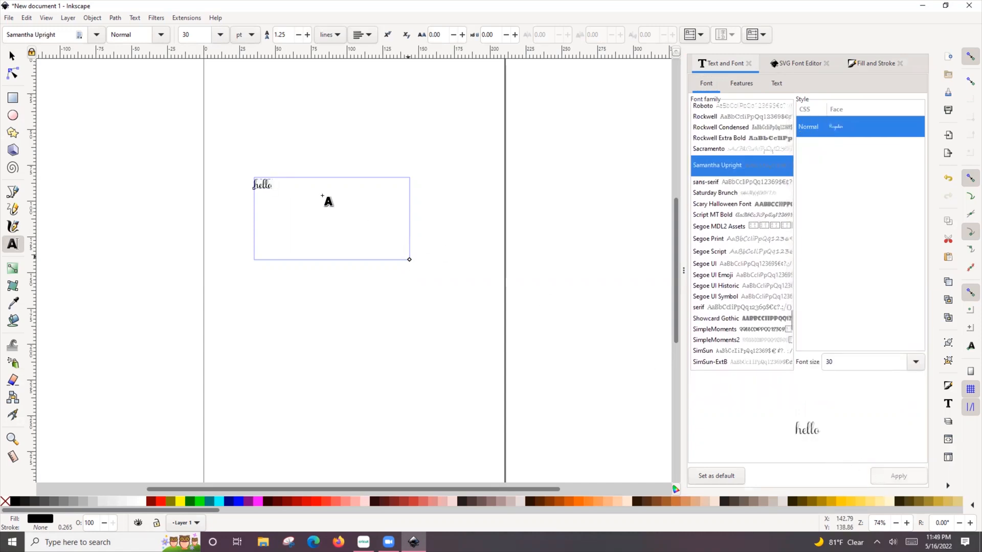
left_click(221, 35)
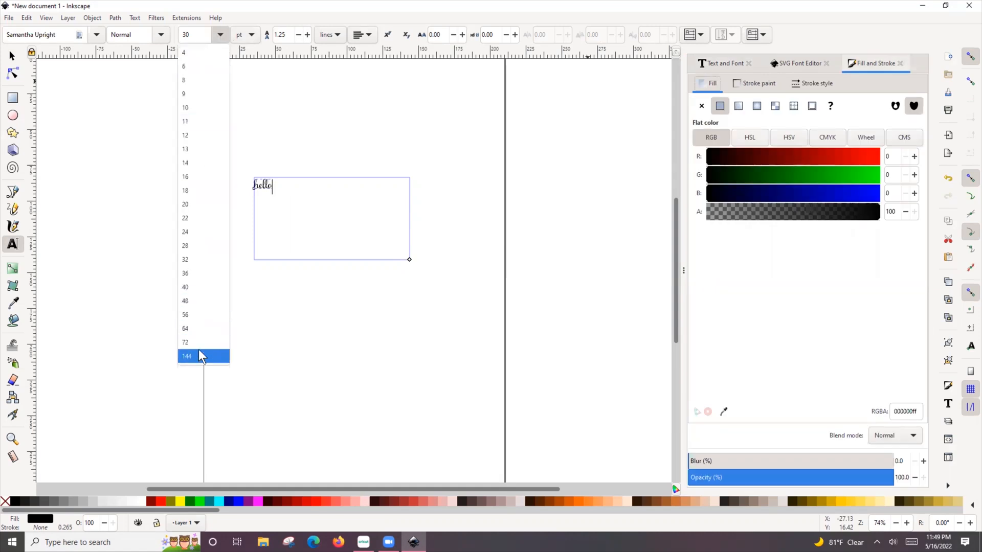
Enlarge 'hello' to font size 144 and stretch it to fill most of the page.
left_click(186, 355)
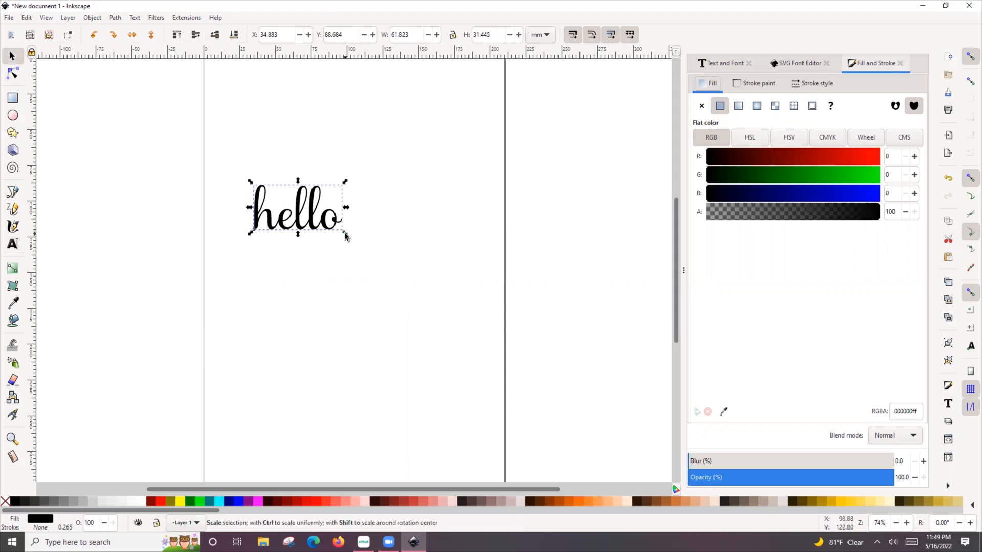
left_click_drag(345, 236, 487, 316)
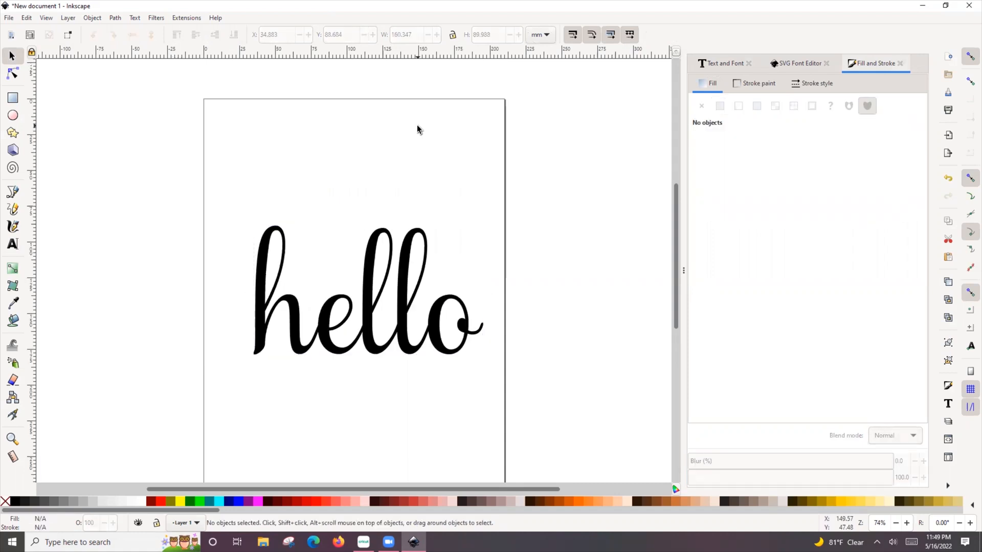
Save the drawing as 'helloword'.
left_click(10, 17)
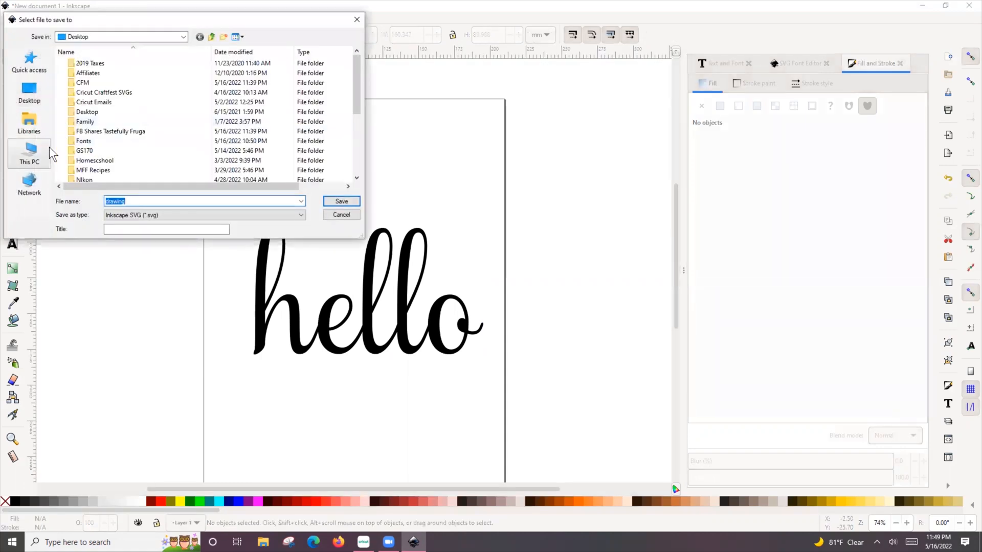
type("helloword")
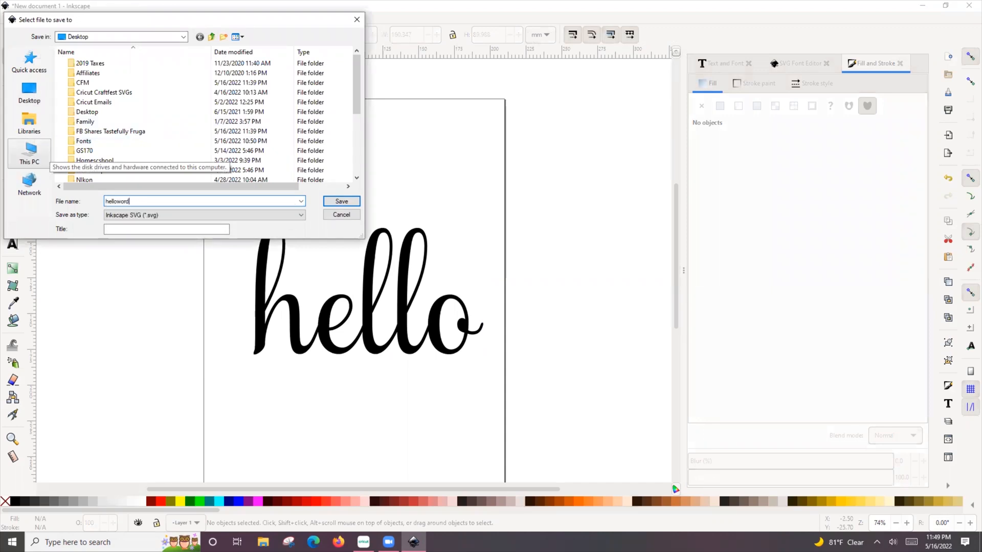
left_click(341, 201)
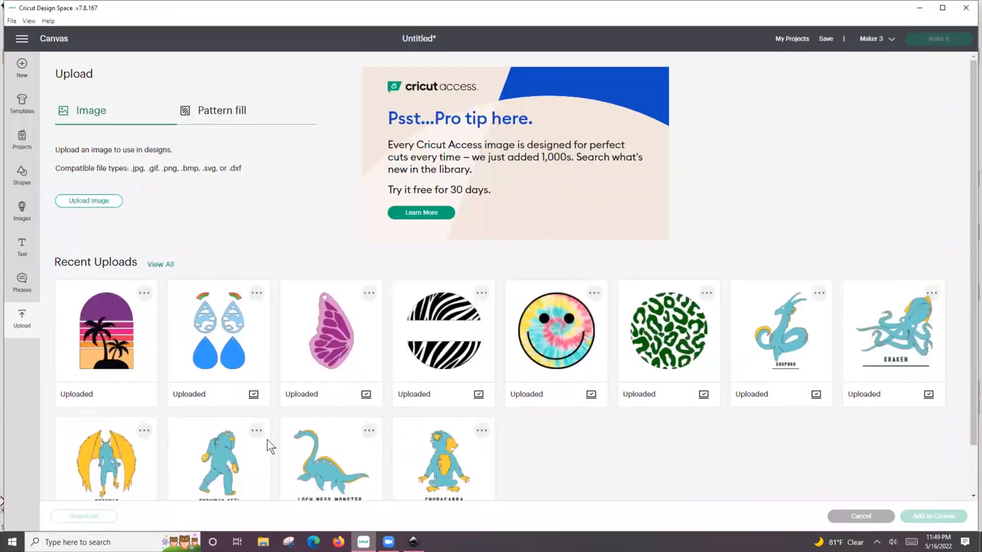
Upload 'helloword' to Design Space, continue past the text warning, then cancel the blank import.
left_click(88, 201)
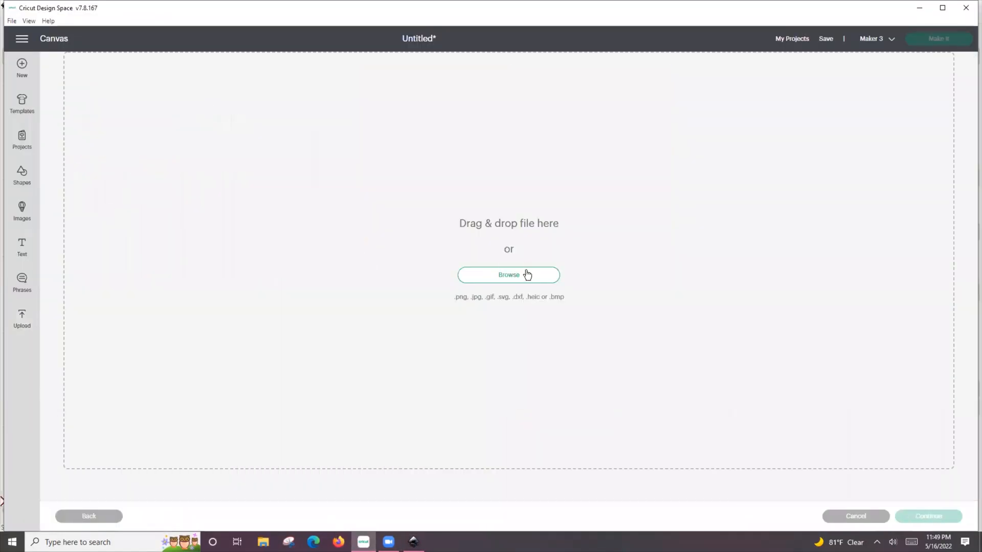
left_click(508, 275)
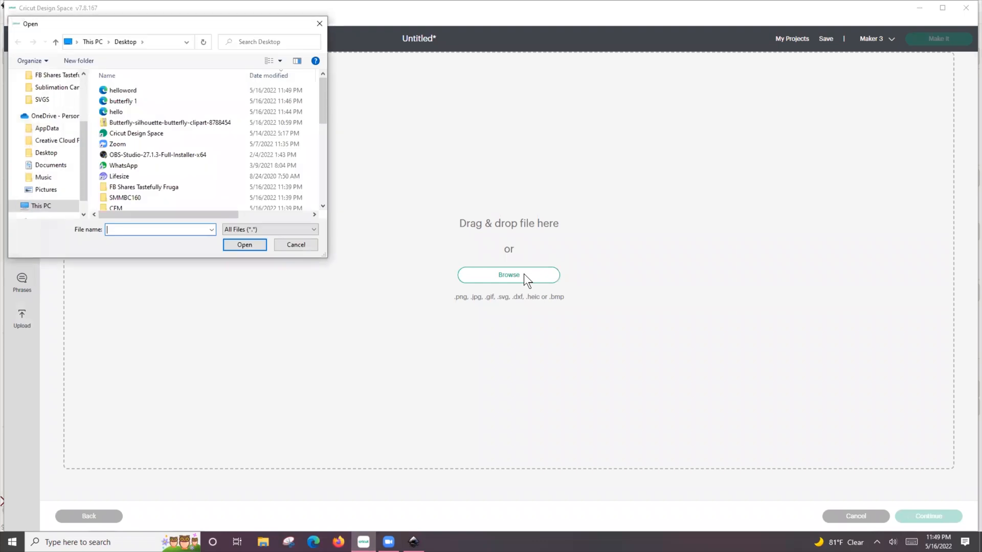
left_click(122, 90)
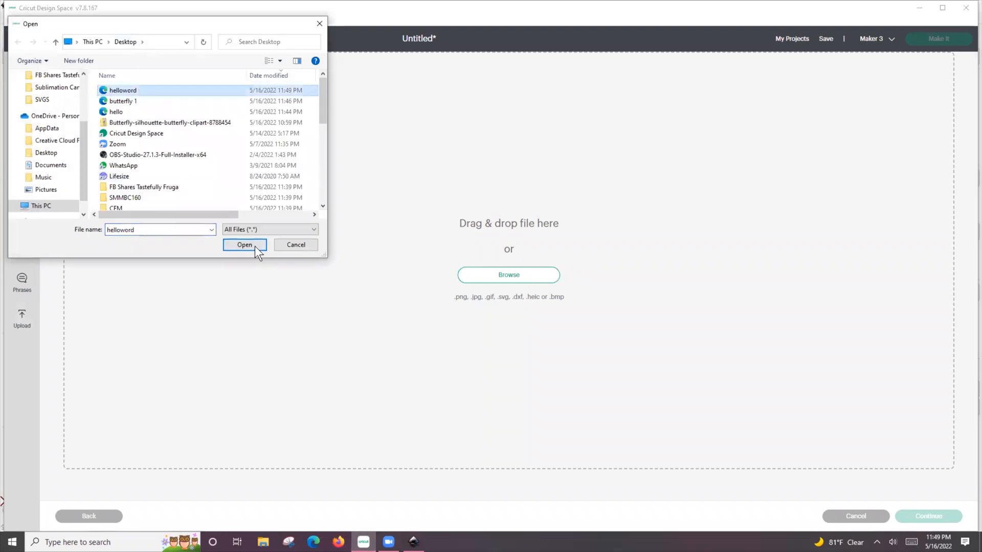
left_click(245, 244)
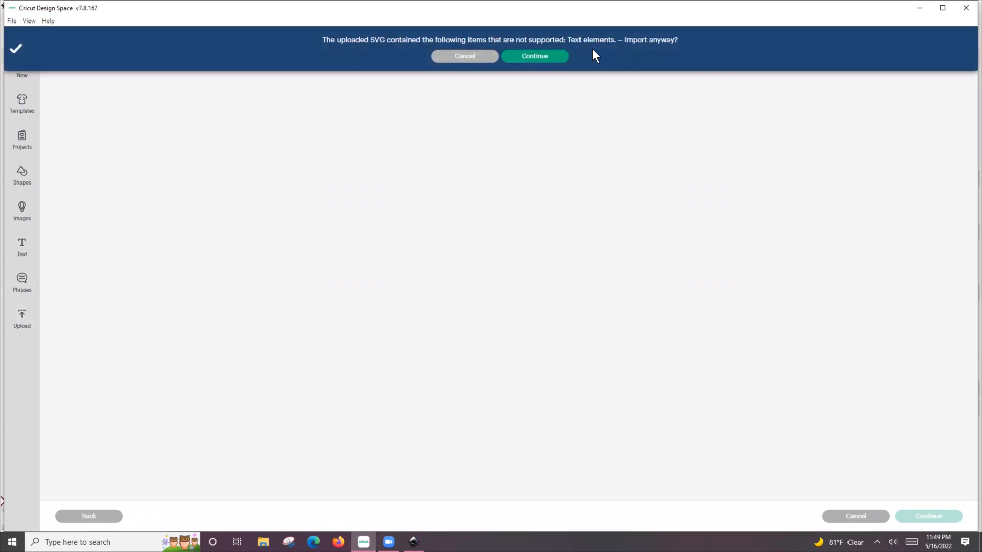
left_click(534, 55)
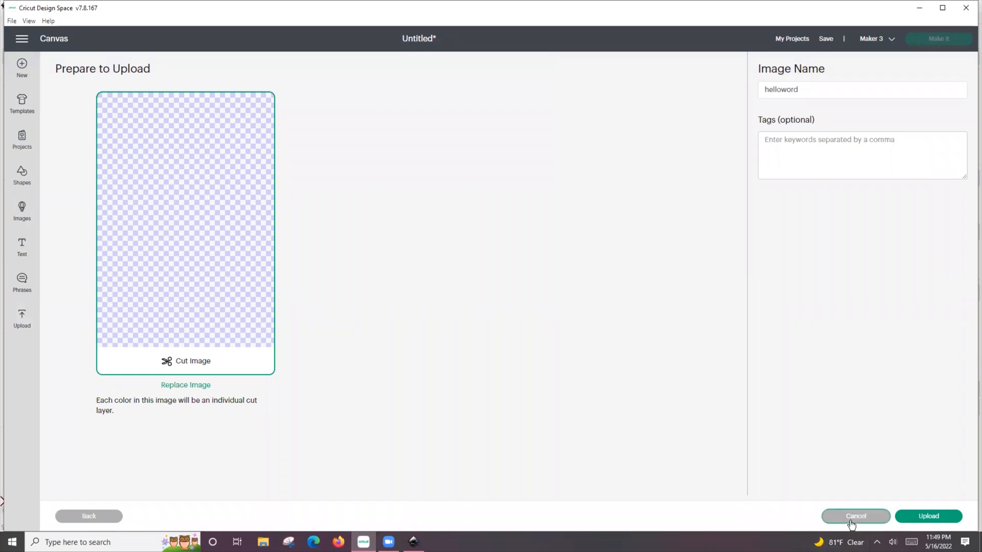
left_click(855, 516)
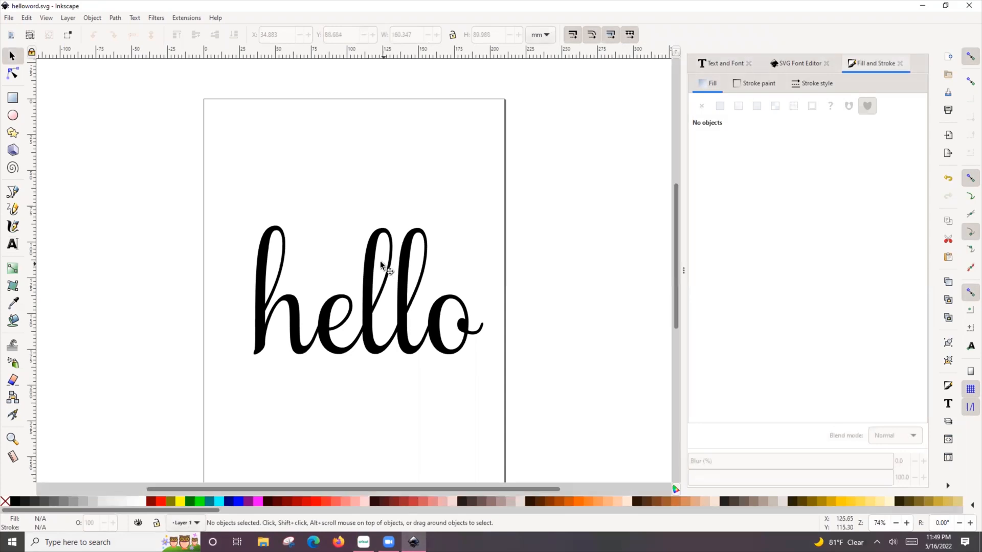
Convert the 'hello' text object into paths.
left_click(368, 290)
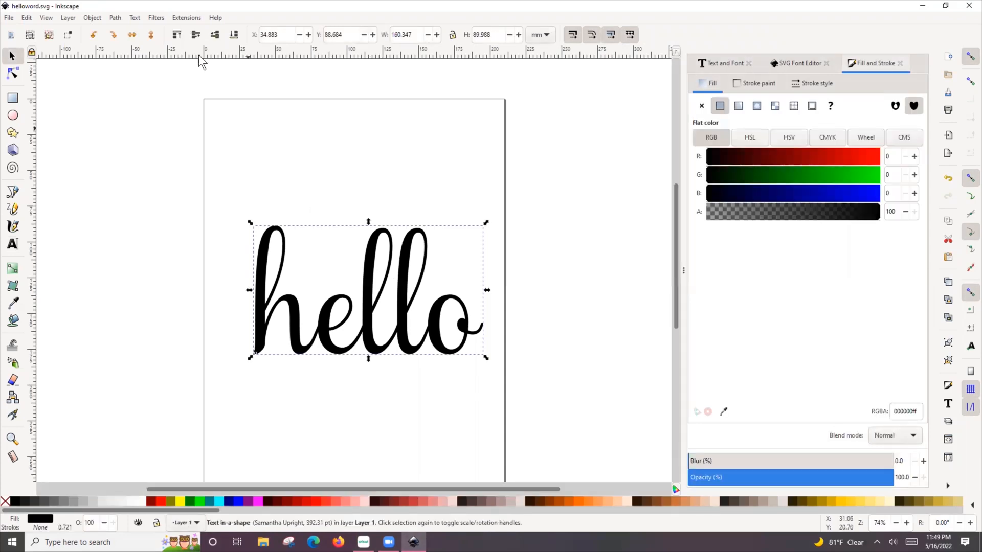
left_click(115, 18)
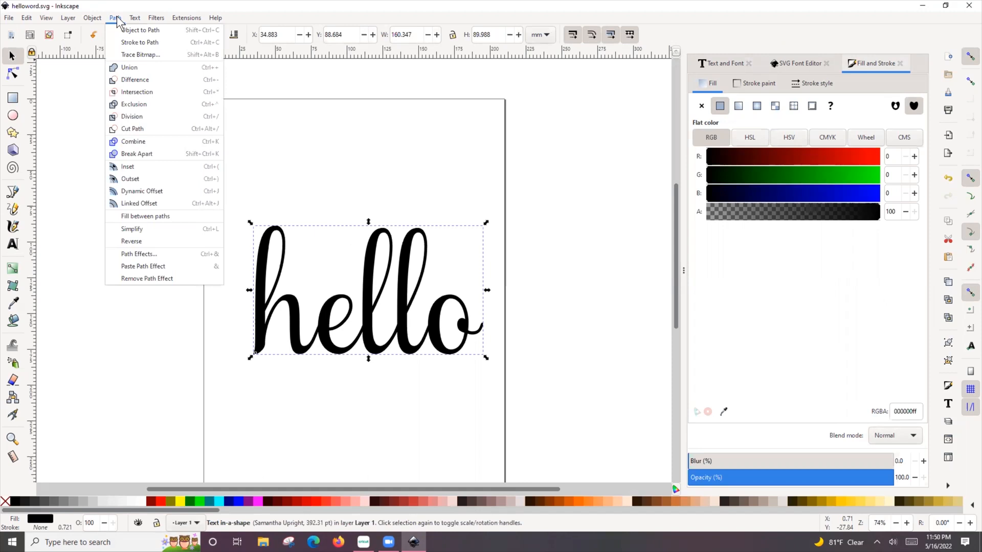
left_click(140, 30)
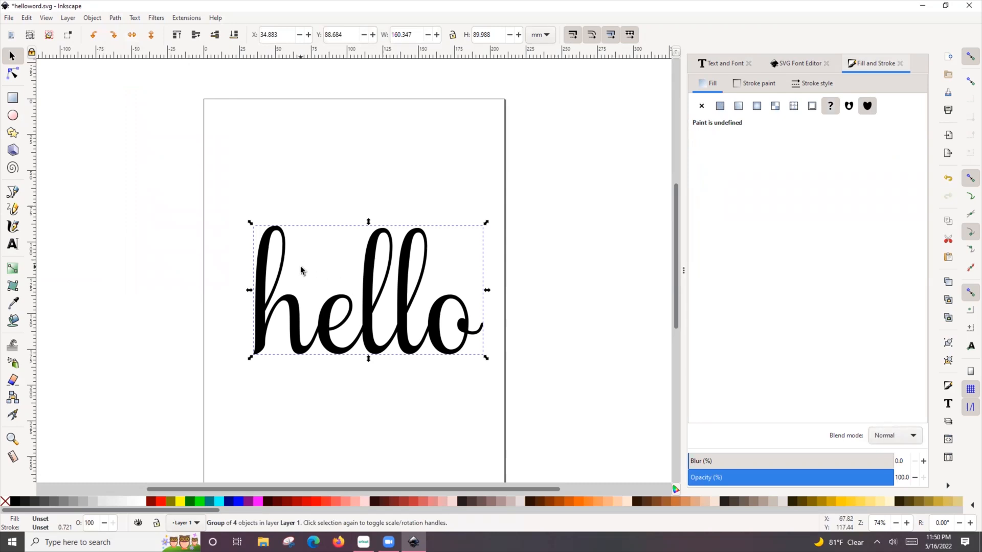
mouse_move(495, 289)
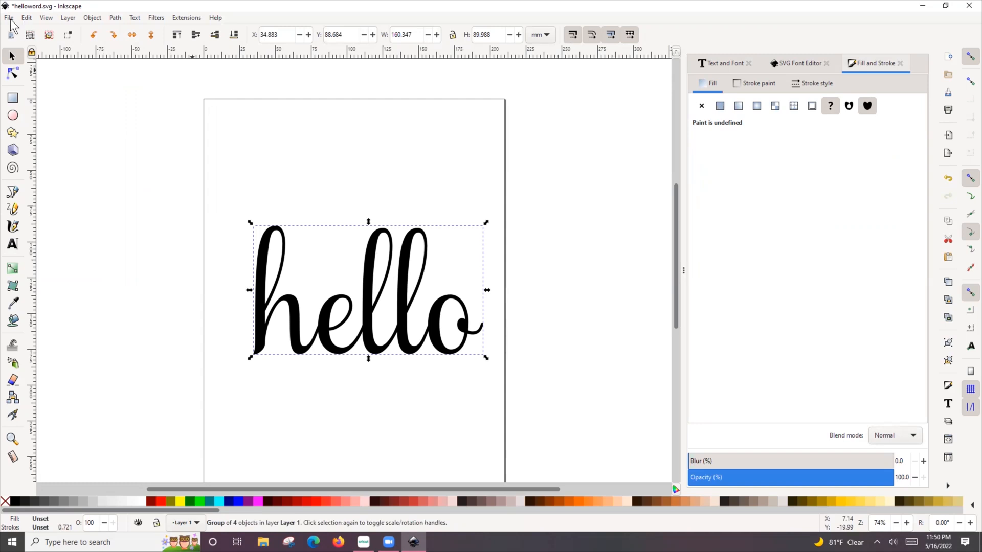
Save the converted lettering as 'helloword1' SVG on the Desktop.
left_click(10, 17)
type("helloword1")
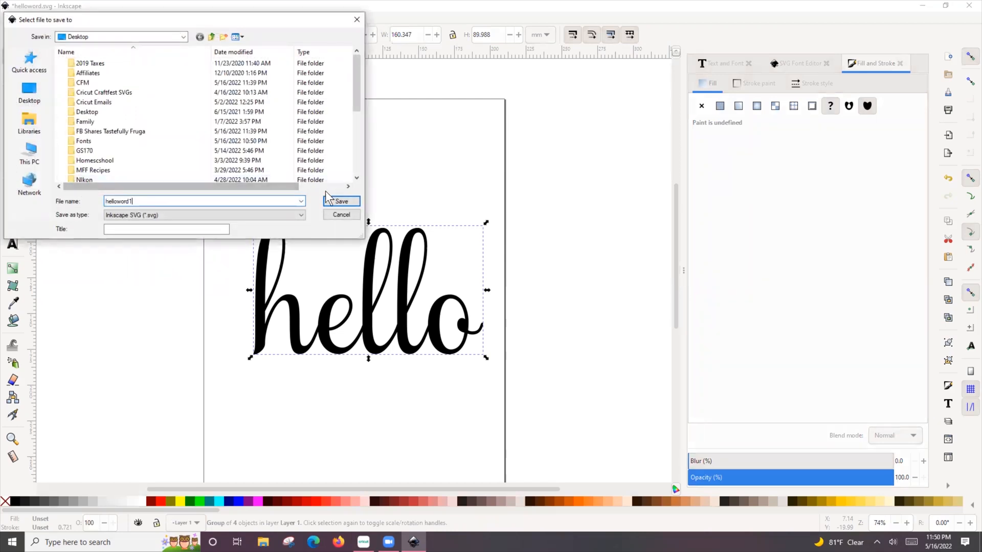
left_click(342, 201)
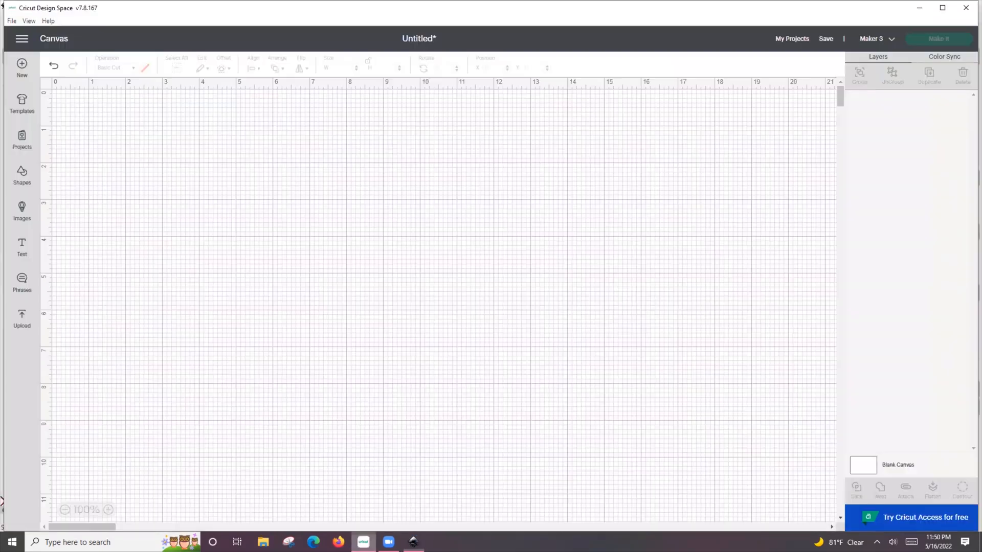
Upload 'helloword1' to Design Space and add the hello design to the canvas.
left_click(22, 317)
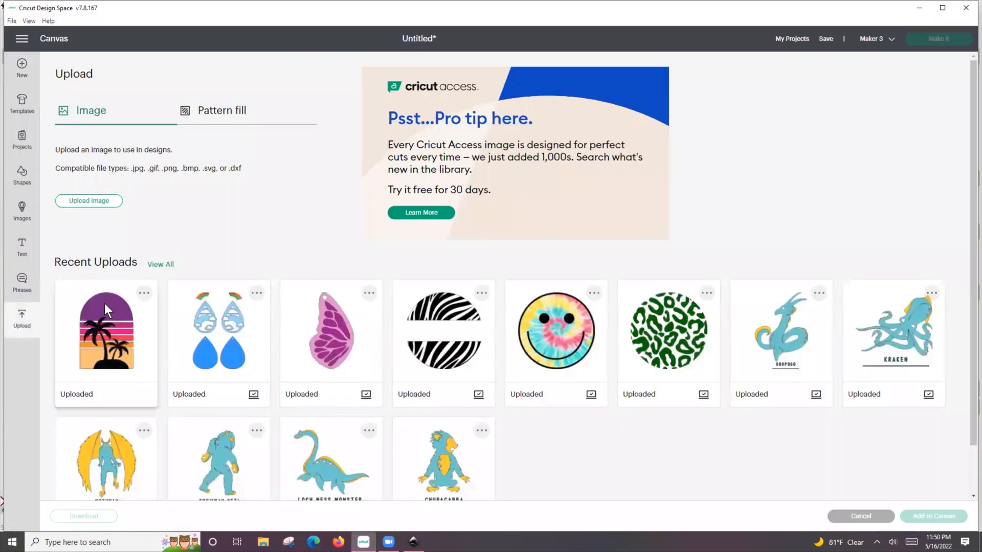
left_click(88, 201)
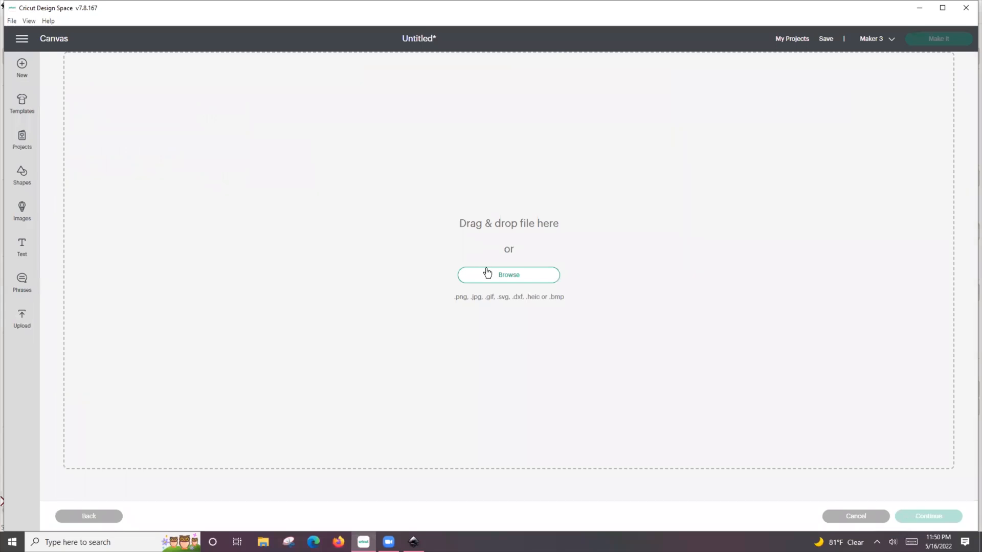
left_click(508, 274)
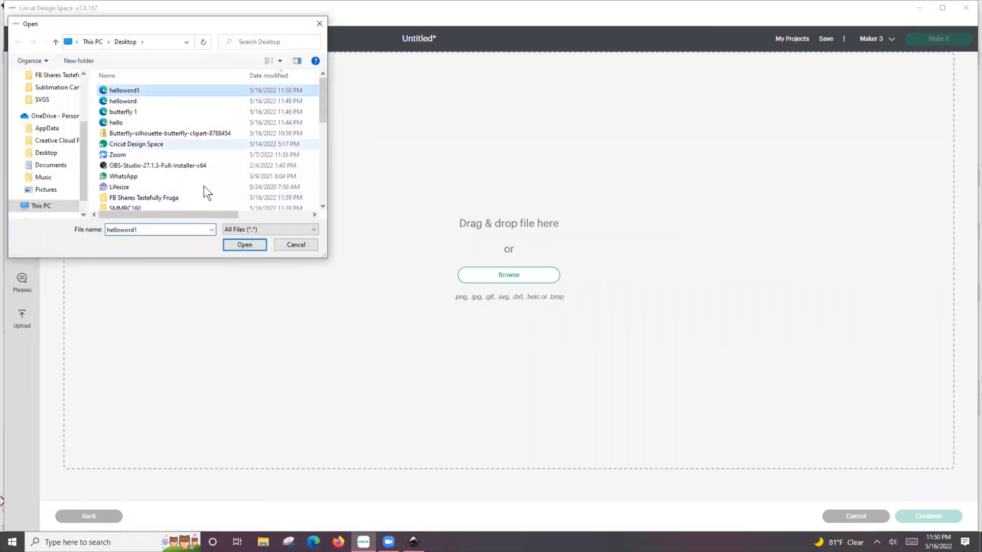
left_click(244, 245)
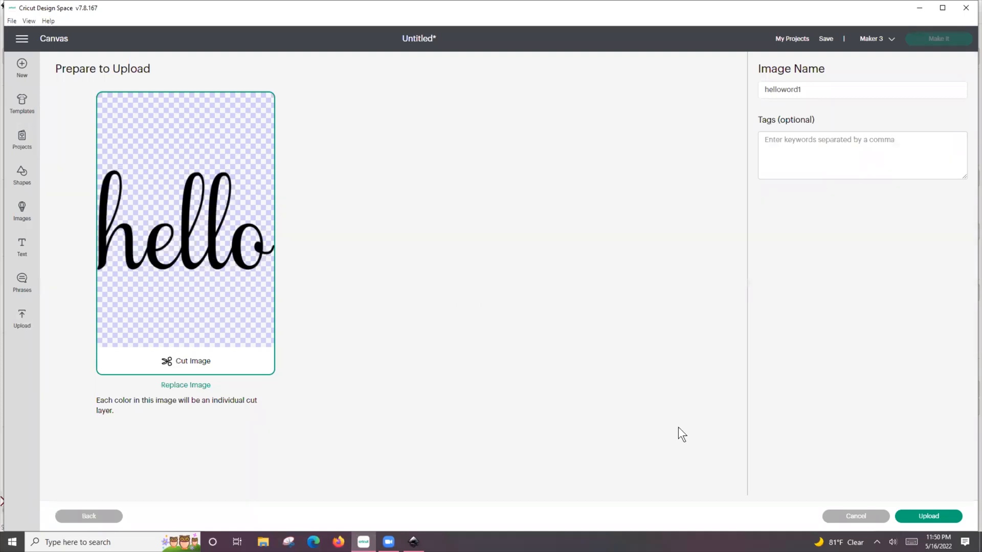
left_click(928, 516)
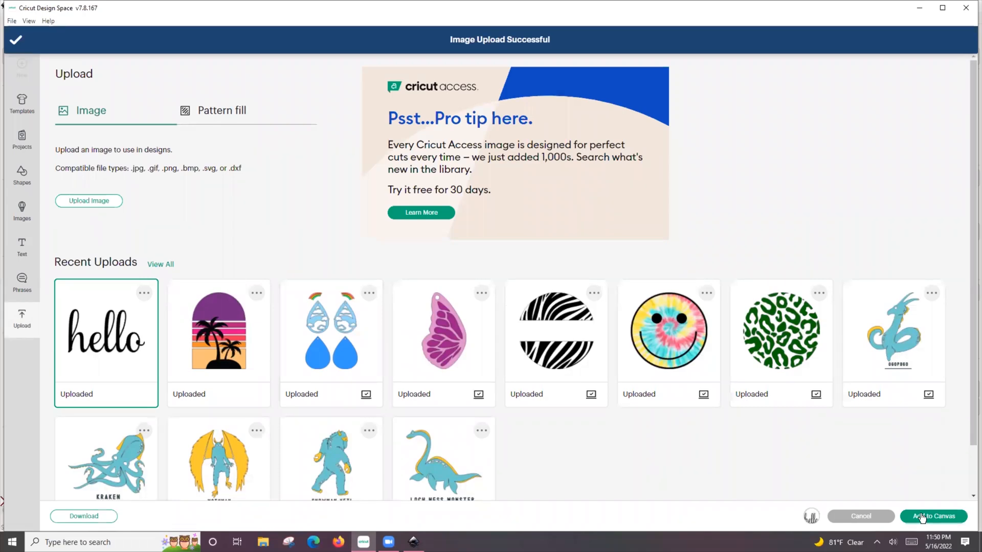
left_click(932, 516)
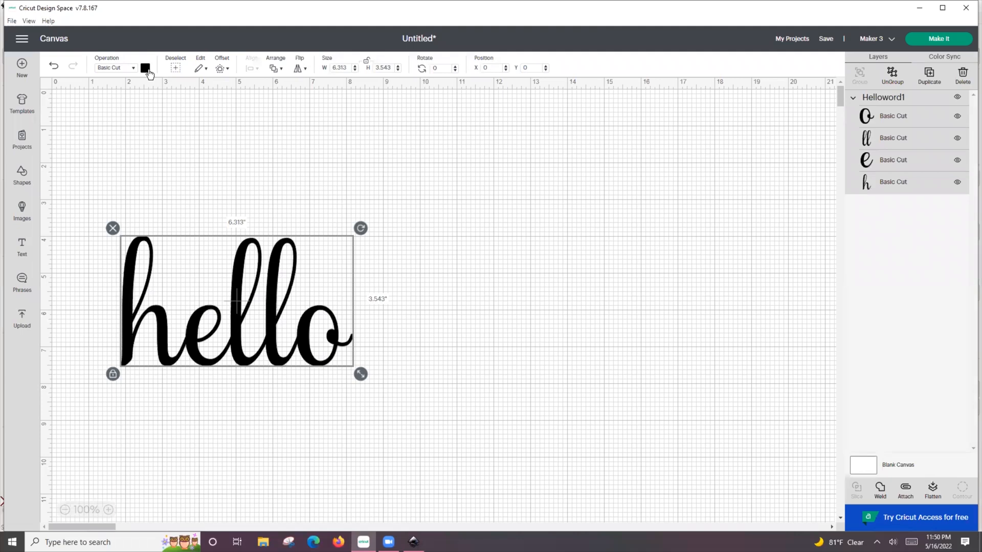
Recolour 'hello' light blue, check the Make It mat preview, then cancel back to the canvas.
left_click(145, 67)
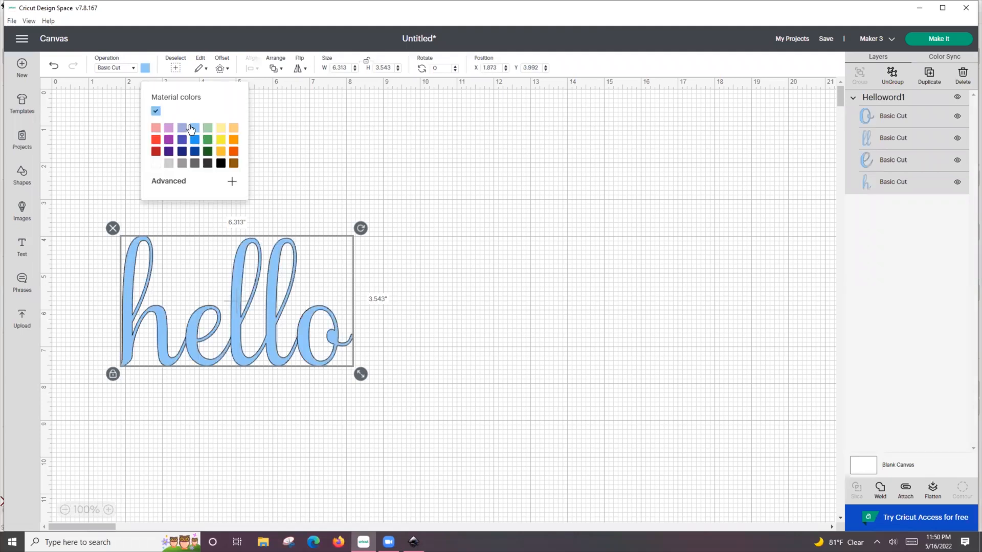
mouse_move(308, 343)
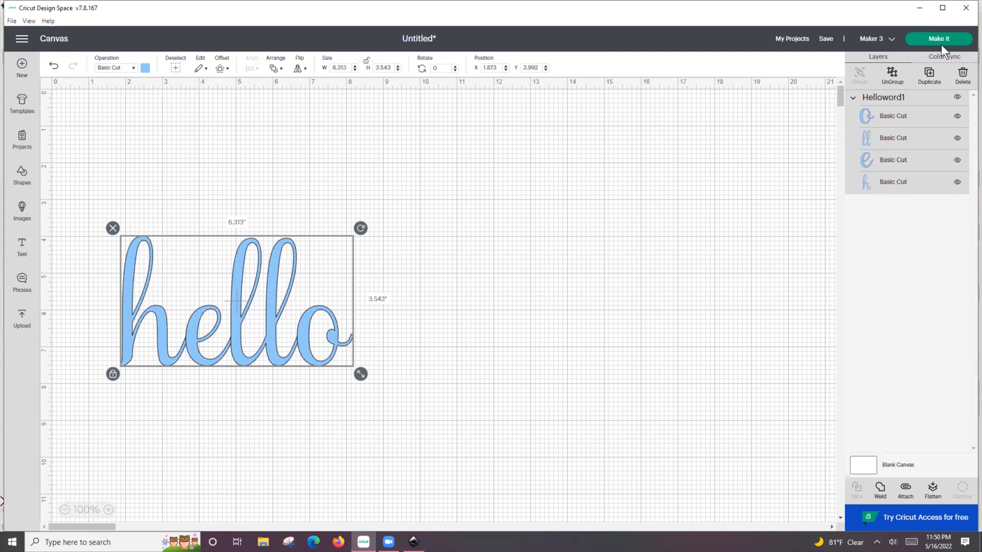
left_click(939, 38)
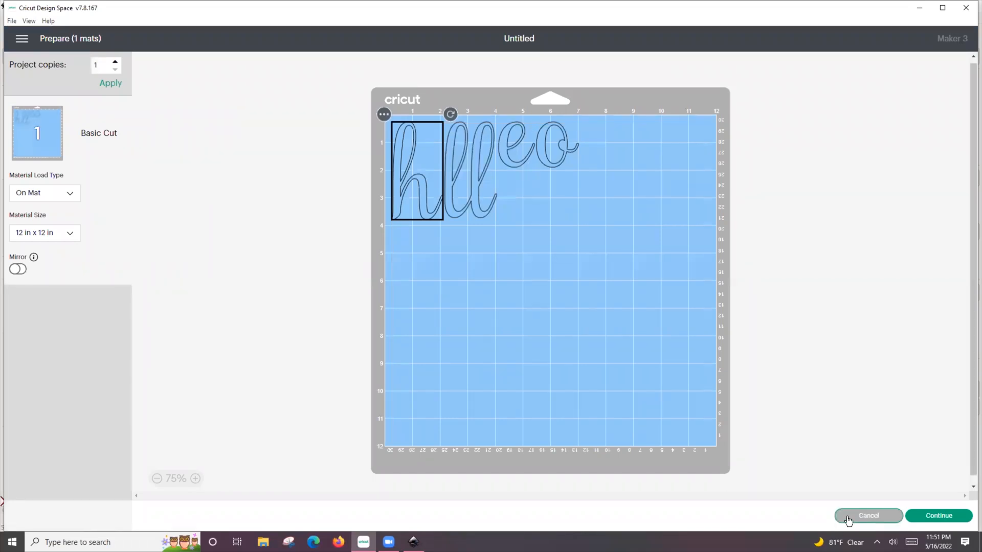
left_click(868, 515)
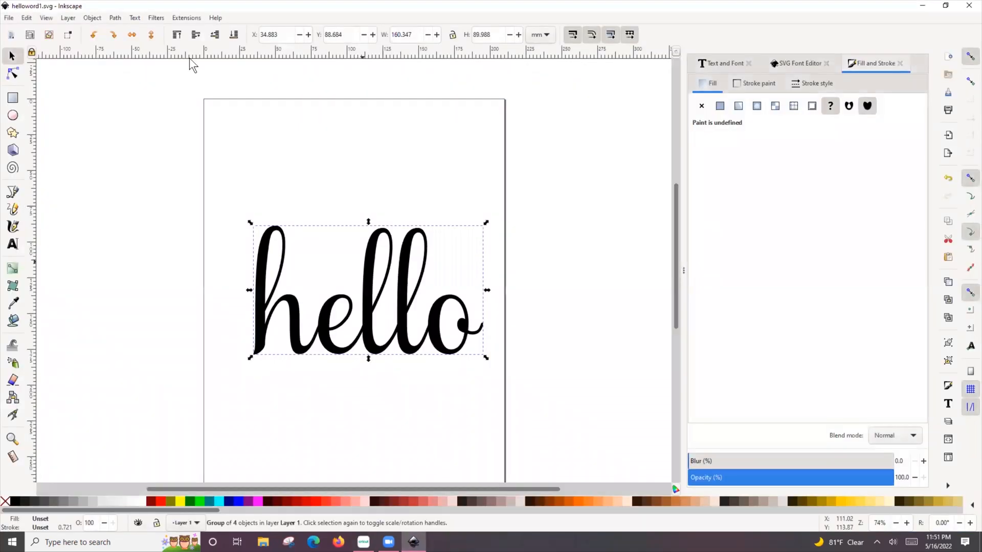
Union the hello letters into one single path.
left_click(114, 18)
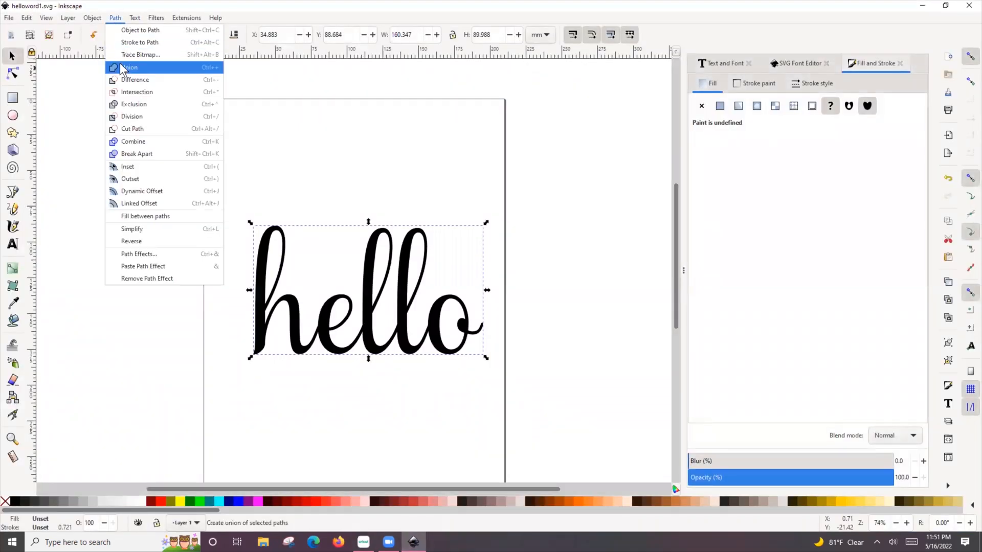
mouse_move(135, 79)
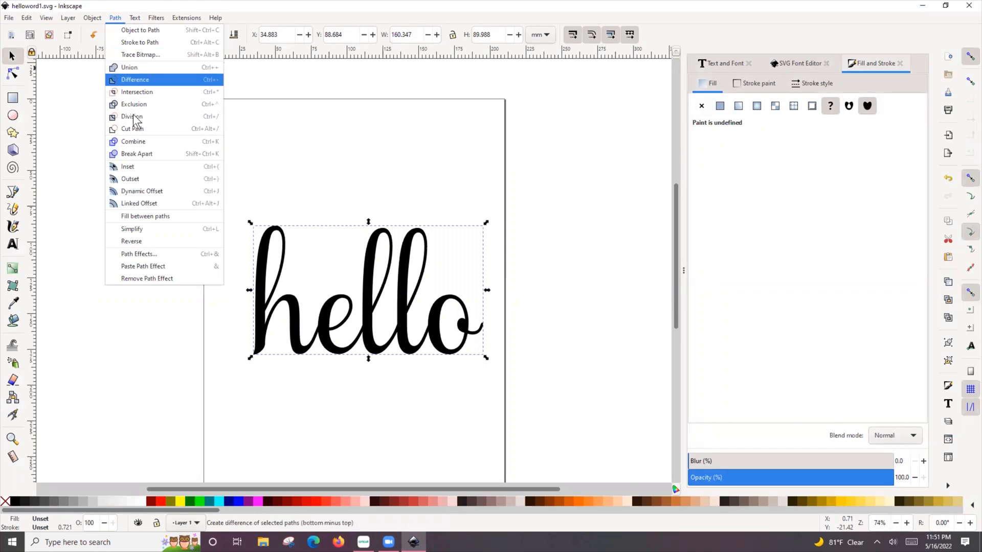
left_click(134, 79)
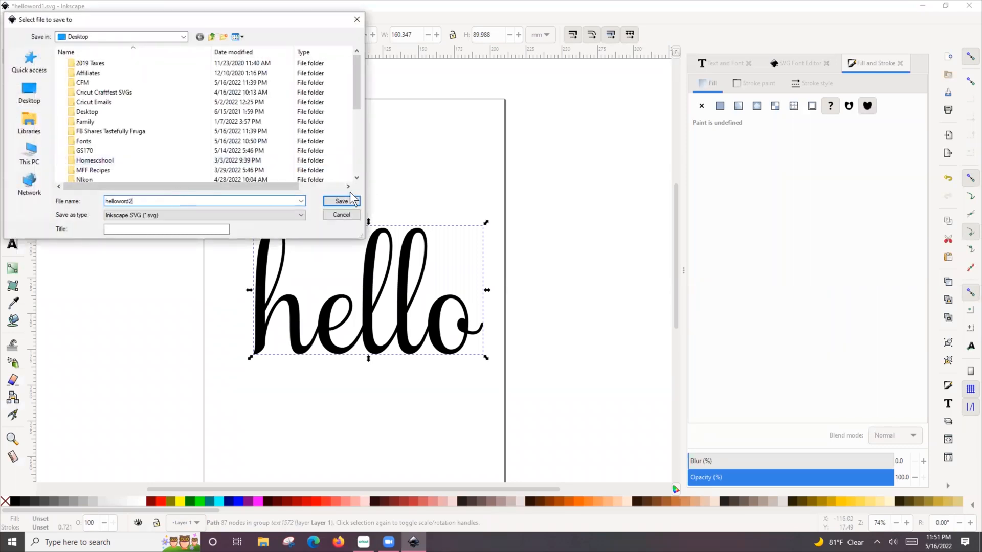
Save as 'helloword2', upload it to Design Space and select the new hello thumbnail.
left_click(341, 201)
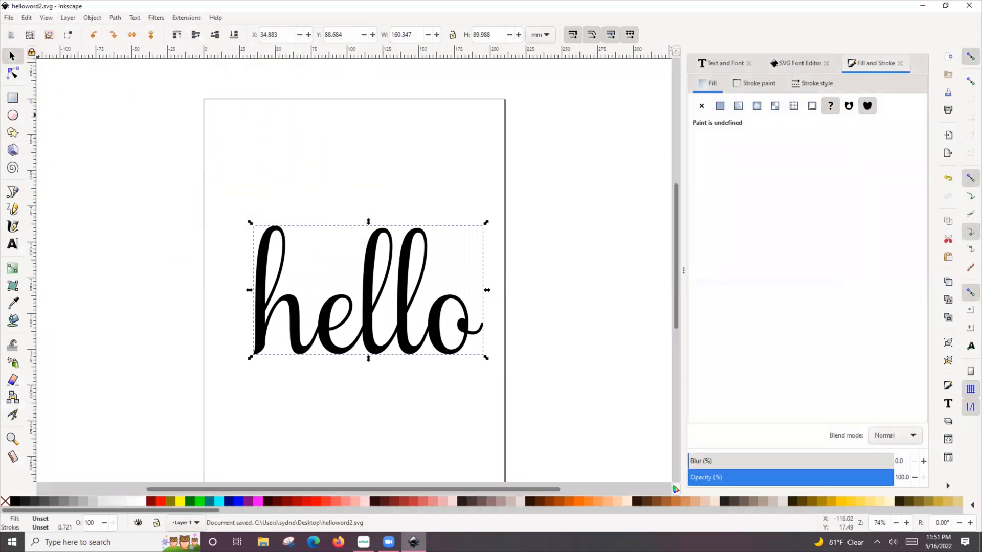
left_click(363, 542)
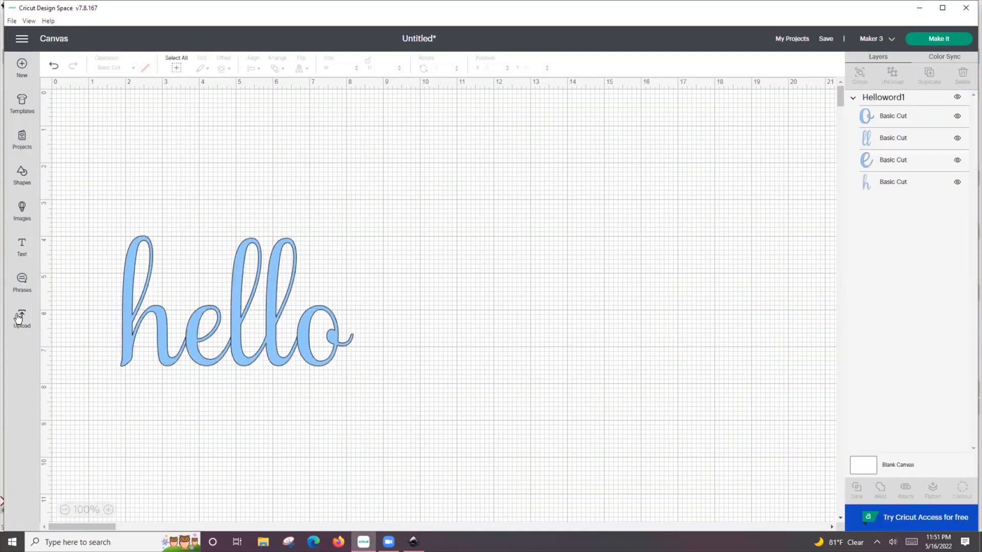
left_click(22, 318)
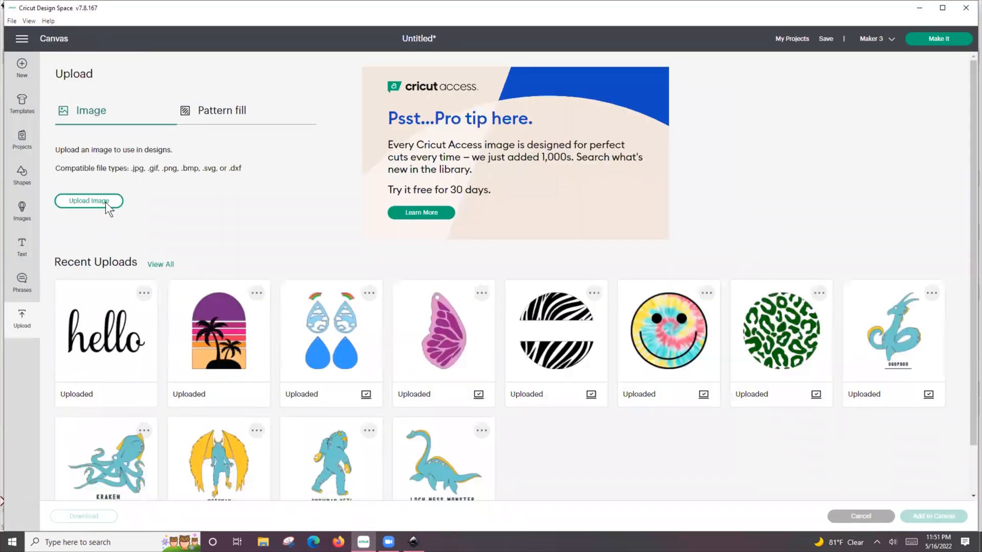
left_click(88, 201)
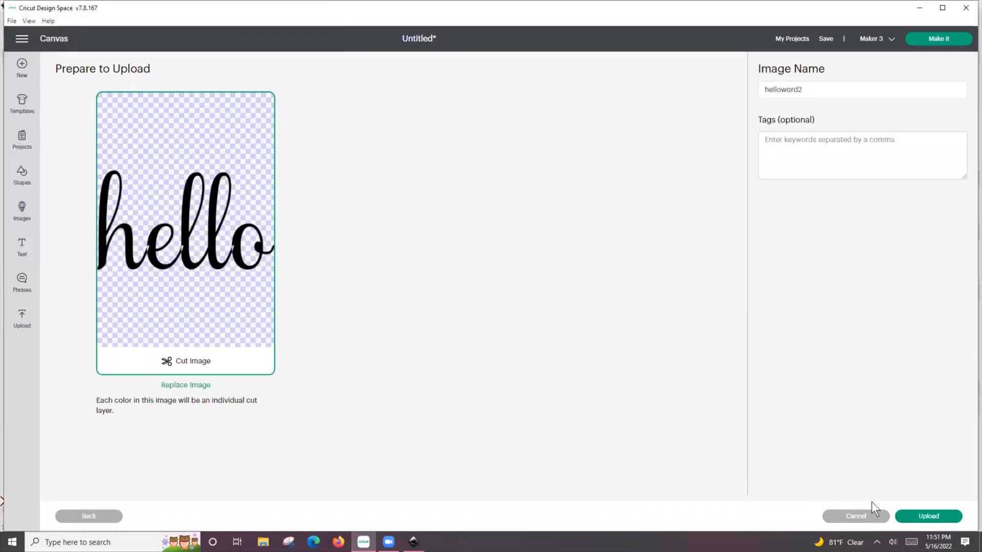
left_click(928, 515)
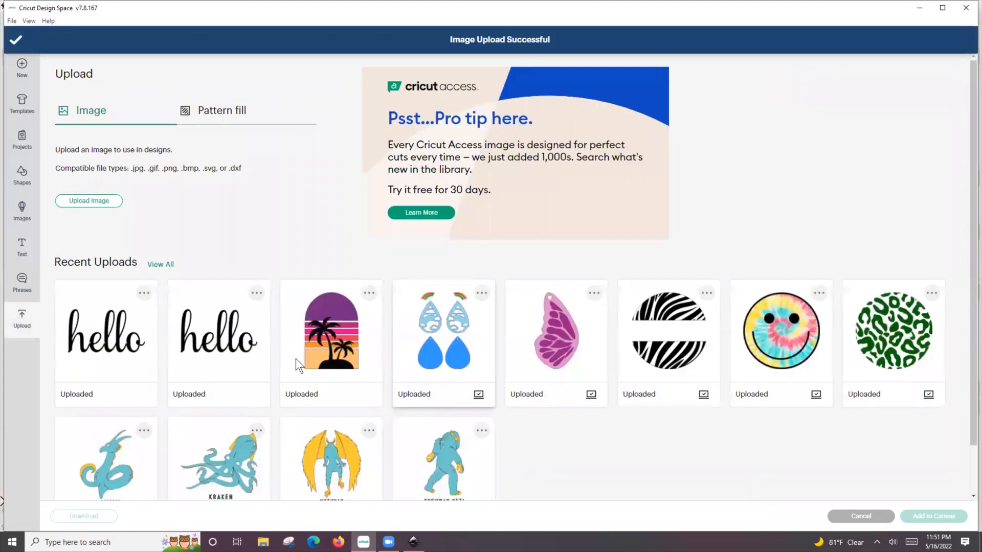
left_click(105, 330)
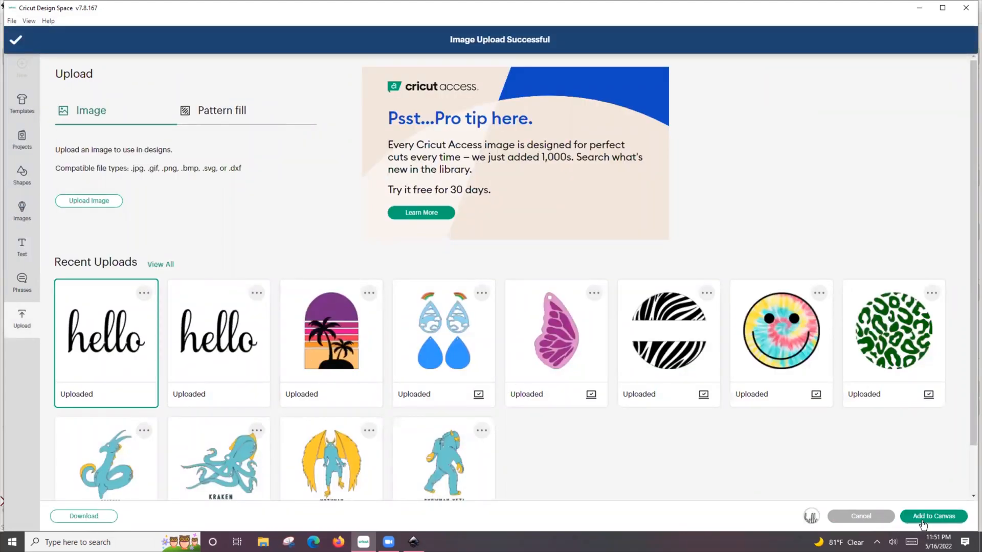
Add the single-path hello to the canvas and send it to Make It on a mat.
left_click(932, 515)
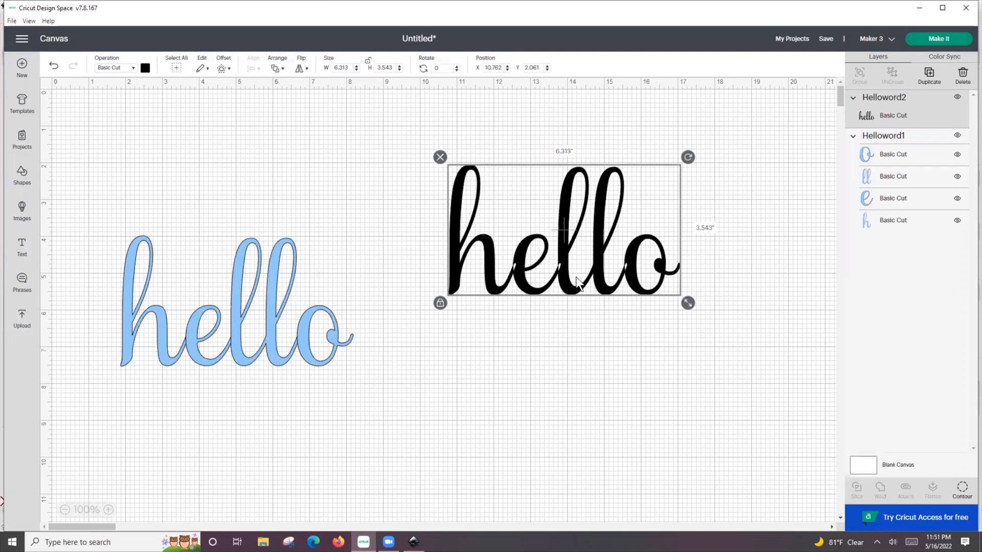
mouse_move(311, 381)
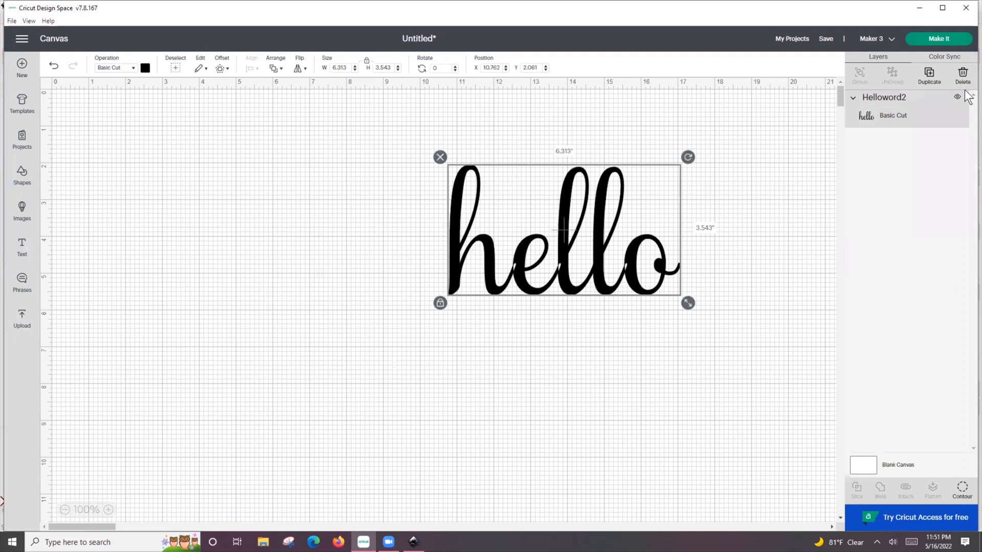
left_click(937, 38)
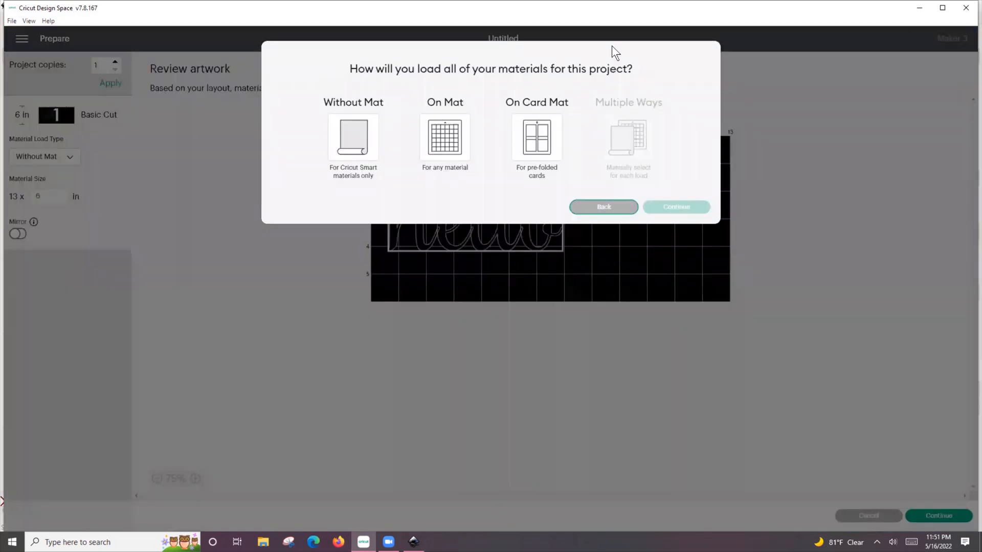
left_click(445, 136)
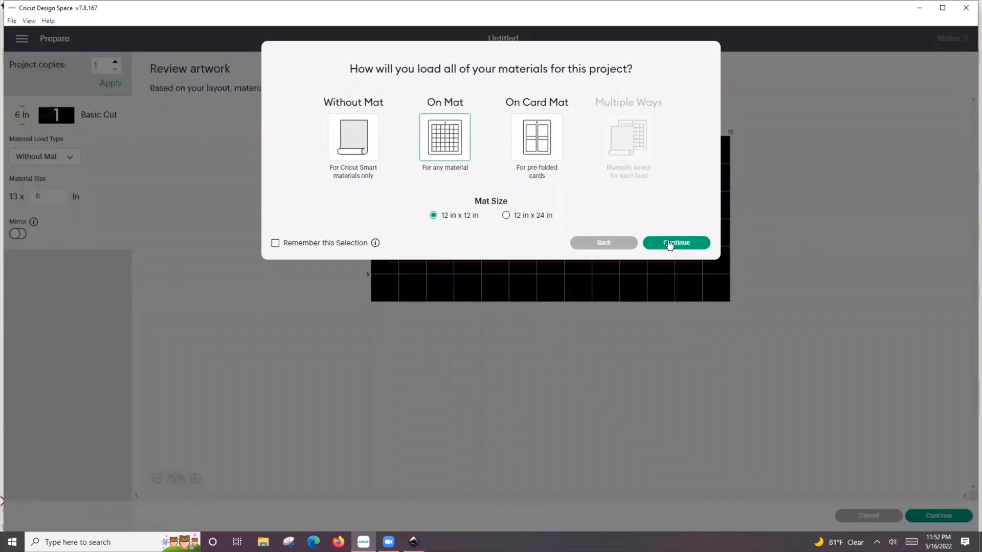
left_click(676, 244)
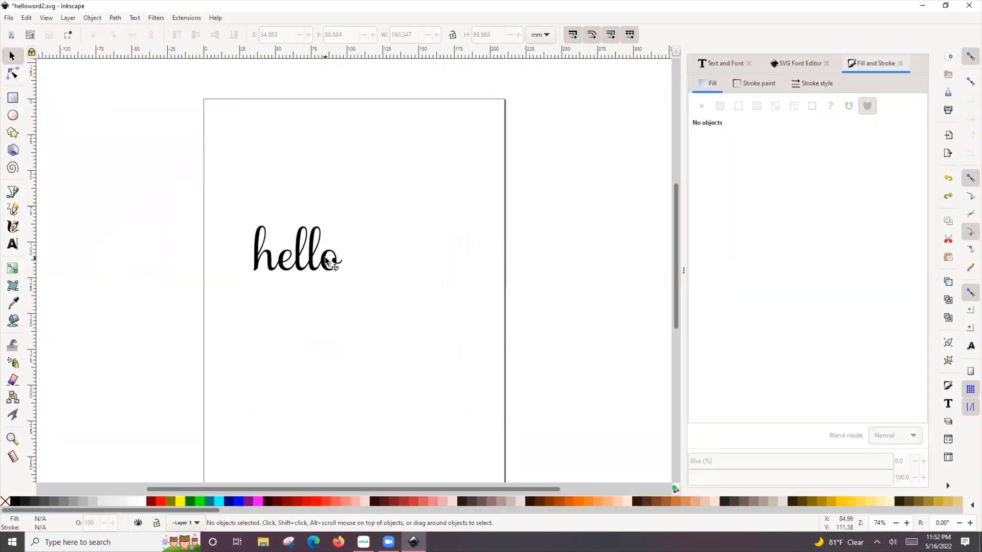
Give the hello text no fill and a flat black outline.
left_click(297, 251)
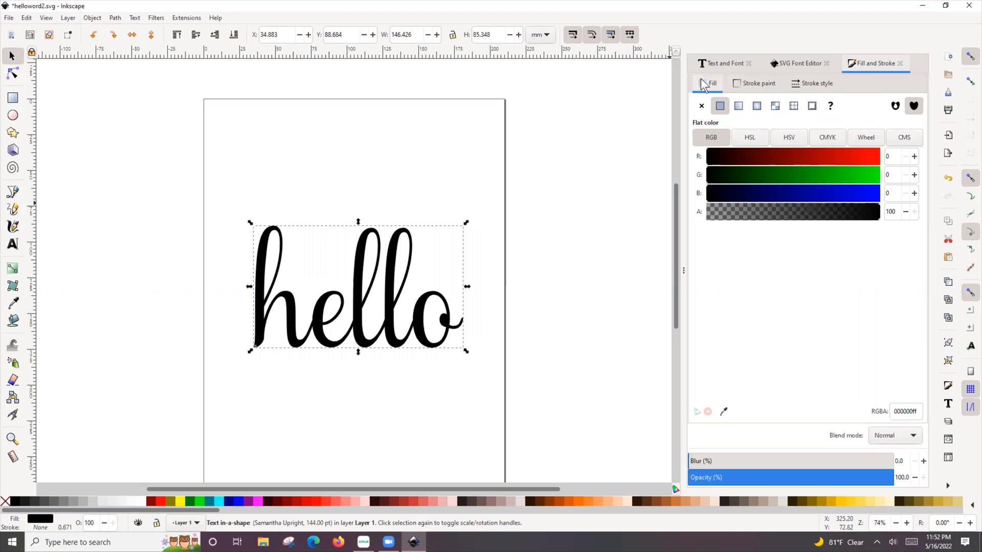
left_click(702, 105)
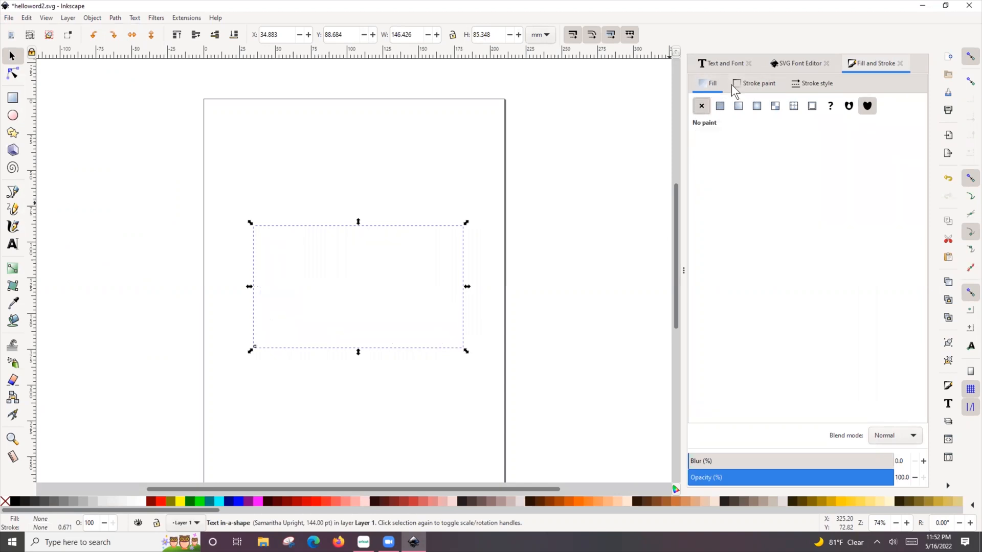
left_click(758, 83)
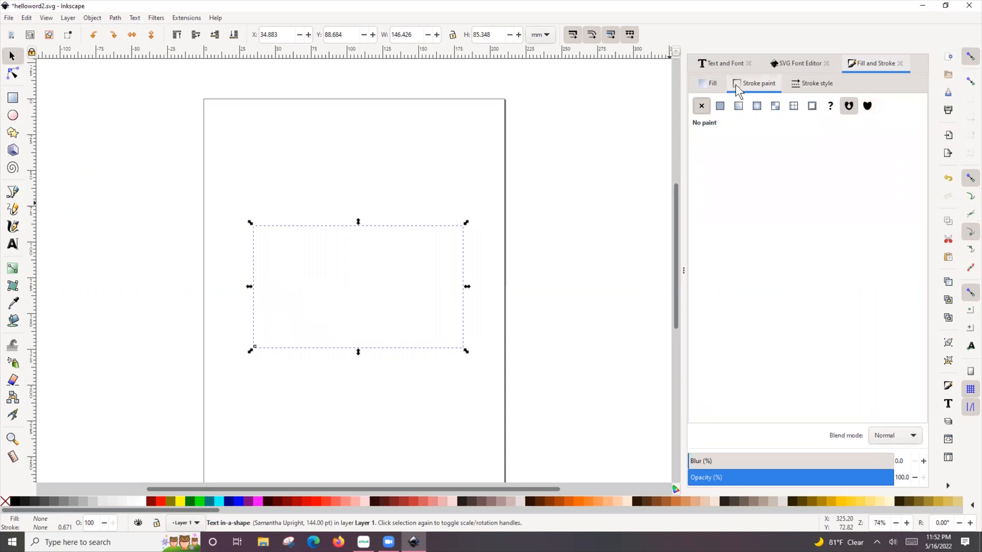
left_click(719, 105)
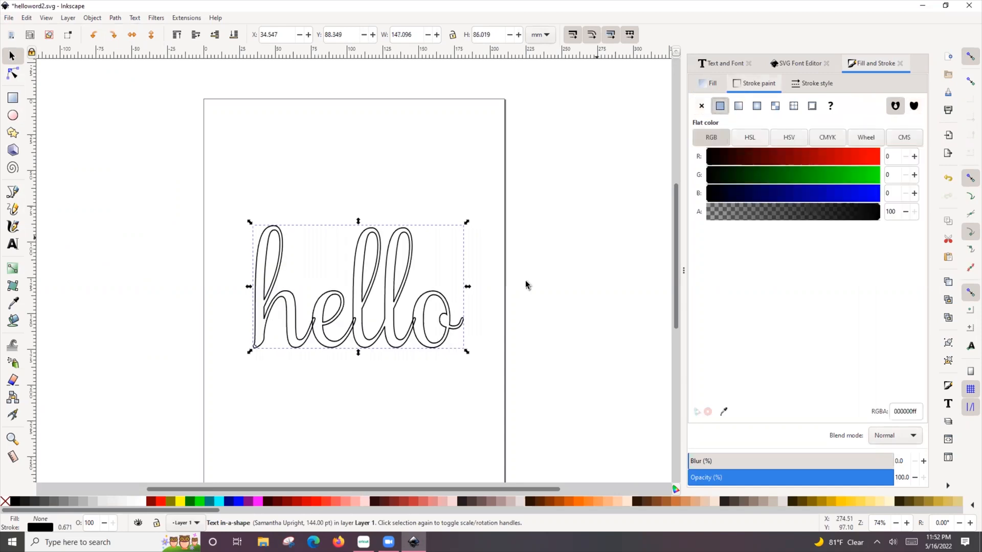
mouse_move(331, 339)
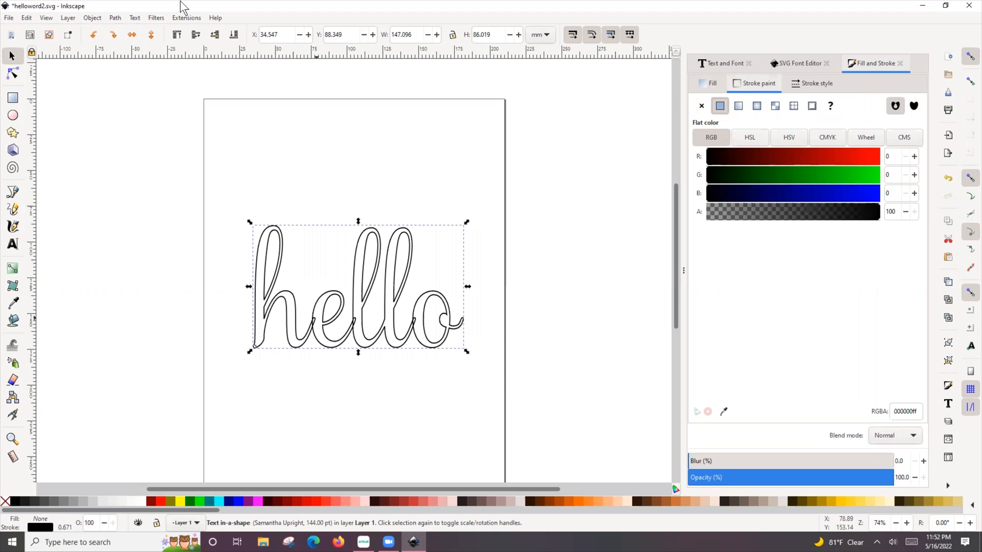
mouse_move(115, 23)
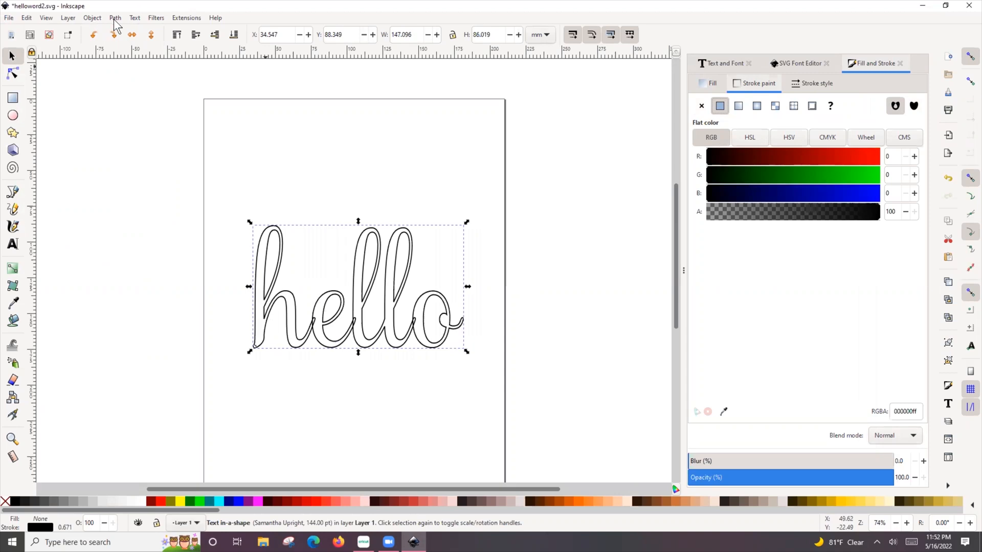
Convert the hello text into a path with Object to Path.
left_click(115, 17)
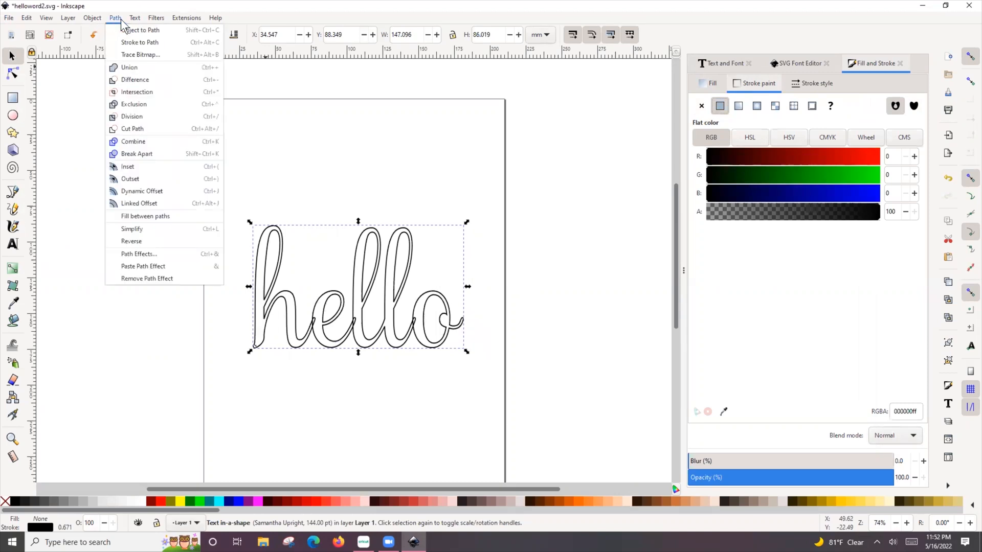
left_click(142, 29)
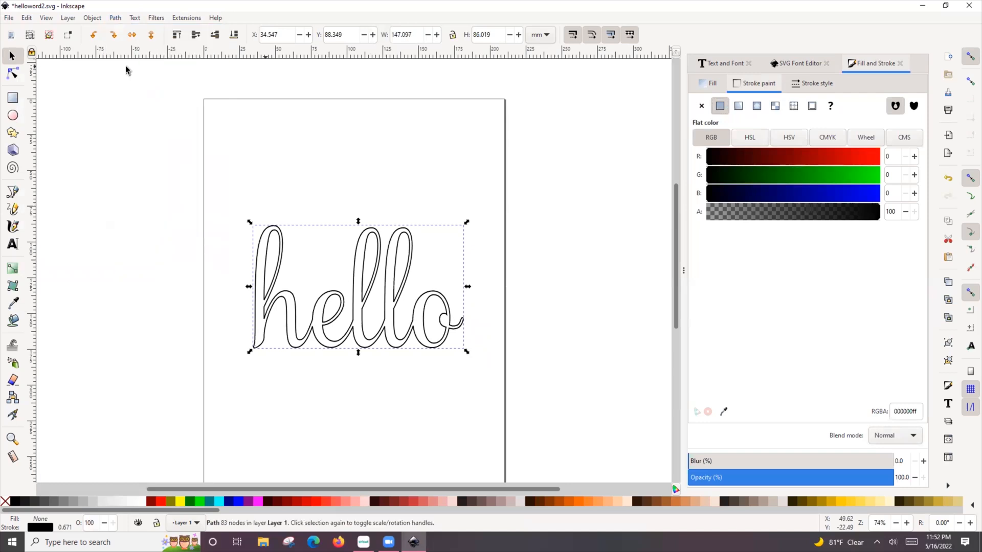
mouse_move(416, 280)
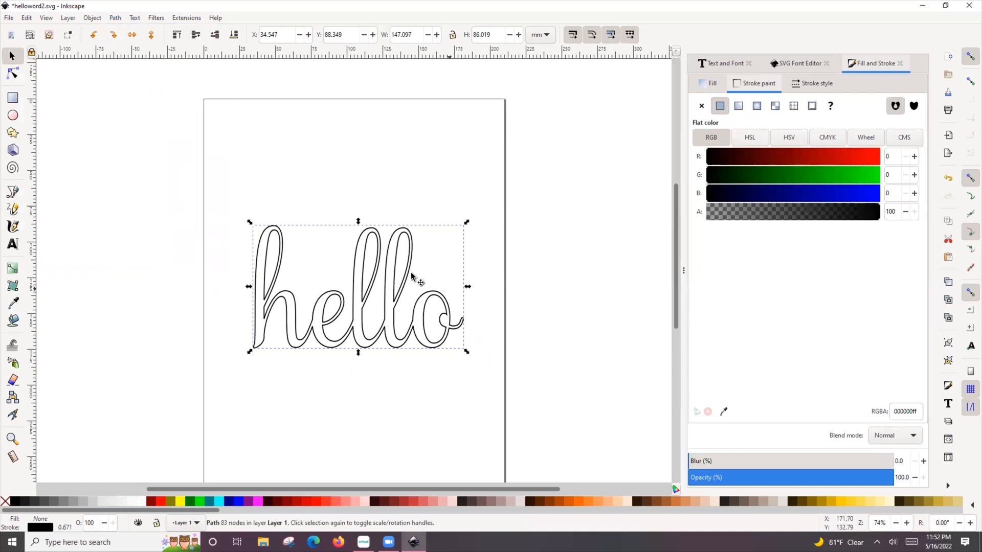
mouse_move(409, 288)
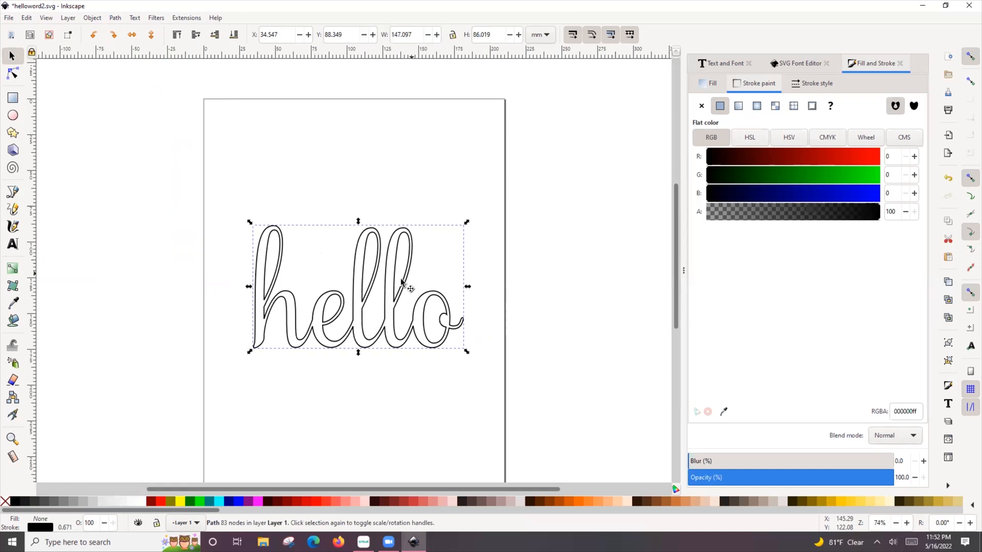
left_click(9, 17)
type("helloword3")
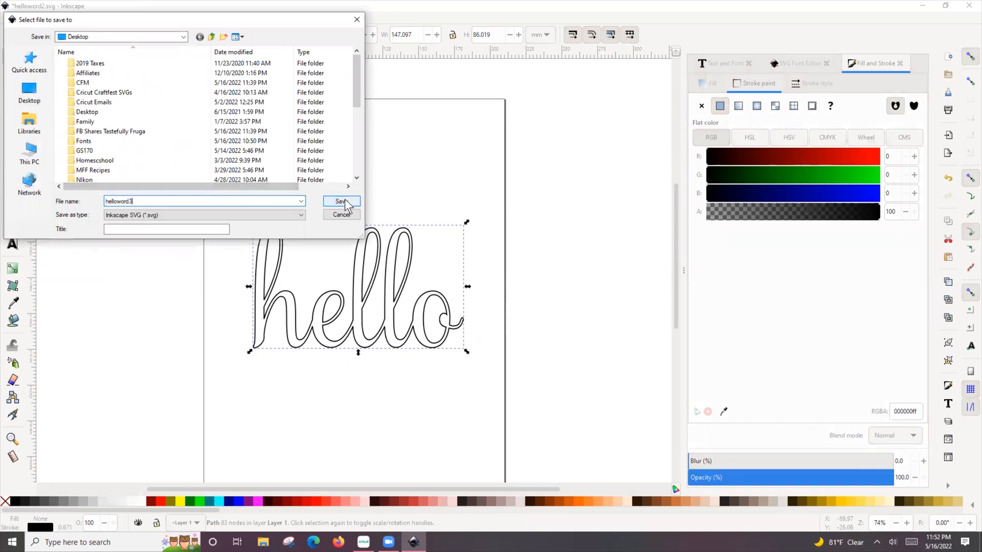
Save the hello outline as a new SVG named helloword3.
left_click(341, 201)
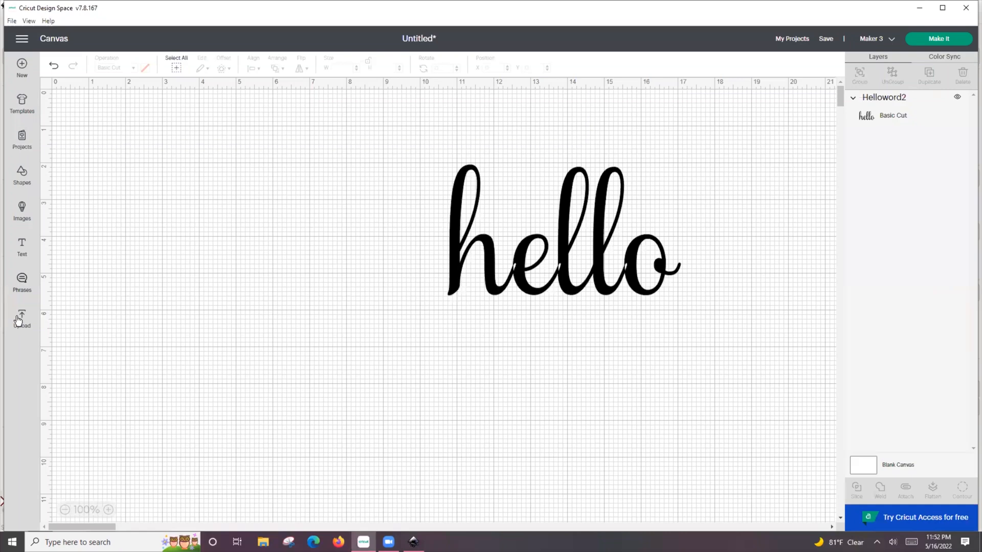
Upload helloword3 and insert it as a second hello beside Helloword2.
left_click(21, 319)
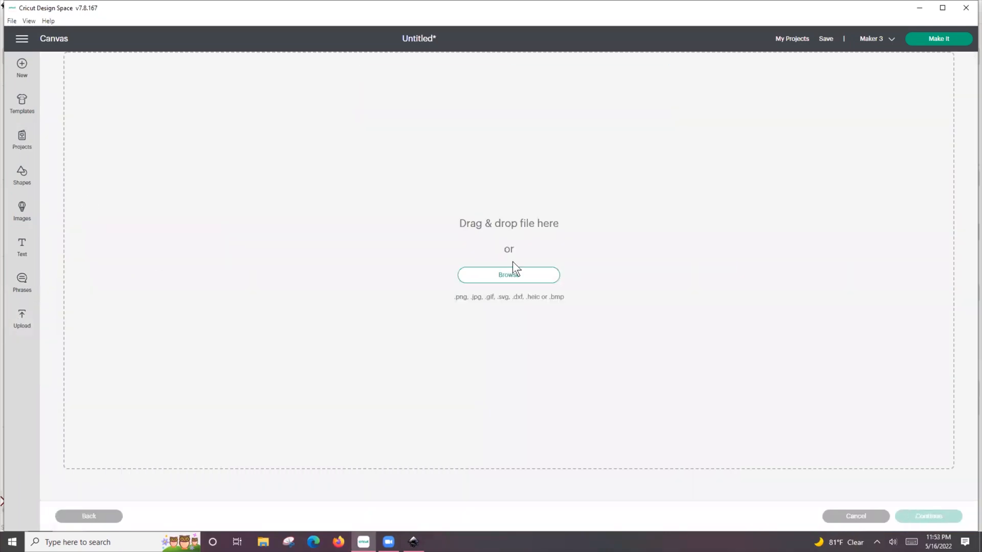
mouse_move(124, 78)
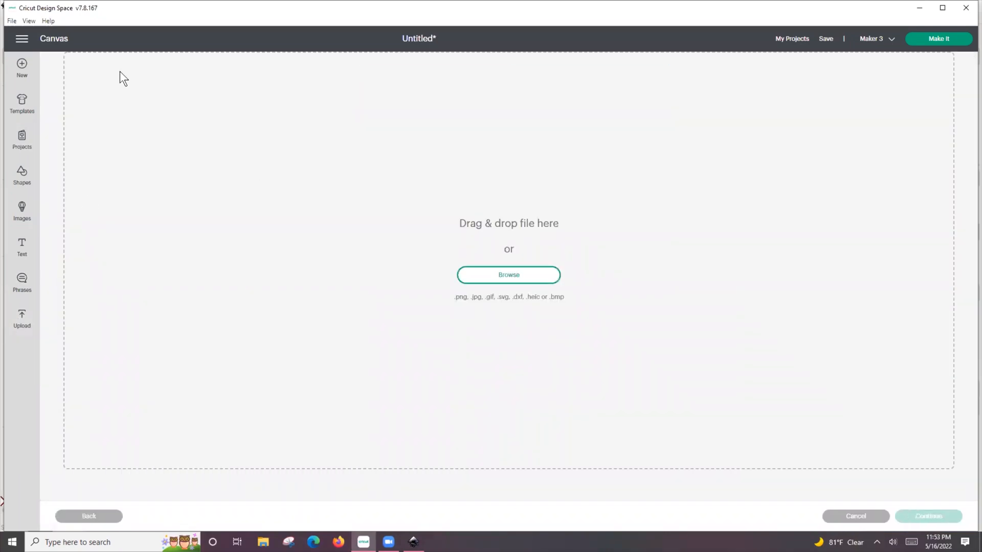
left_click(508, 274)
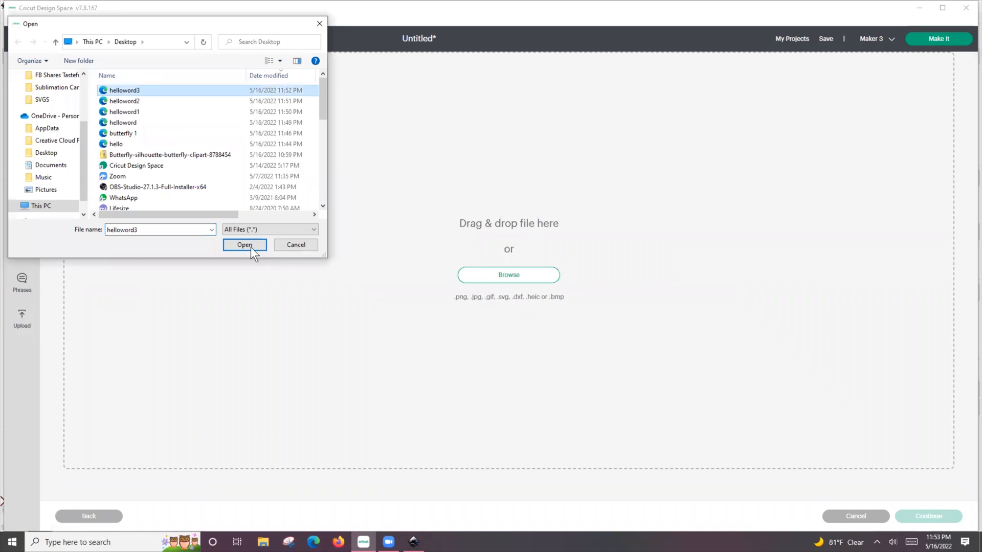
left_click(245, 245)
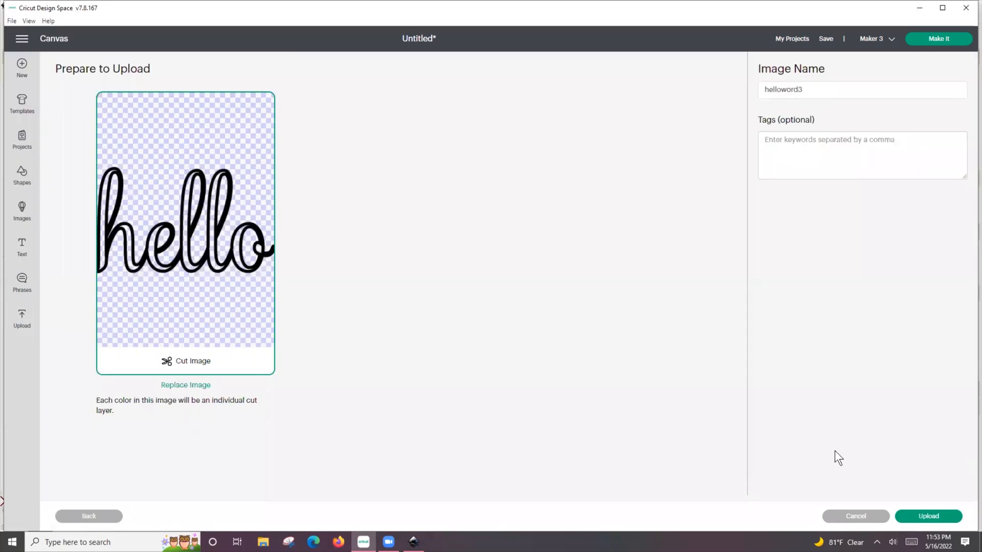
left_click(929, 515)
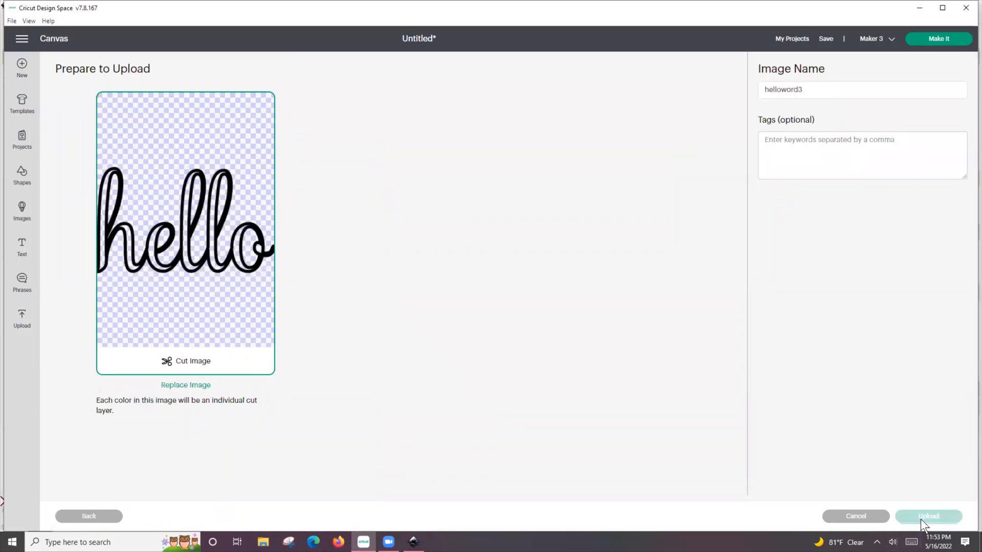
left_click(928, 515)
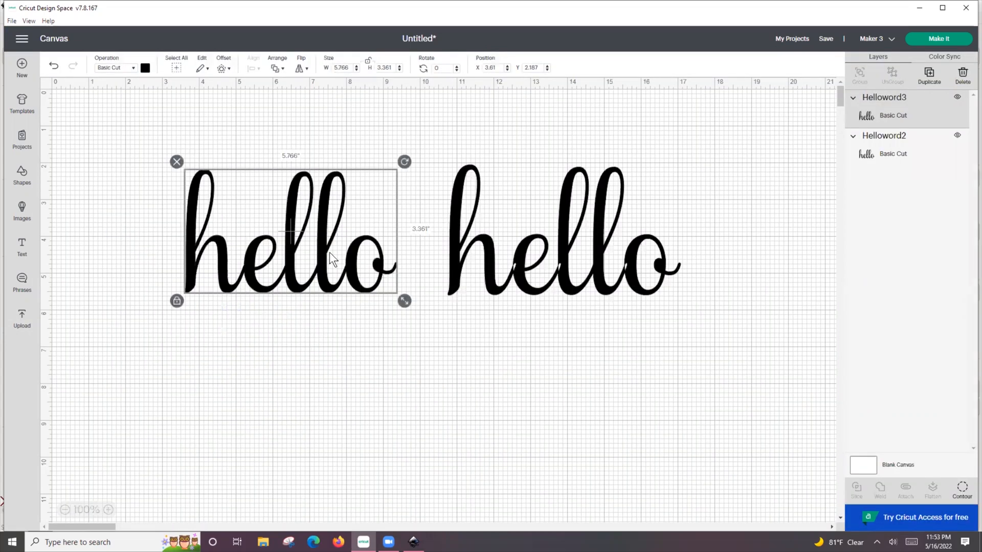
Recolour the new hello light blue, then Make It and preview mat 2.
left_click(145, 67)
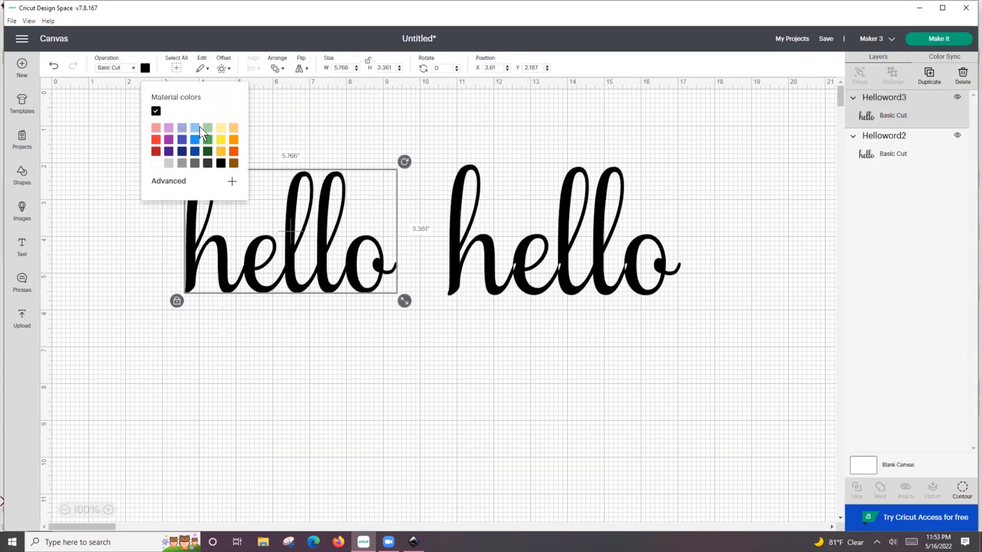
left_click(194, 128)
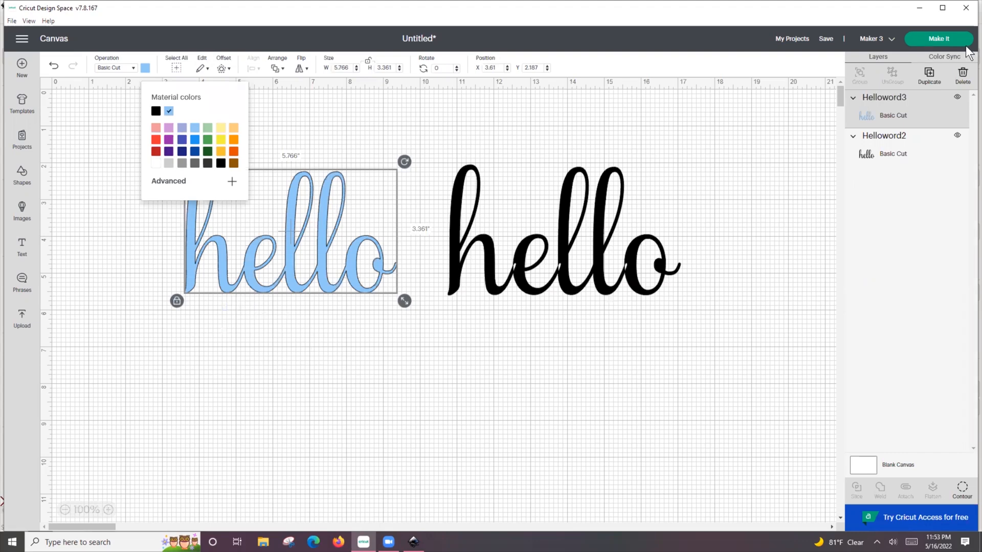
left_click(939, 38)
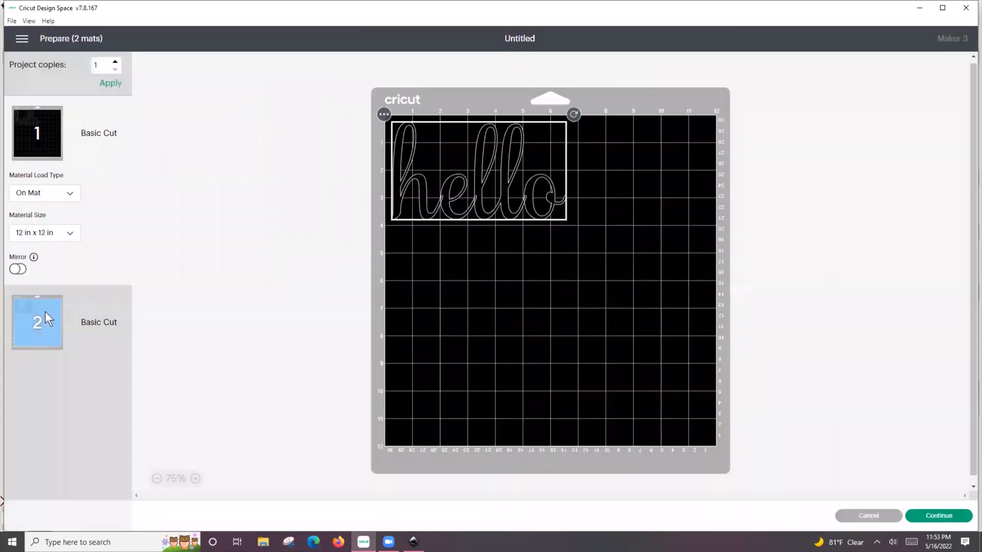
left_click(37, 322)
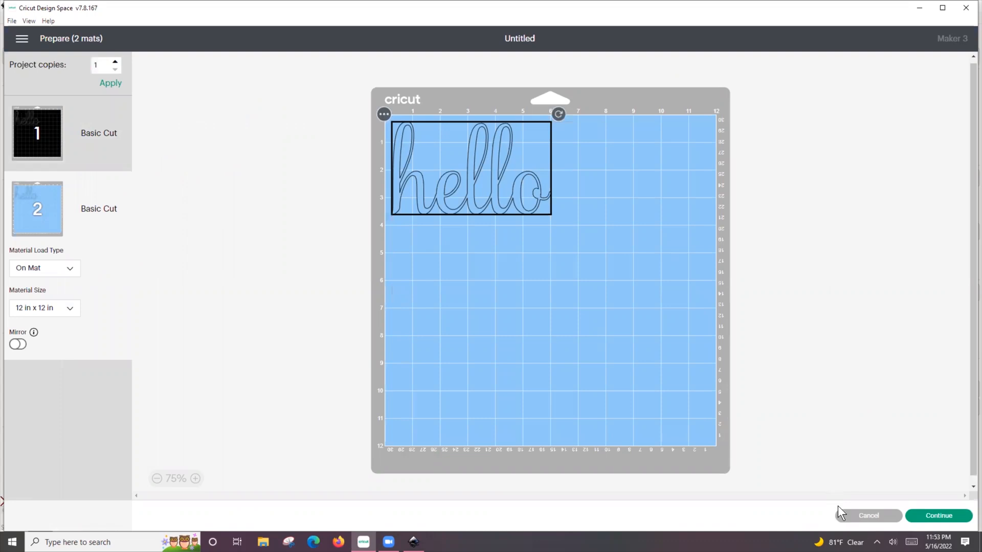
mouse_move(880, 520)
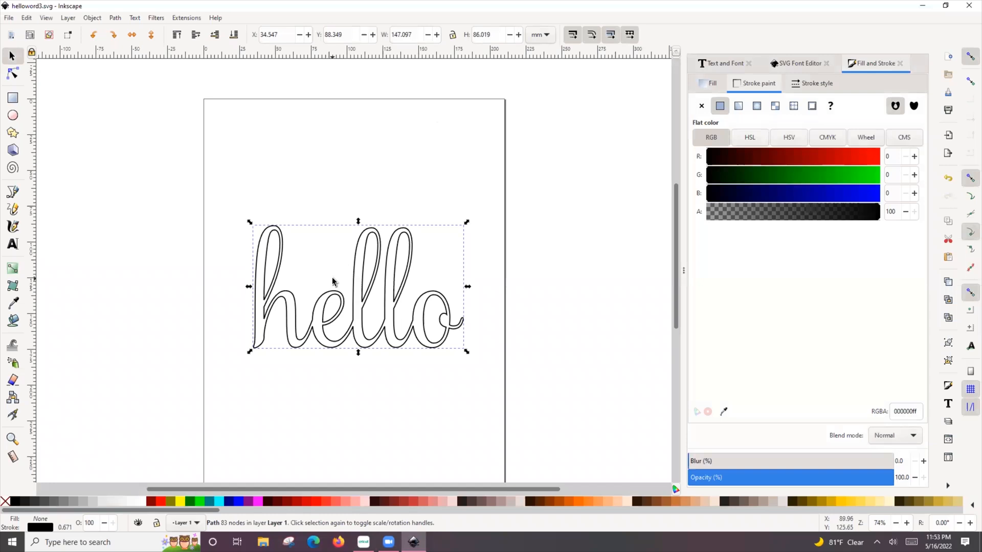
Delete the hello path and search Windows for Character Map.
key("Delete")
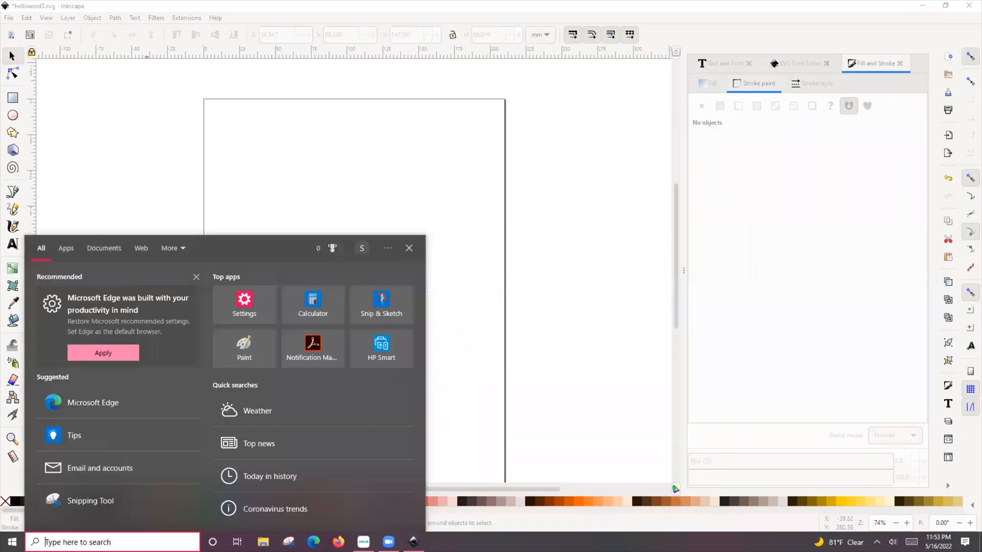
type("character Map")
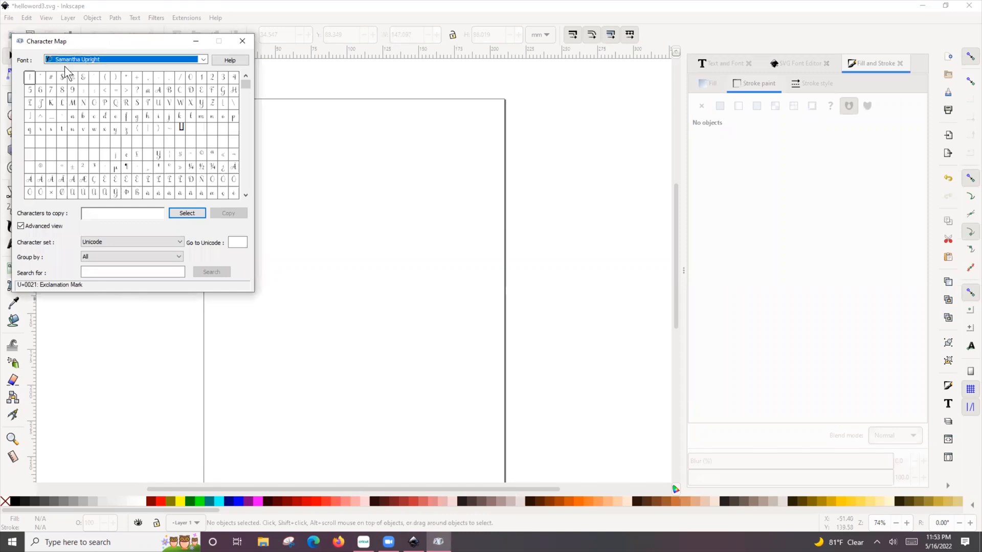
Keep Samantha Upright in Character Map and group its characters by Unicode Subrange.
left_click(201, 59)
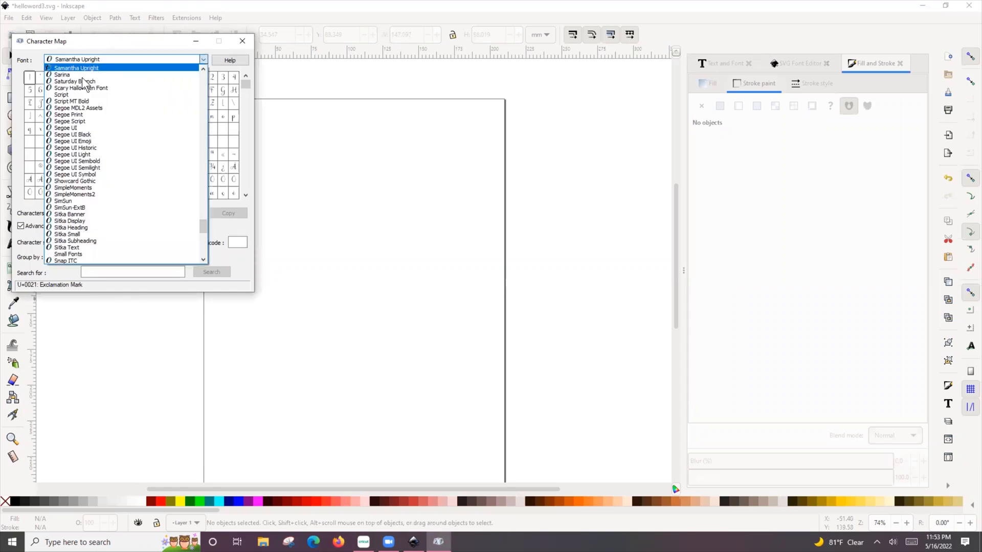
left_click(70, 221)
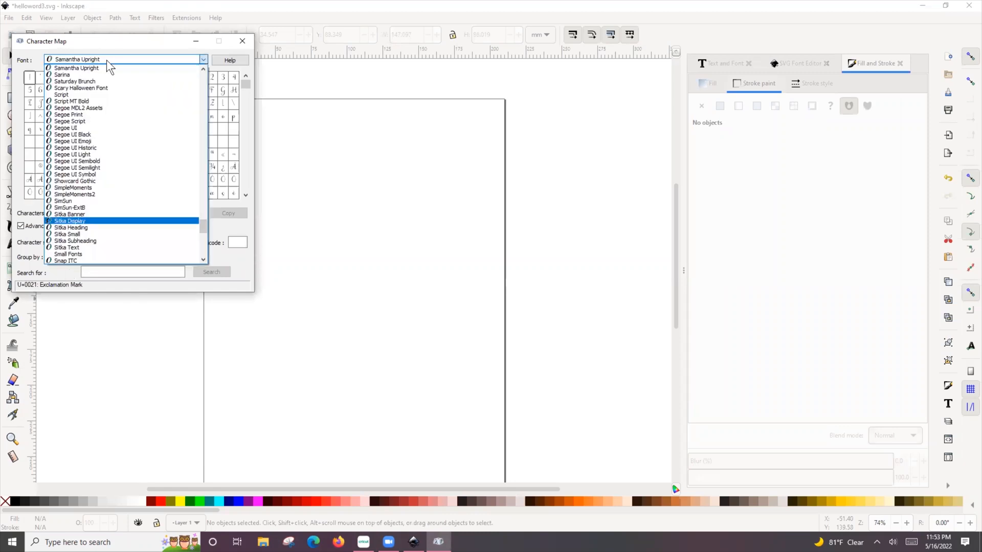
left_click(76, 59)
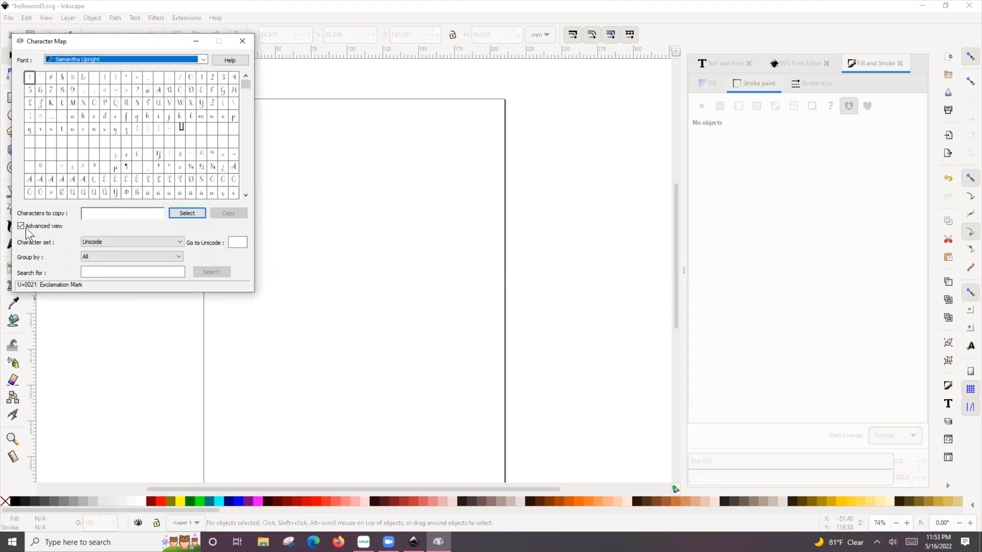
left_click(20, 226)
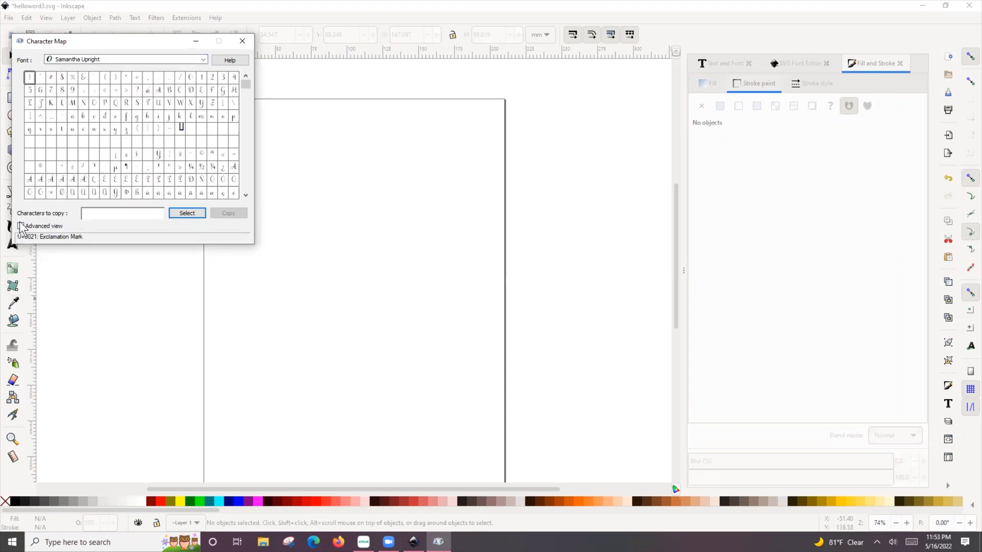
left_click(20, 225)
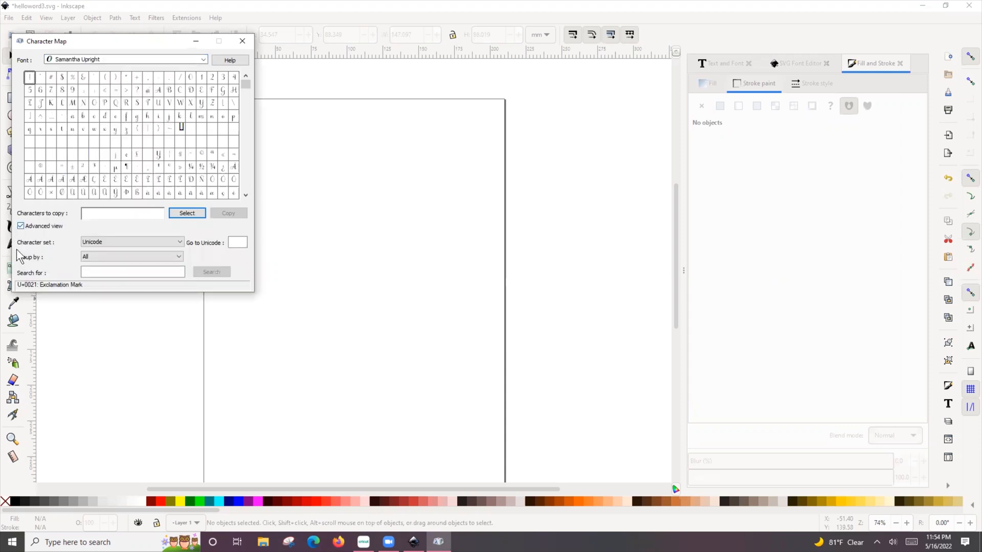
left_click(132, 257)
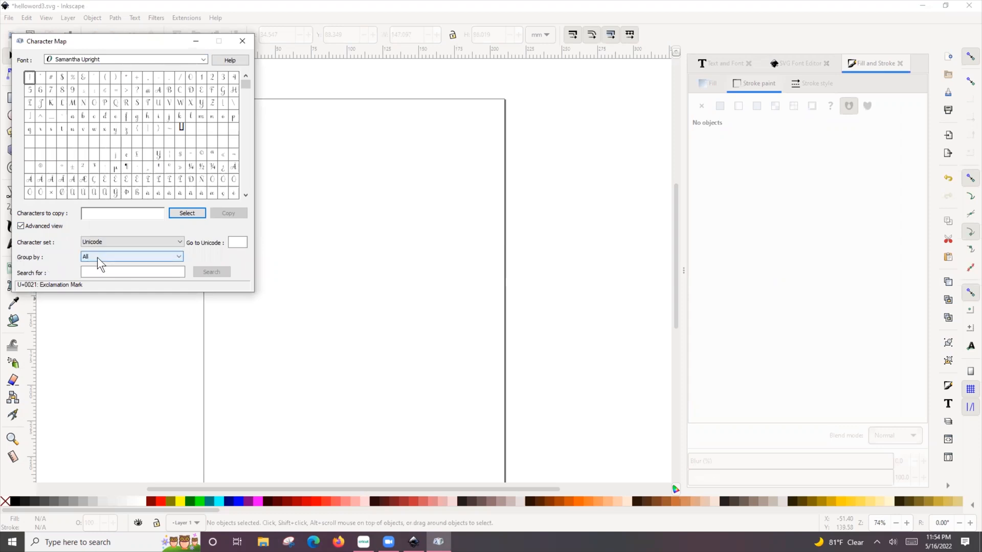
left_click(132, 257)
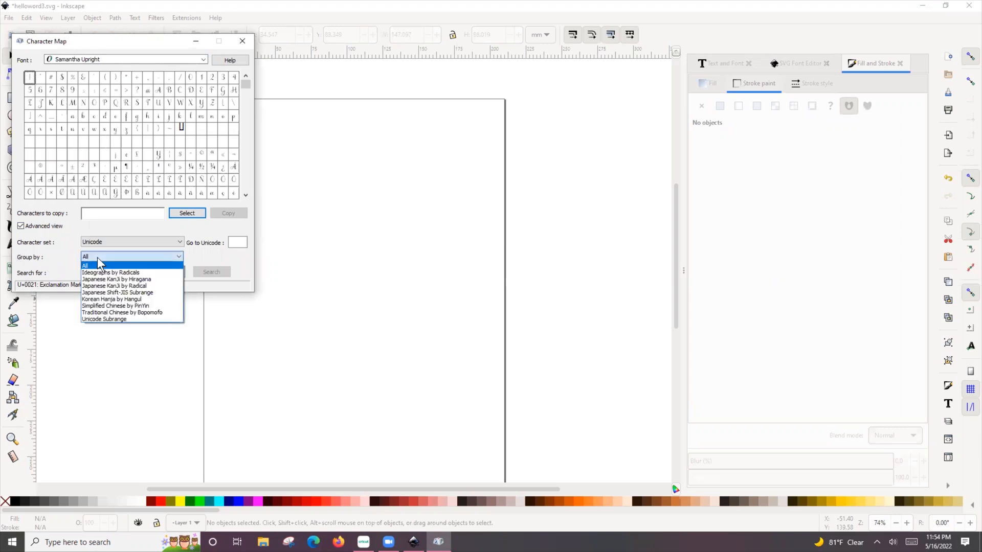
left_click(103, 319)
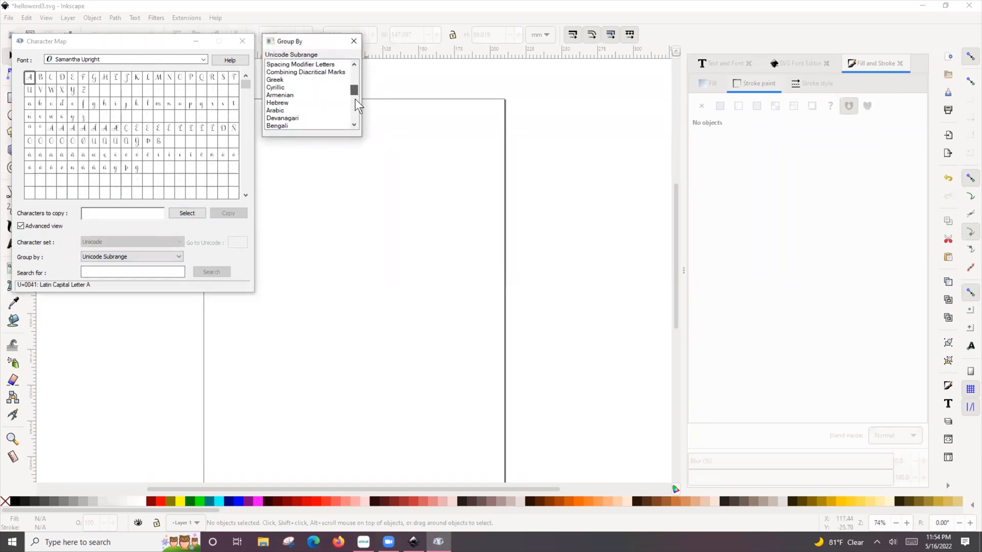
Show the Private Use Characters and copy the swash h glyph.
scroll("down", 3)
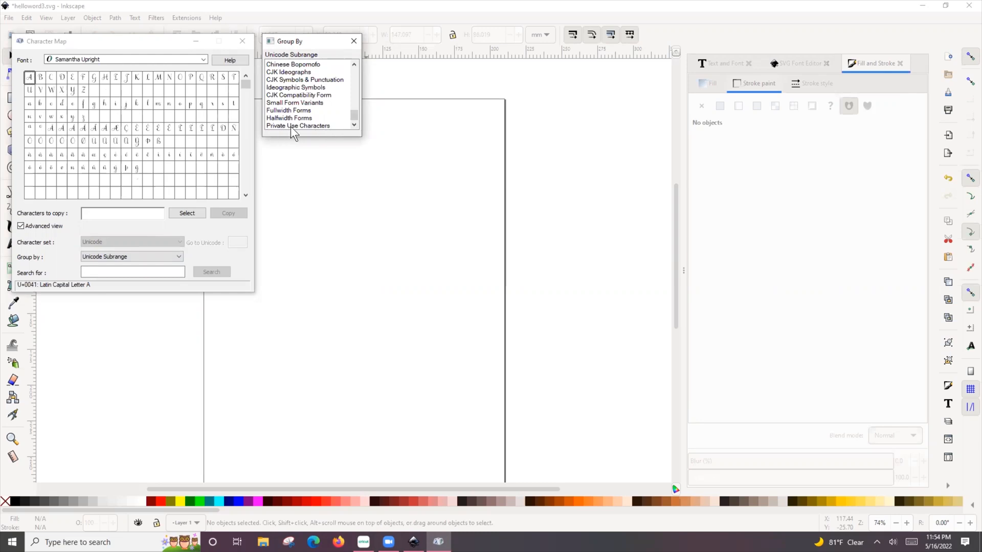
left_click(298, 125)
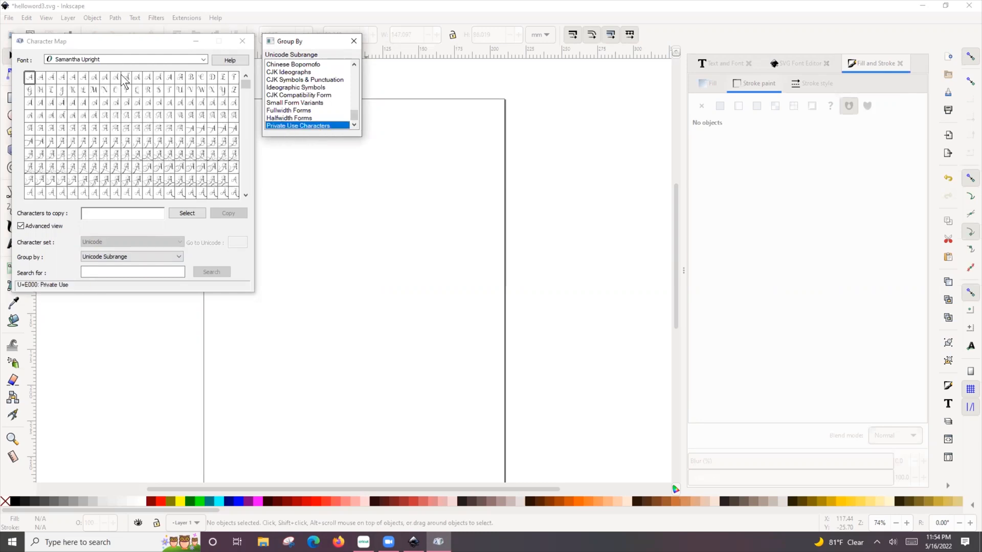
mouse_move(185, 114)
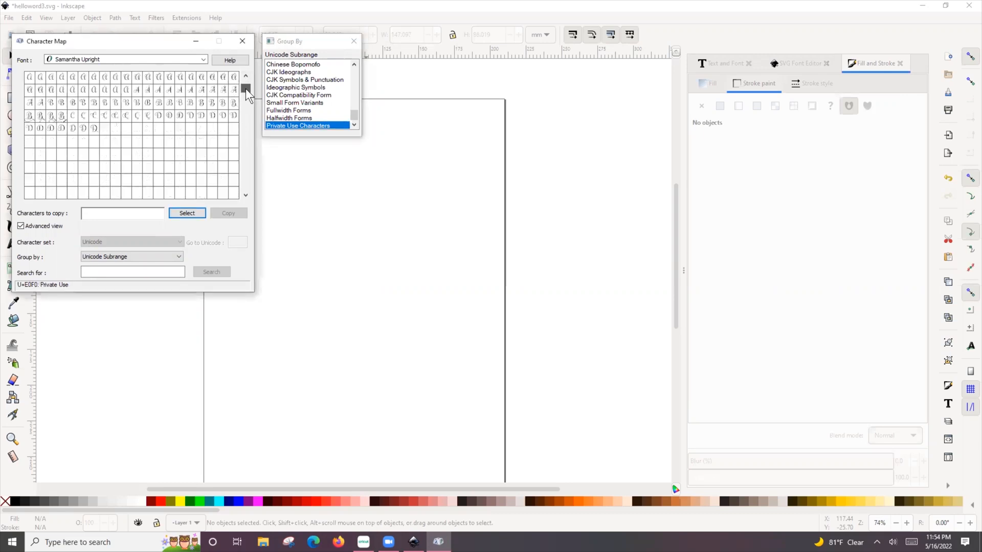
left_click(245, 100)
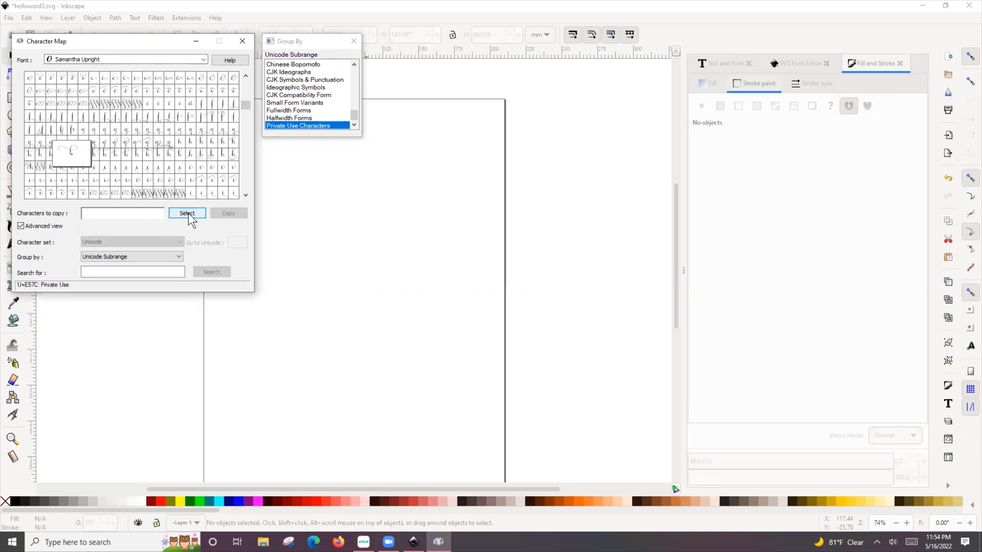
left_click(186, 213)
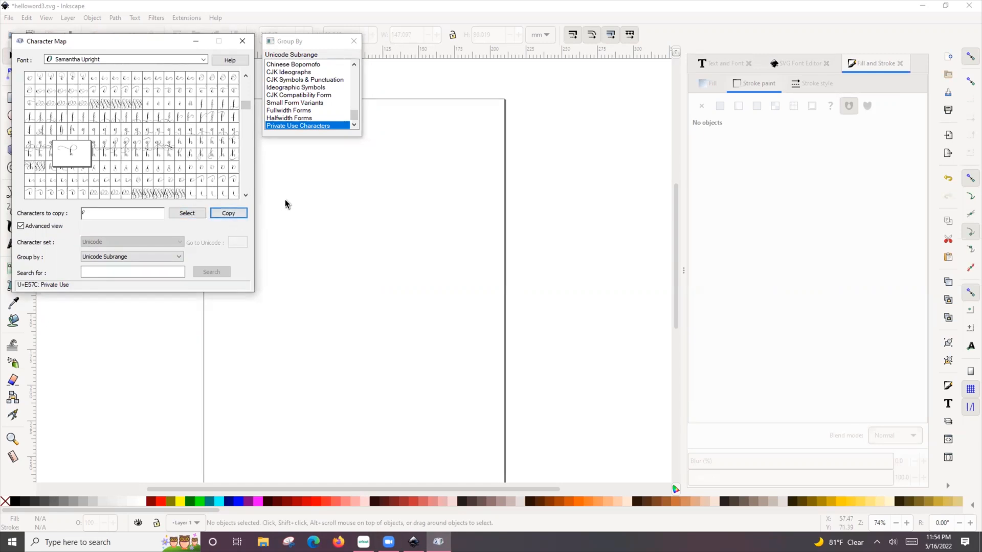
left_click(242, 41)
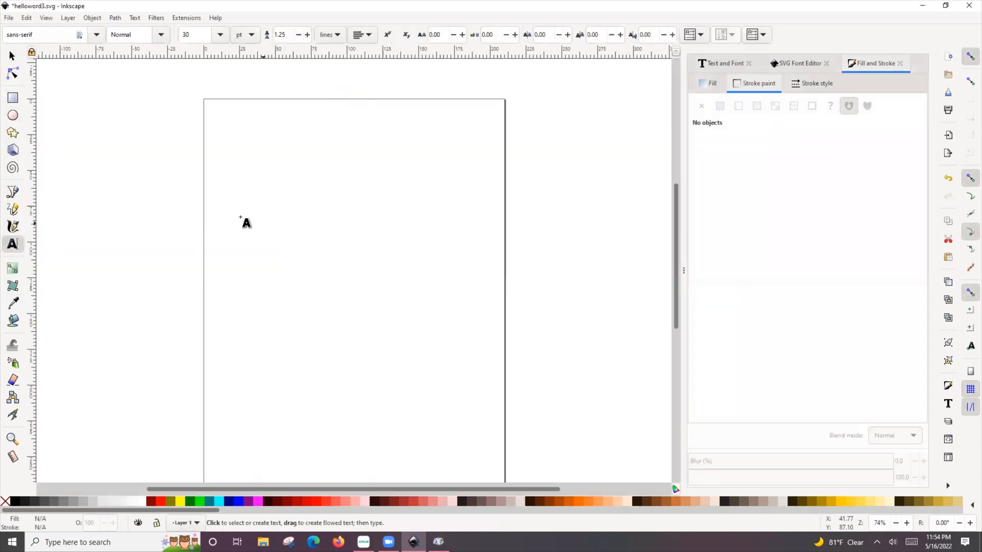
Write the swash h followed by 'ello' in a new text frame.
left_click_drag(226, 209, 311, 289)
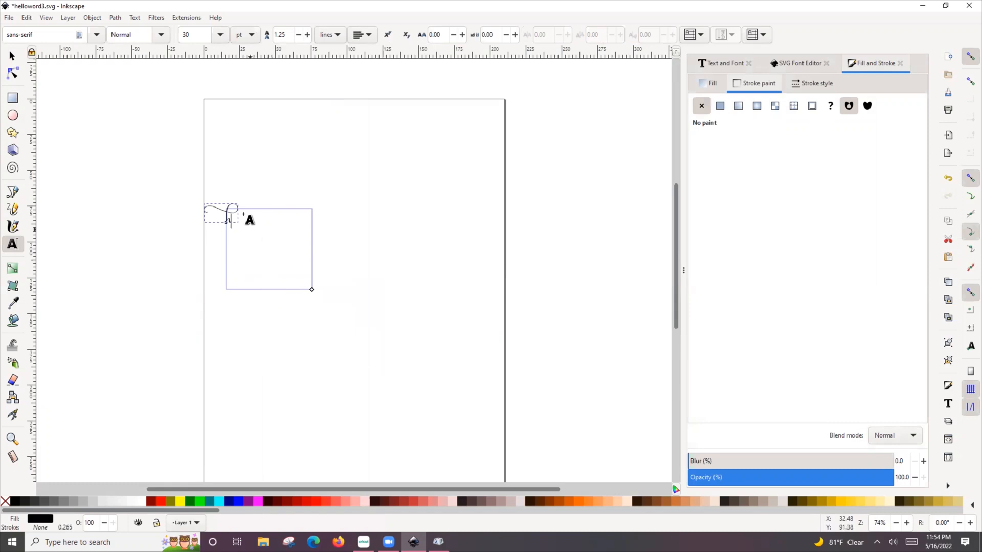
type("ell")
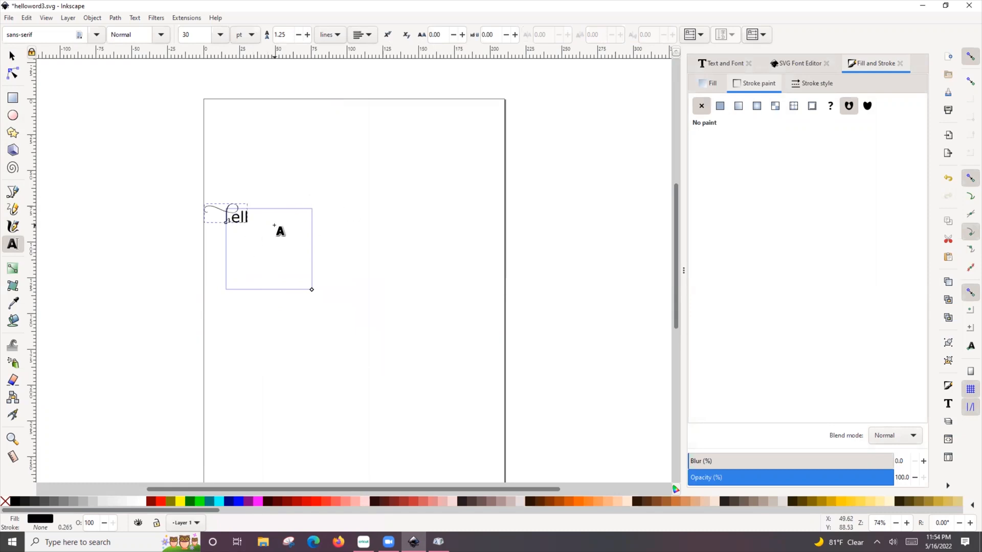
type("o")
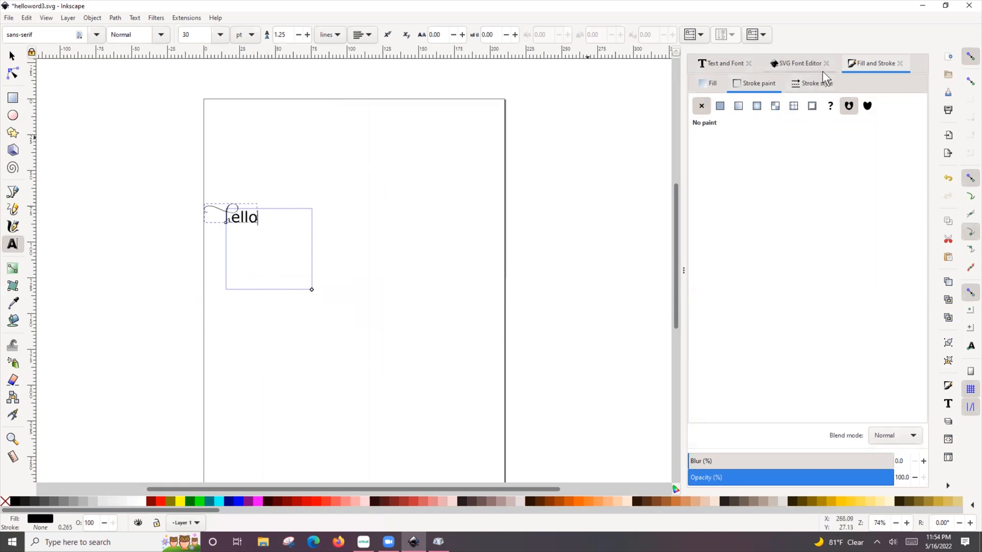
Apply the Samantha Upright font to the hello text in Text and Font.
left_click(724, 62)
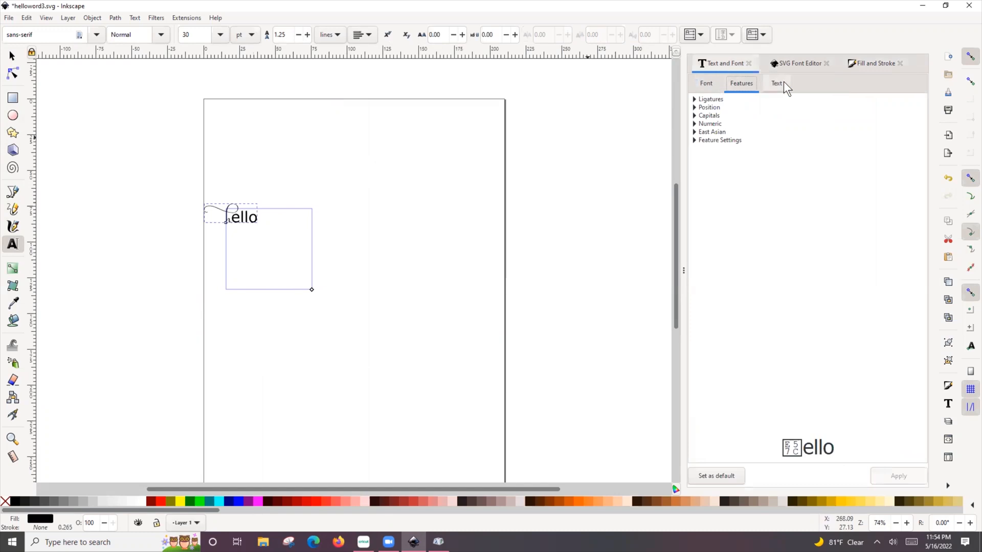
left_click(777, 83)
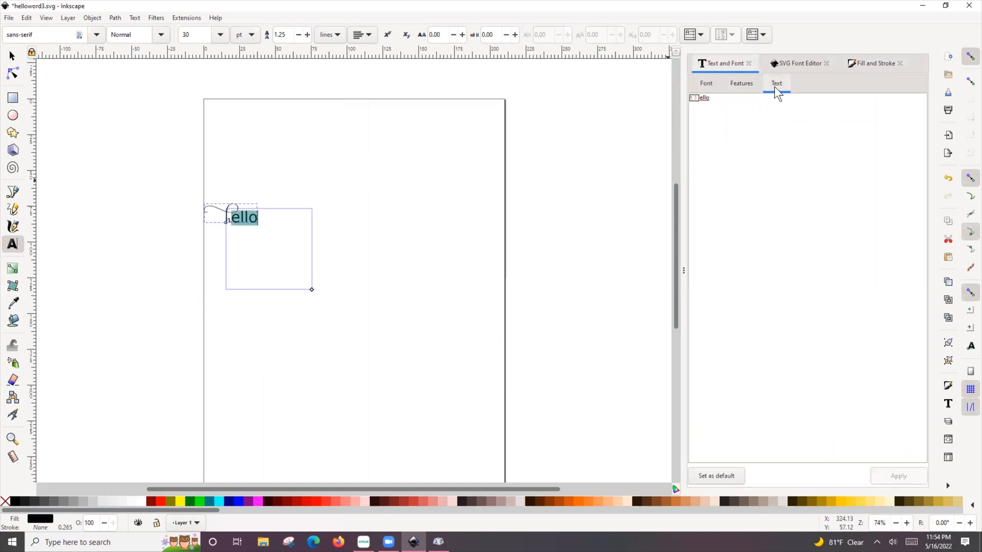
left_click(706, 82)
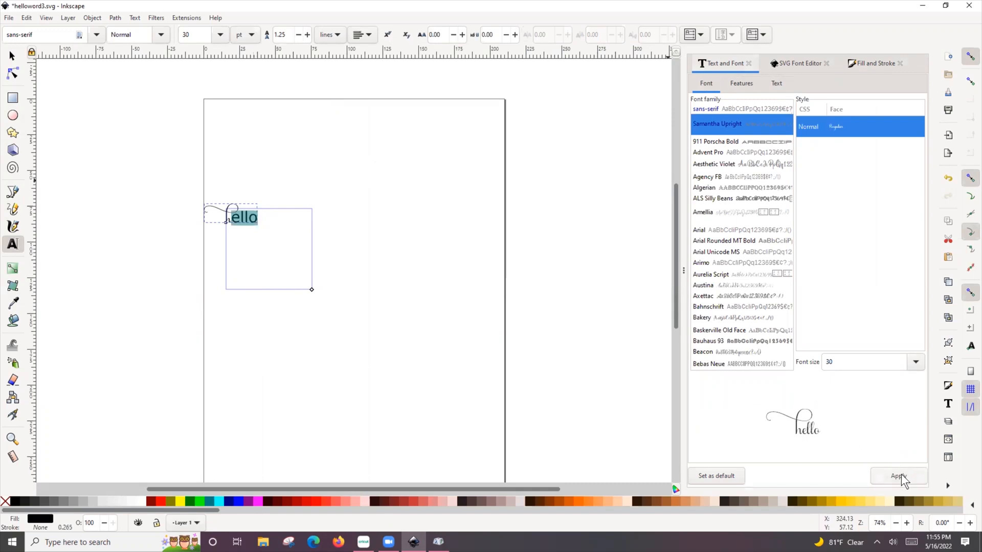
left_click(897, 475)
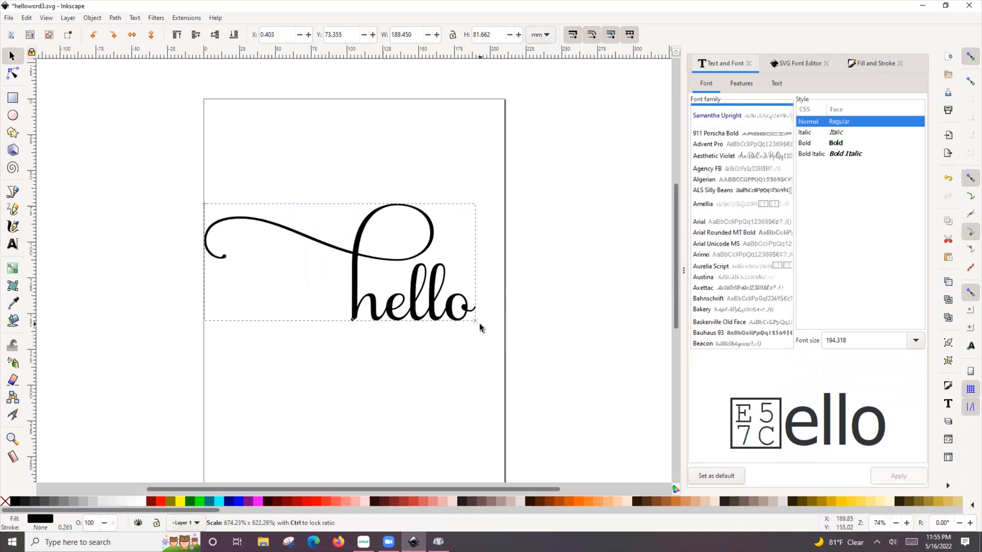
Give the swash hello no fill and a black stroke.
left_click(413, 288)
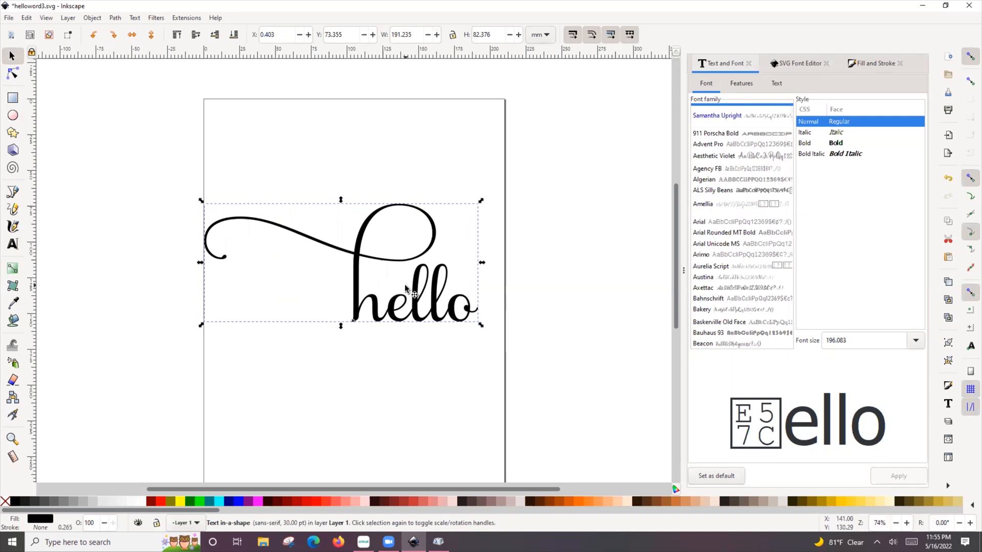
mouse_move(842, 86)
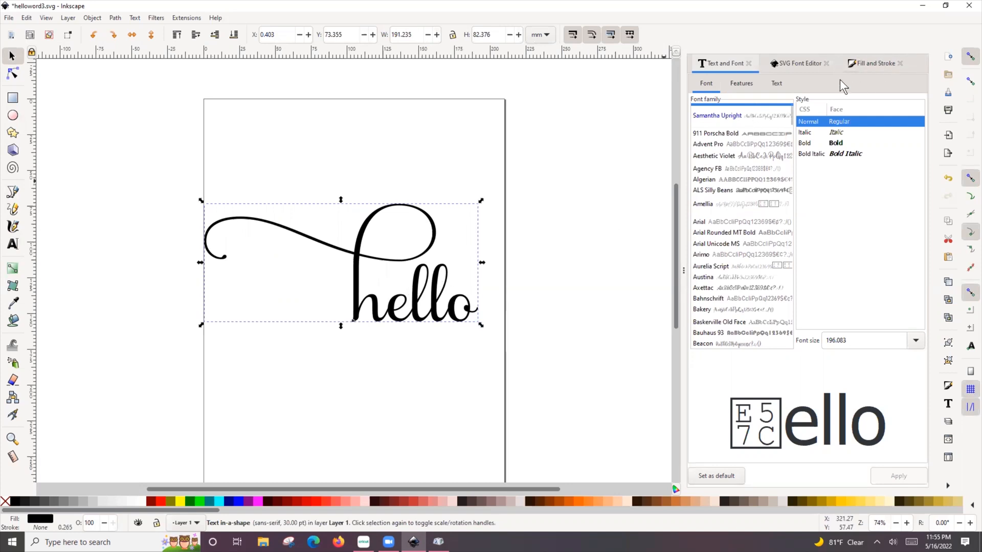
left_click(877, 62)
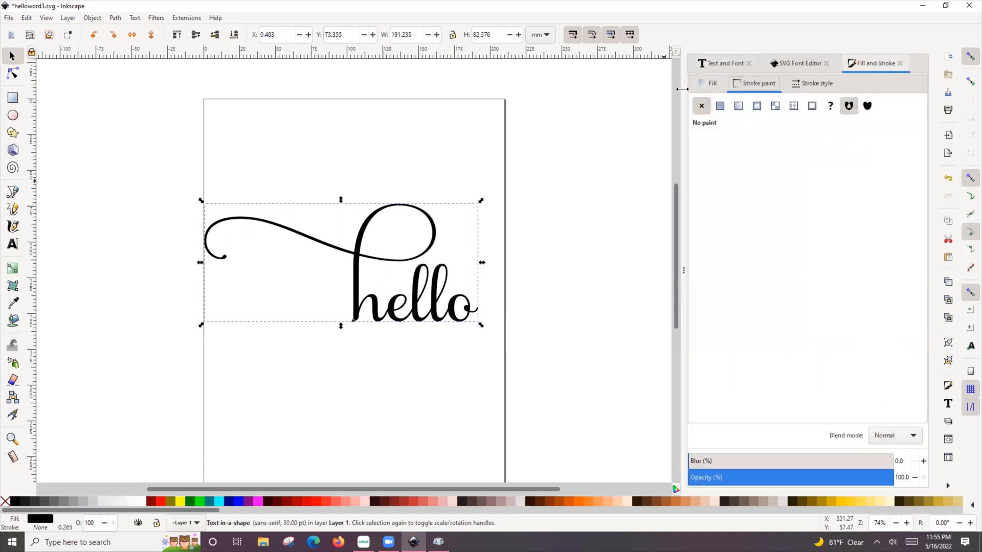
left_click(712, 83)
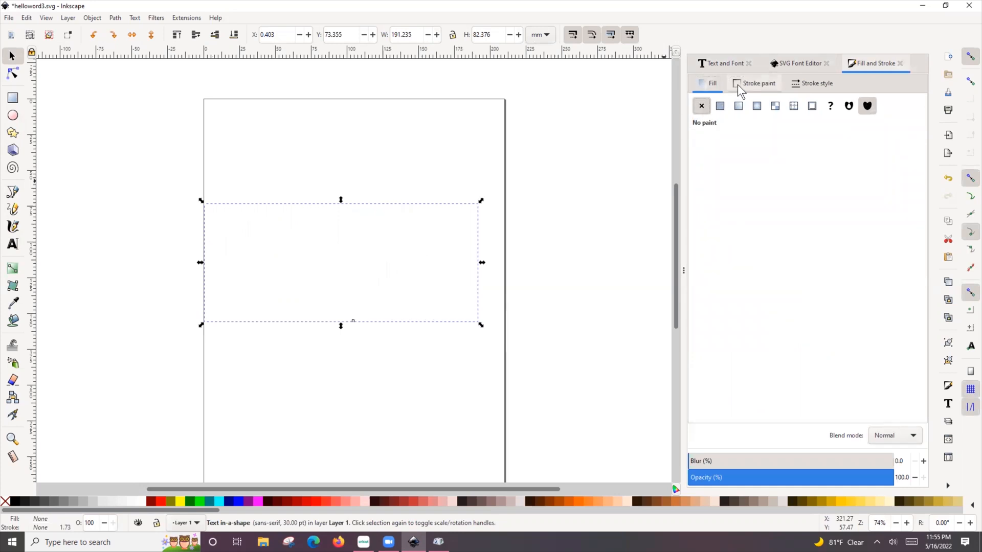
left_click(719, 106)
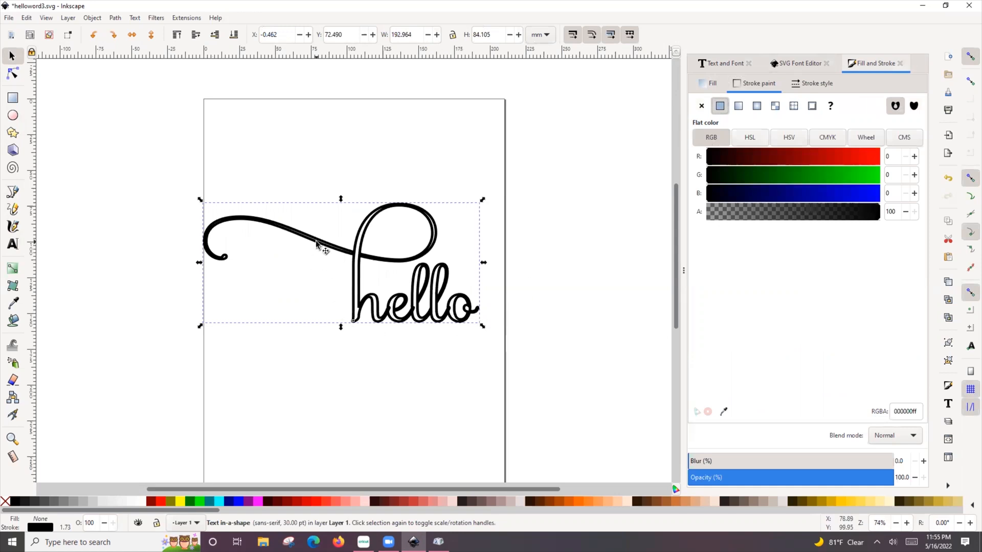
mouse_move(115, 22)
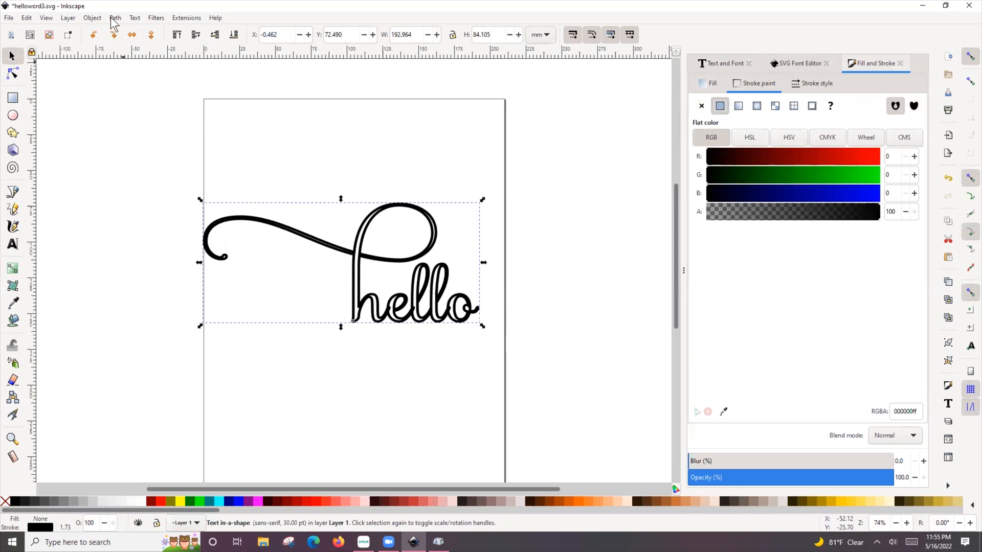
Union the lettering into one path.
left_click(114, 18)
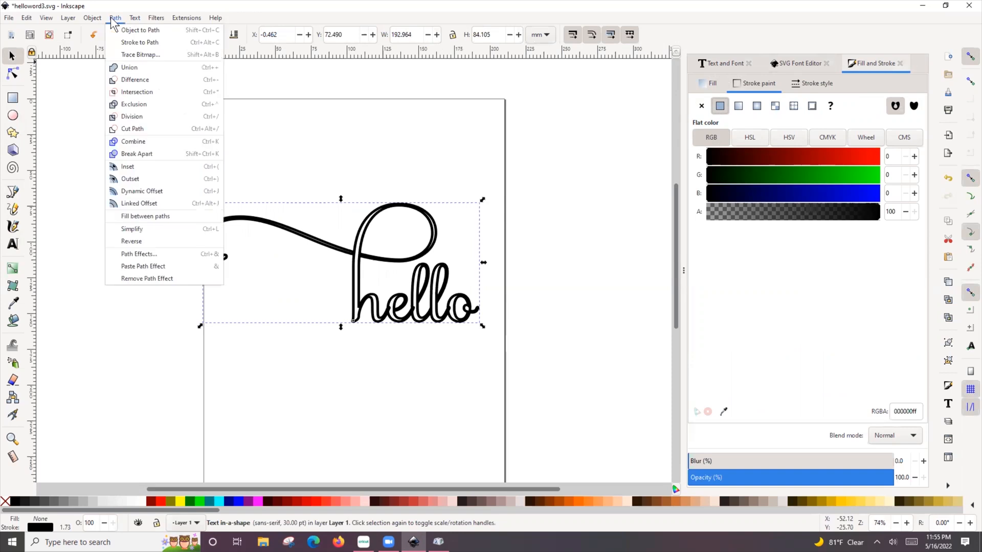
mouse_move(135, 80)
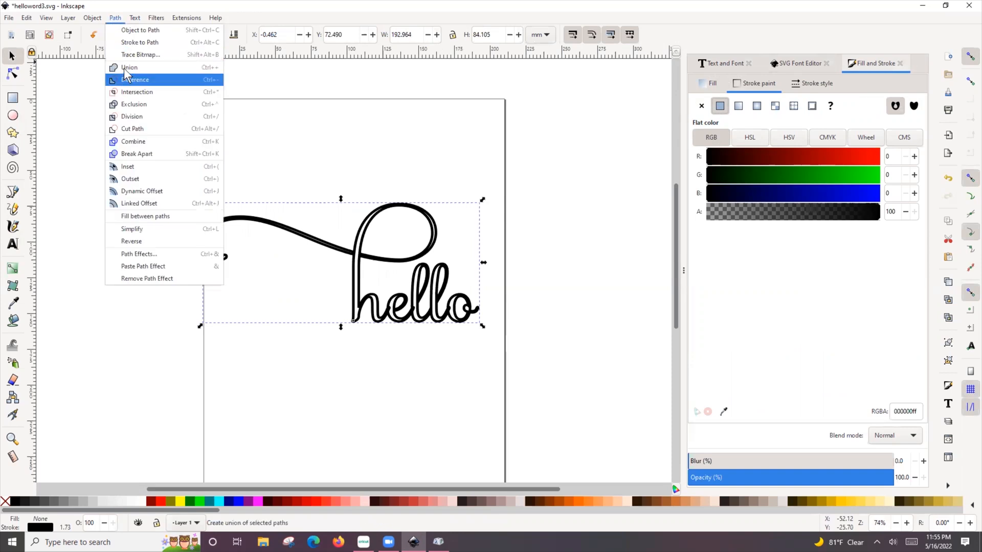
left_click(130, 68)
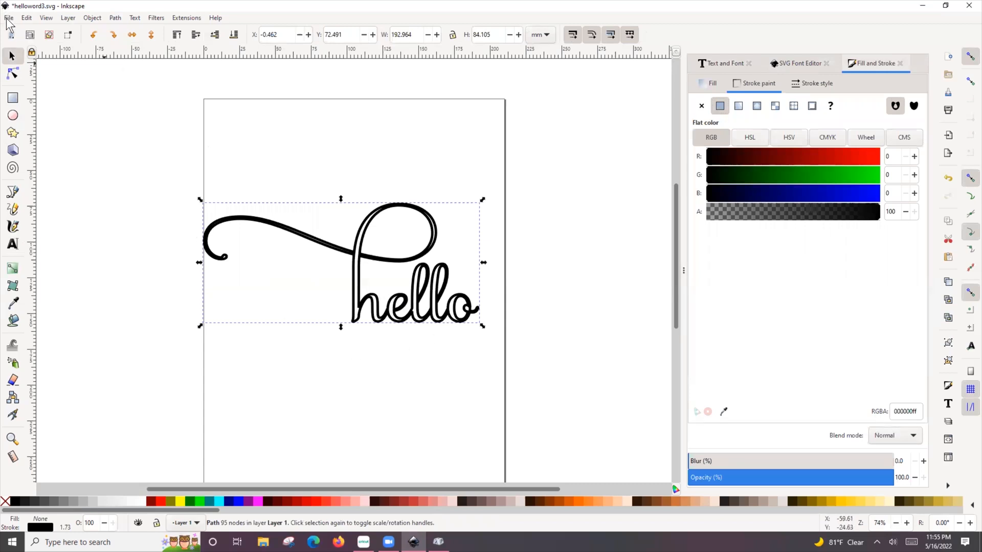
Open the butterfly 1 SVG from the Desktop.
left_click(10, 17)
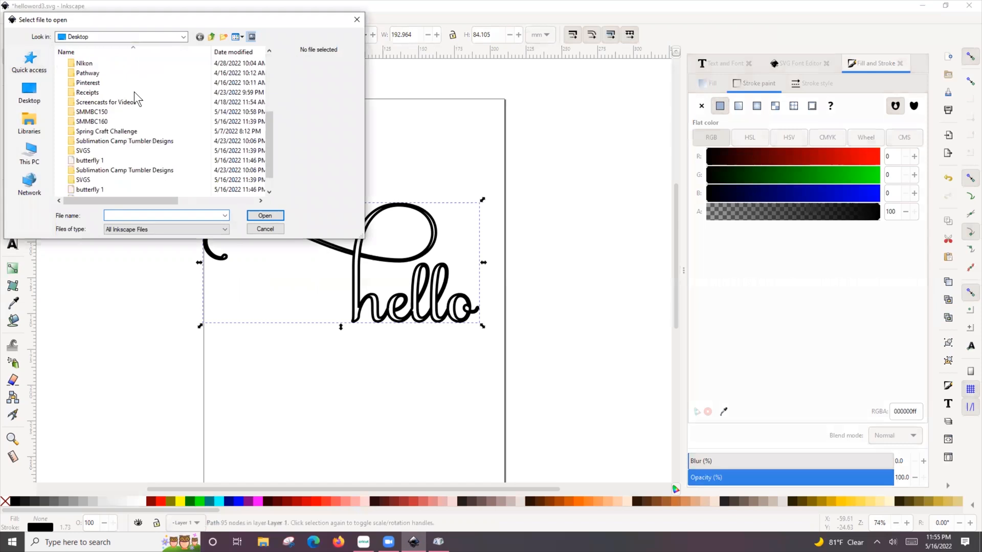
left_click(90, 140)
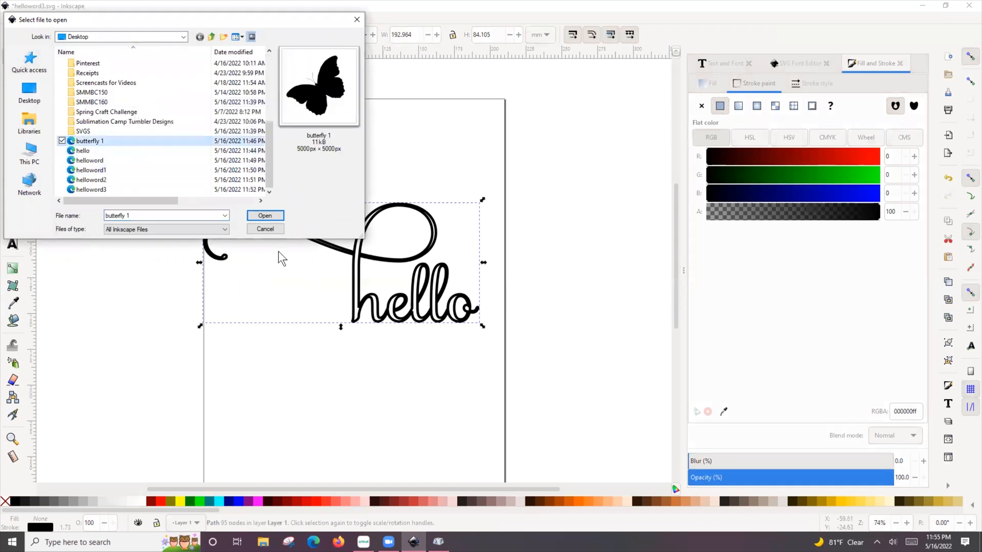
left_click(265, 216)
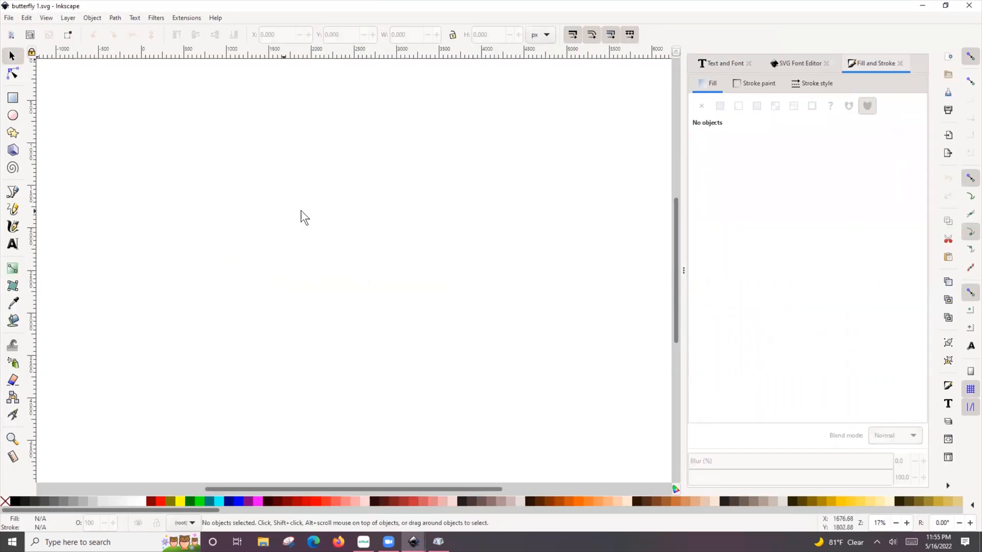
mouse_move(387, 210)
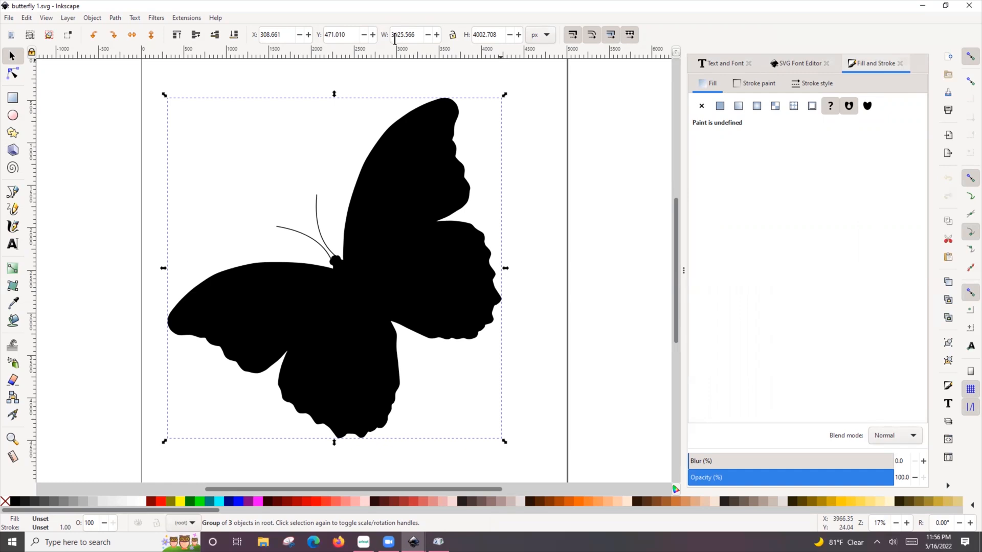
Scale the butterfly to 10% and copy it for the hello drawing.
key("alt+tab")
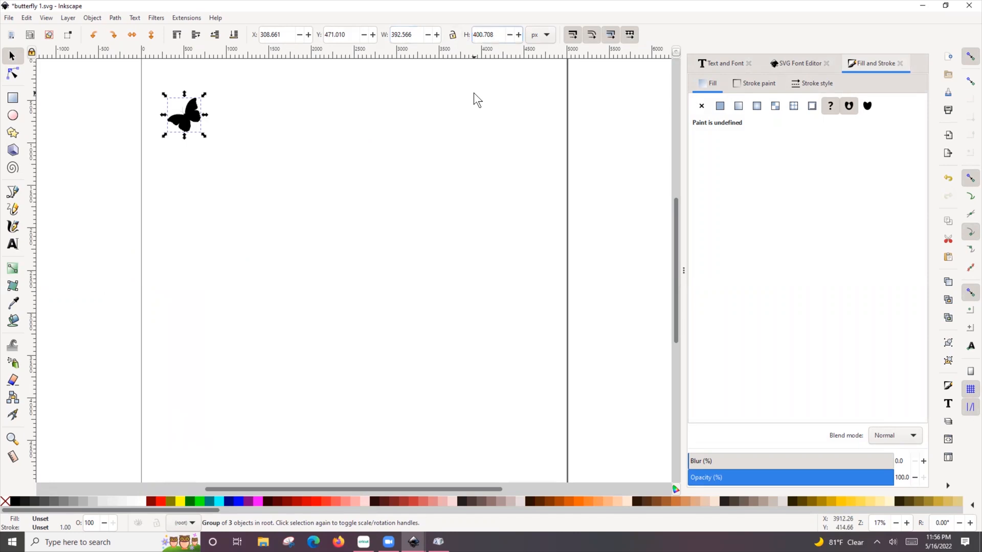
mouse_move(193, 121)
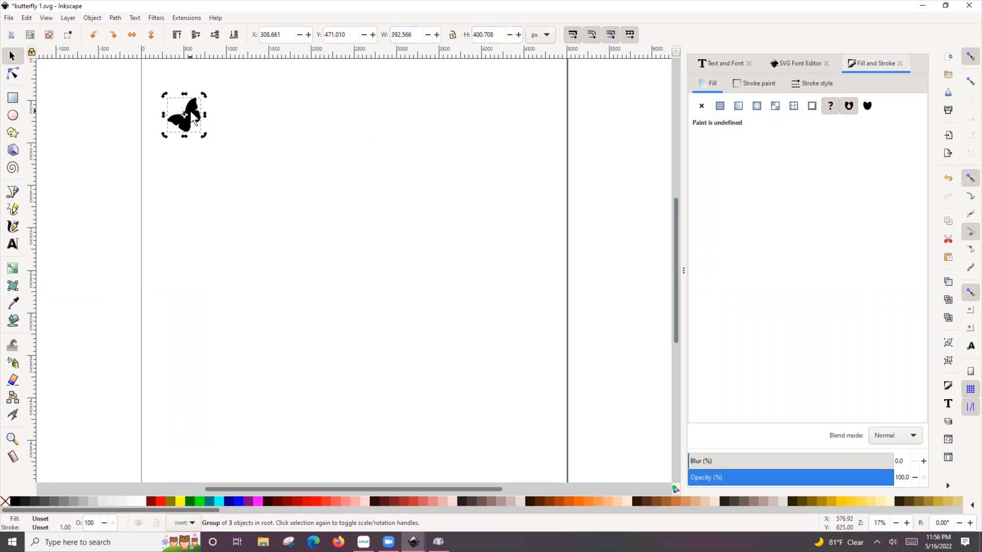
key("ctrl+c")
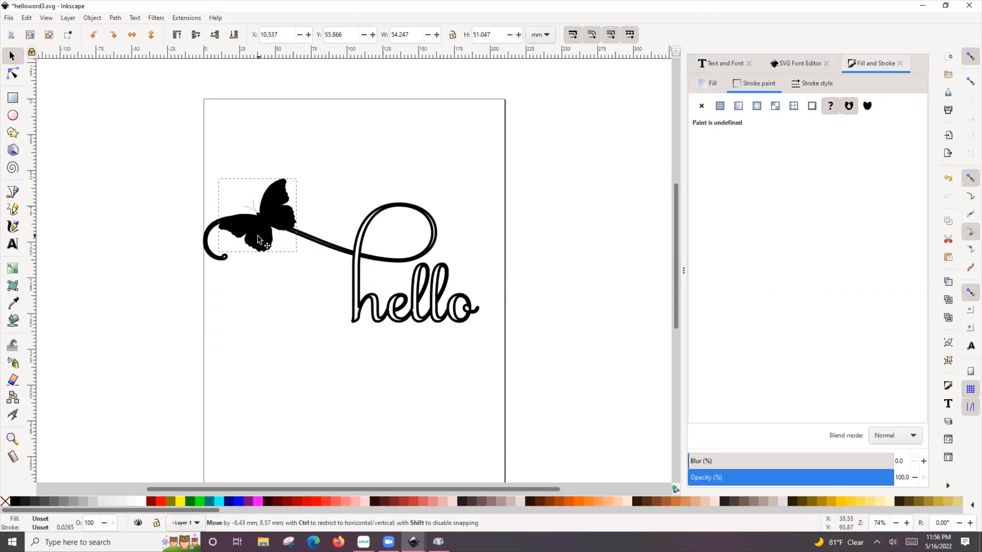
Place a butterfly at the swash's left tip, then copy, duplicate and flip more butterflies.
left_click_drag(257, 225, 219, 238)
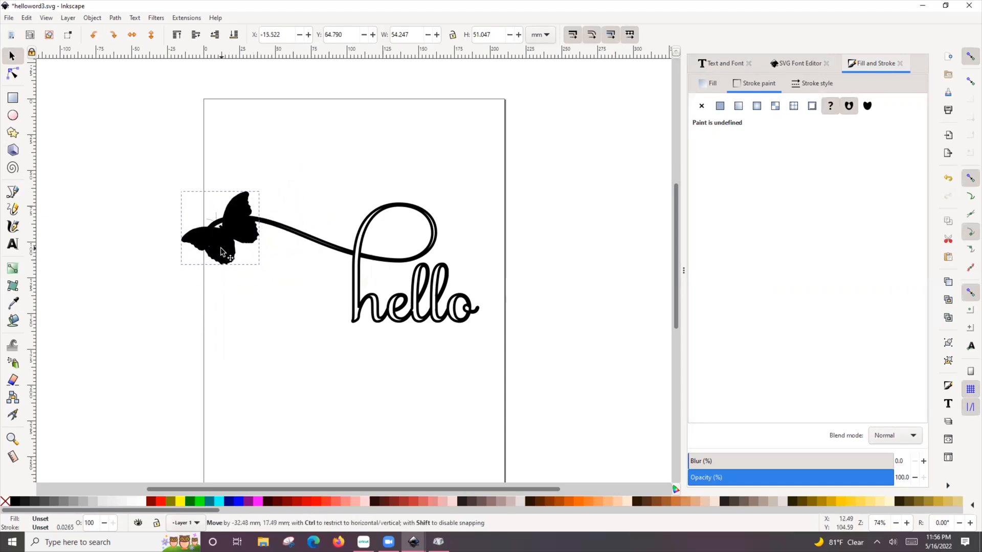
left_click_drag(222, 250, 218, 245)
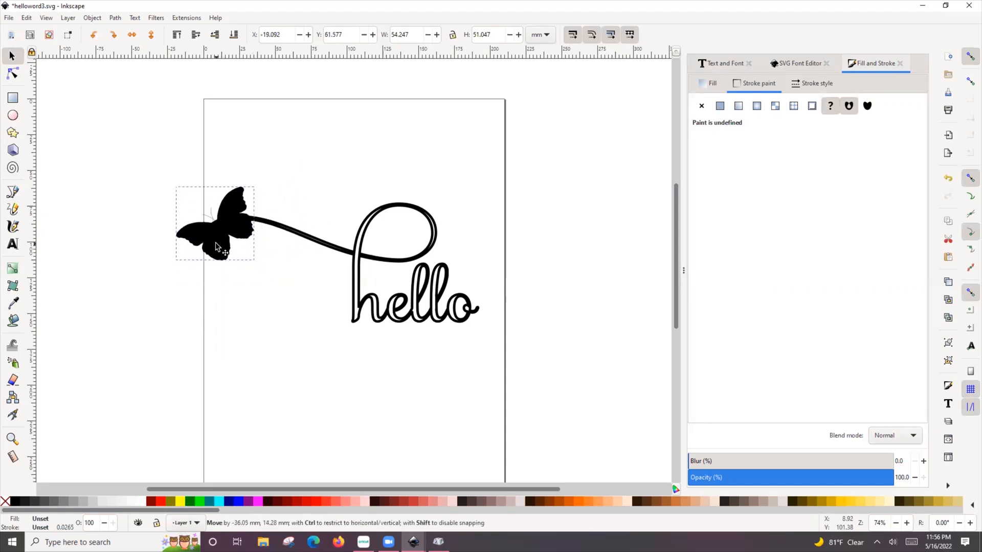
left_click(215, 224)
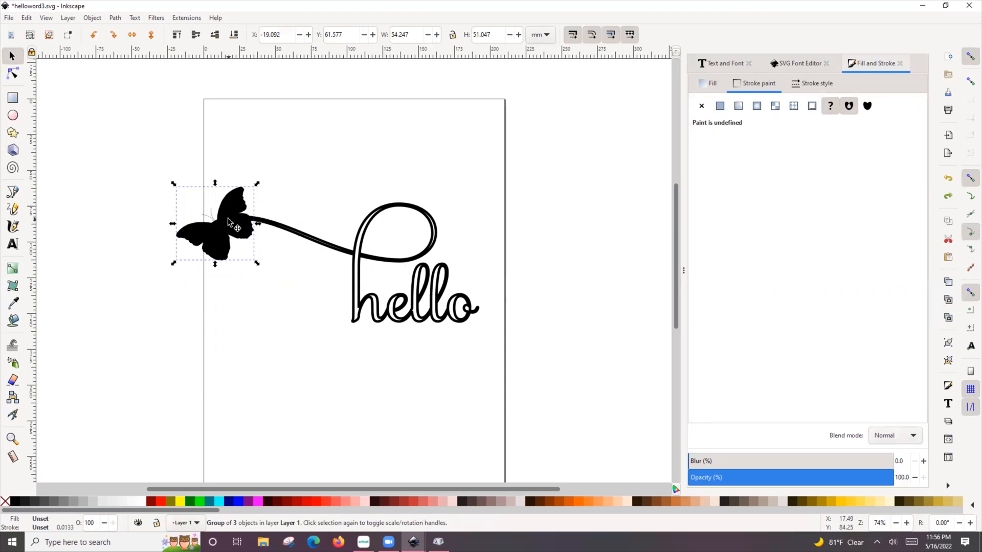
right_click(227, 225)
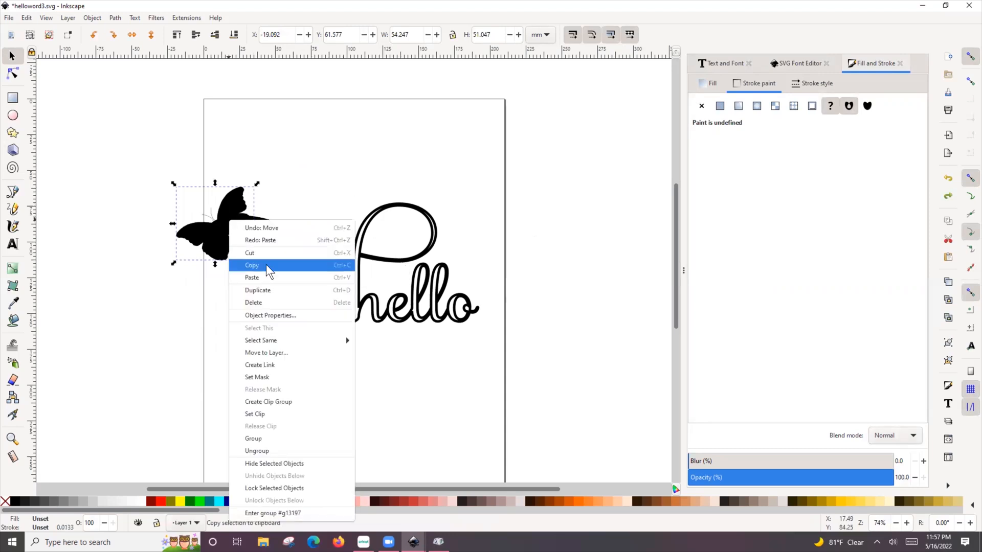
left_click(252, 265)
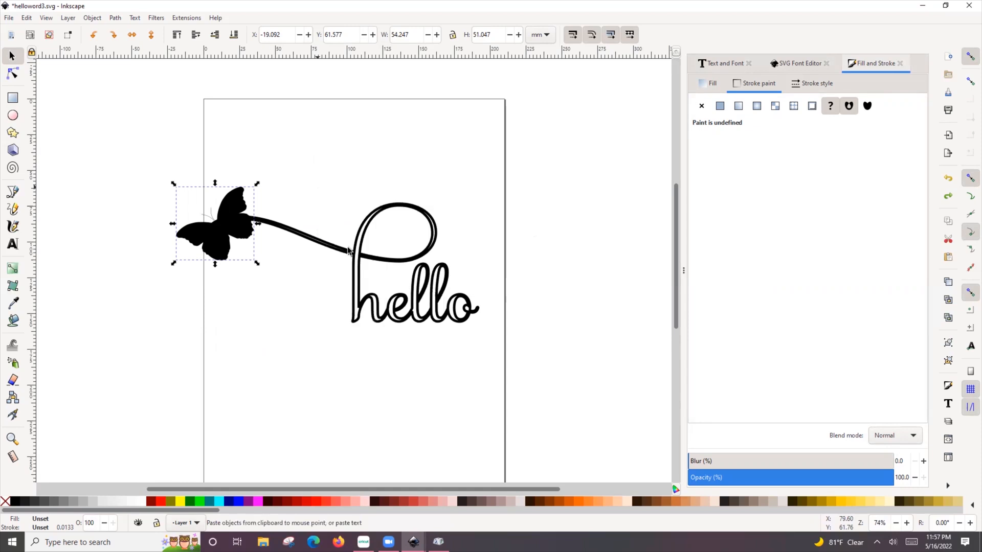
left_click_drag(216, 224, 351, 250)
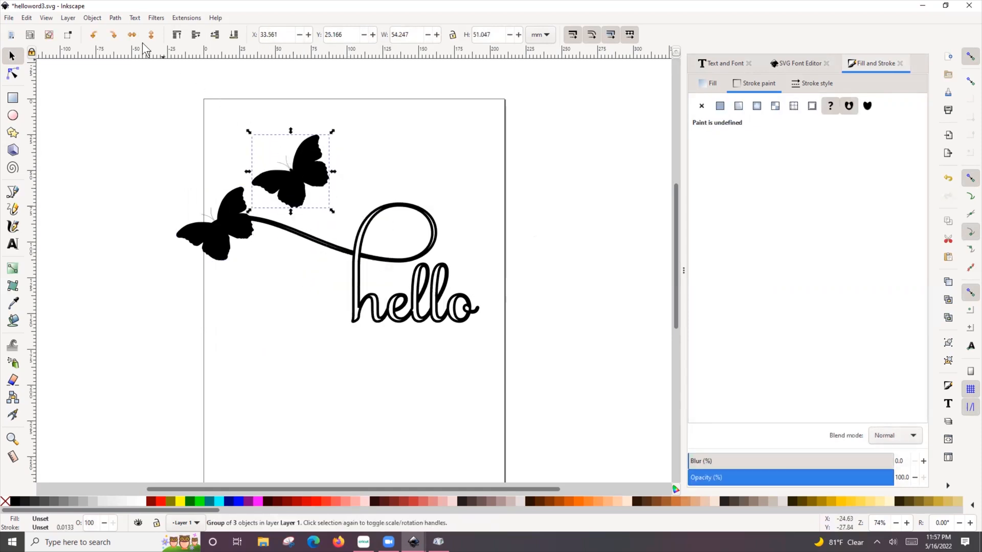
left_click(114, 35)
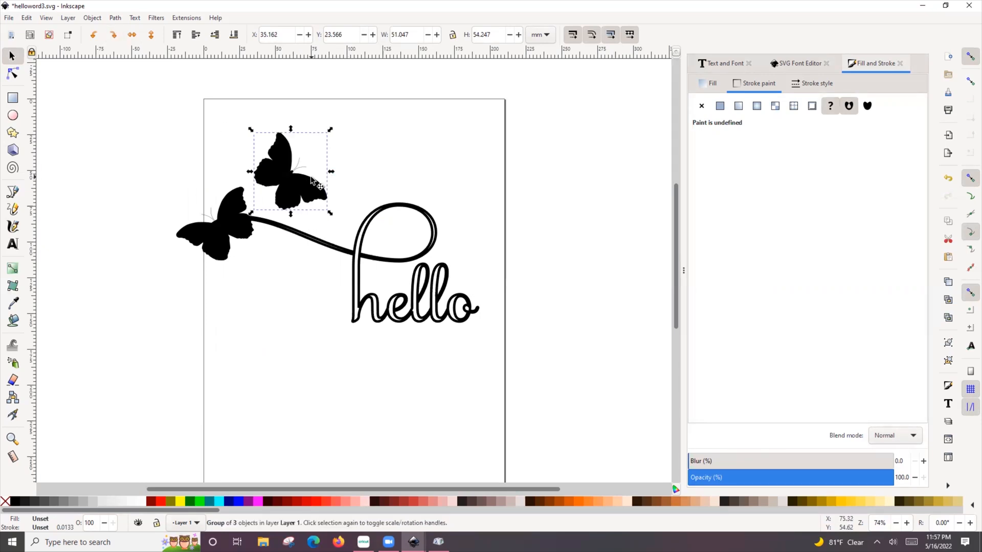
key("ctrl")
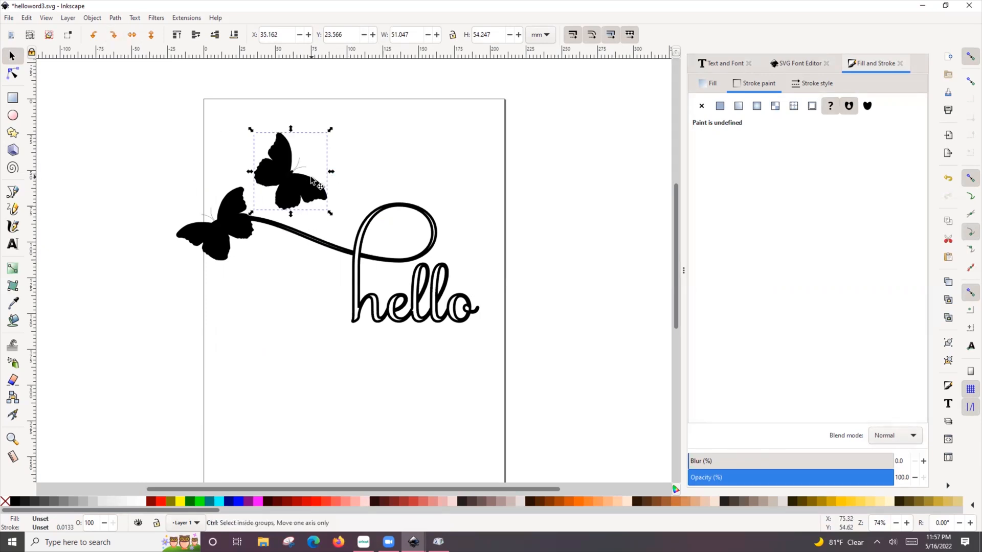
right_click(311, 182)
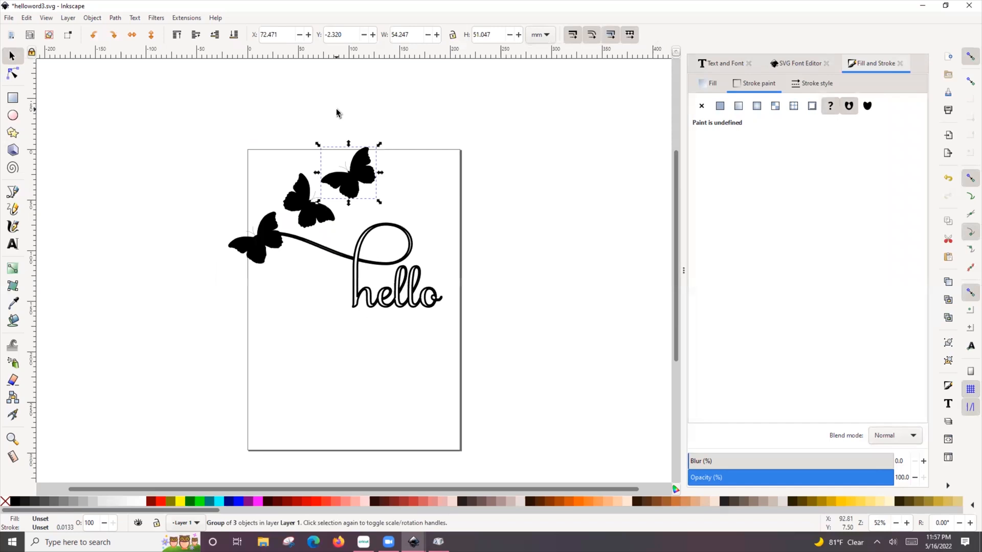
scroll("down", 3)
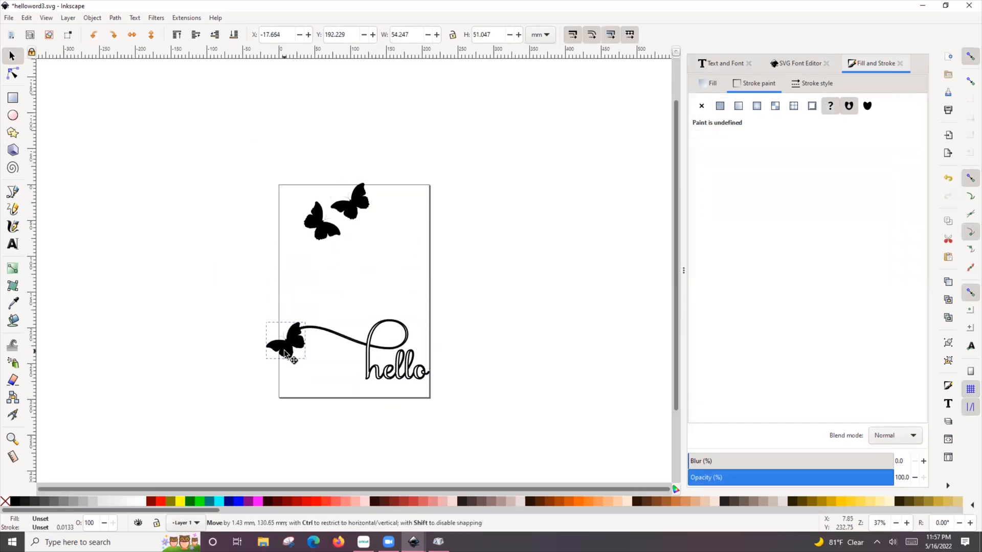
Arrange the butterfly copies into a cluster above and beside the swash curl.
left_click_drag(285, 342, 263, 307)
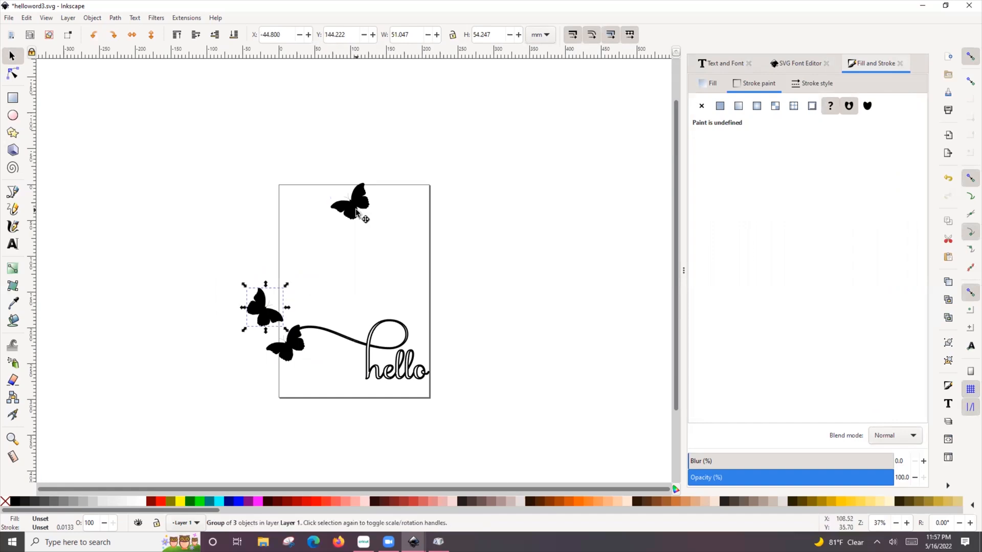
left_click_drag(263, 306, 357, 322)
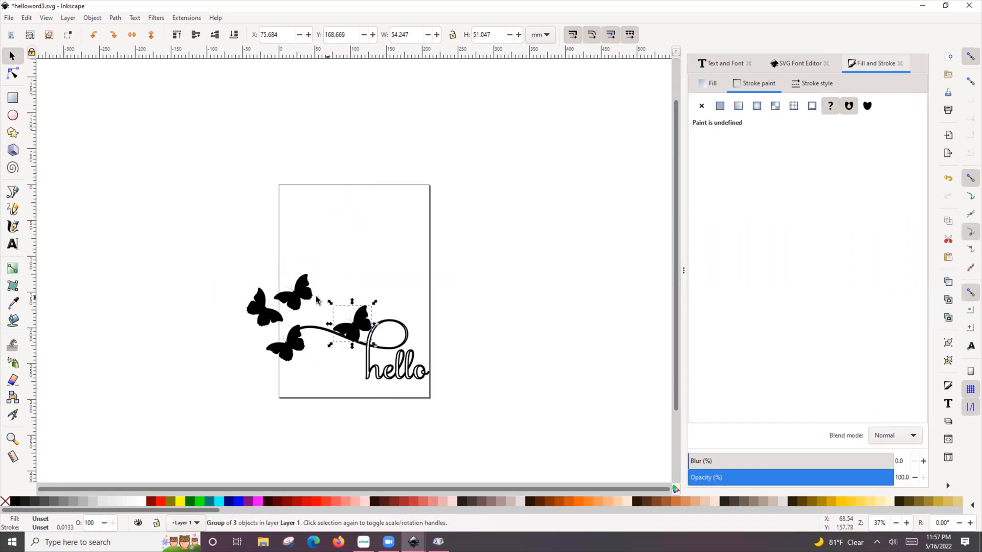
left_click_drag(353, 322, 266, 260)
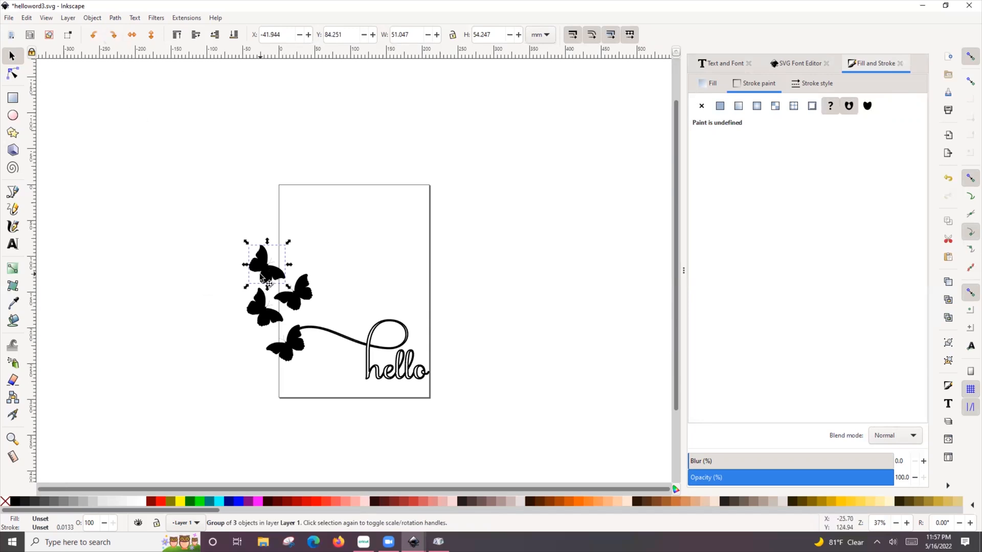
left_click_drag(266, 263, 335, 278)
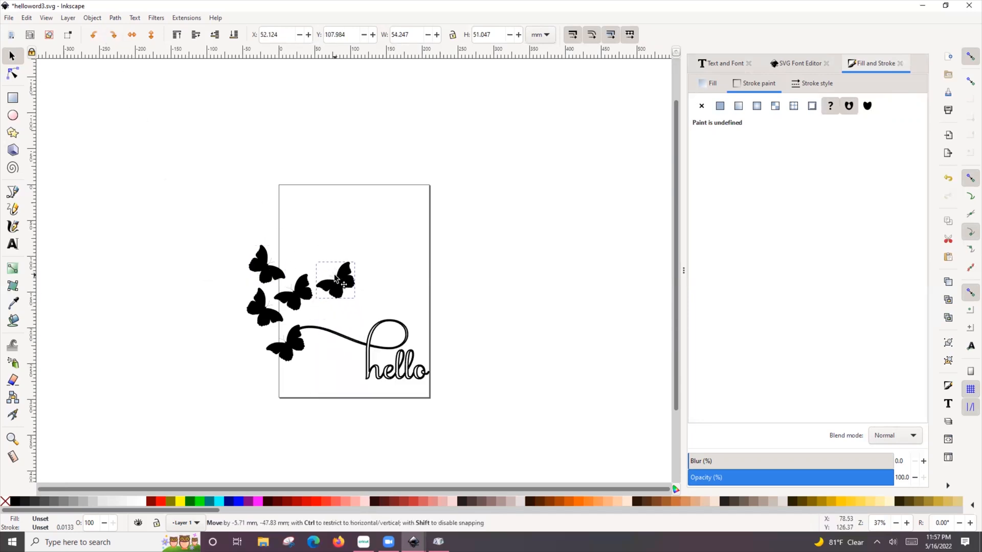
left_click_drag(335, 278, 225, 288)
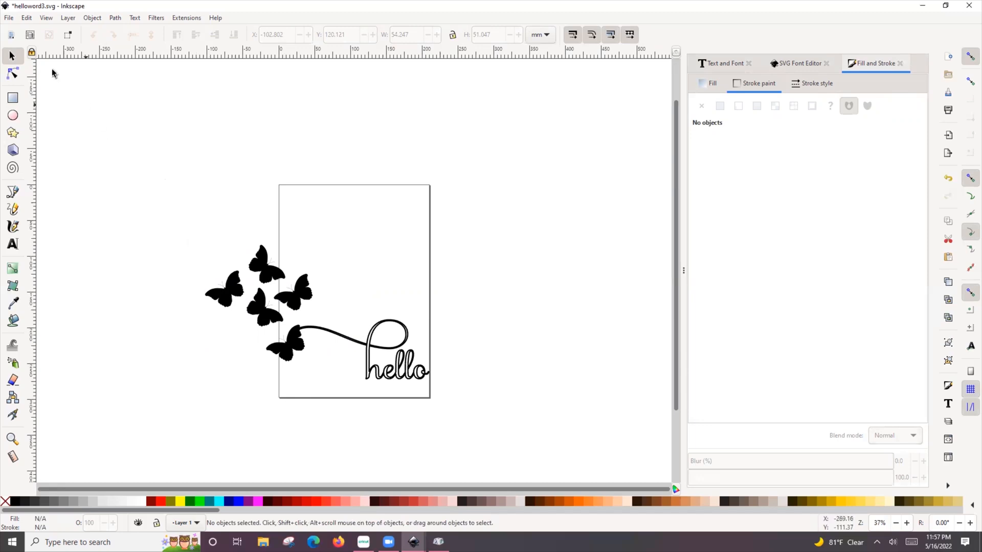
Save the drawing to the Desktop as a new file named hellobutterflies.
left_click(10, 18)
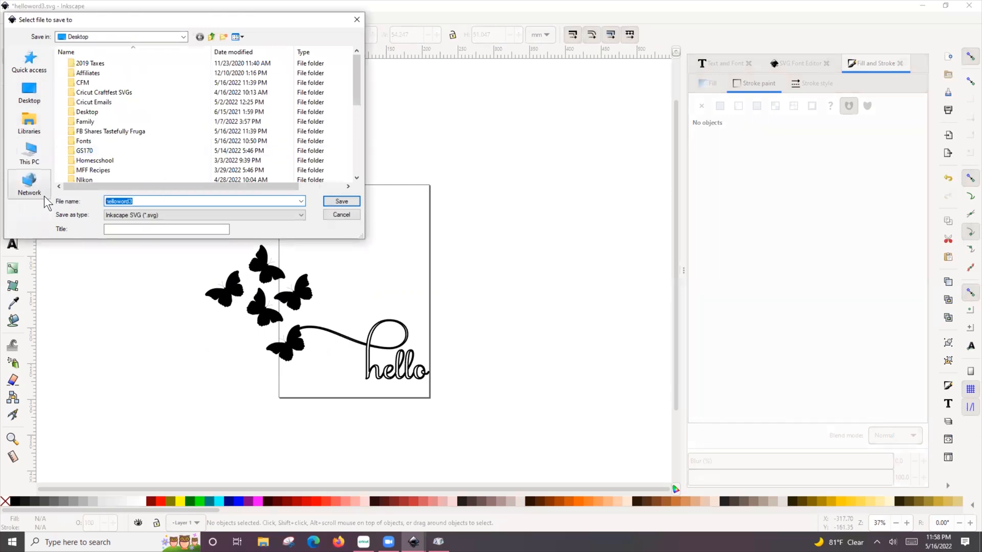
type("hellobutterflies")
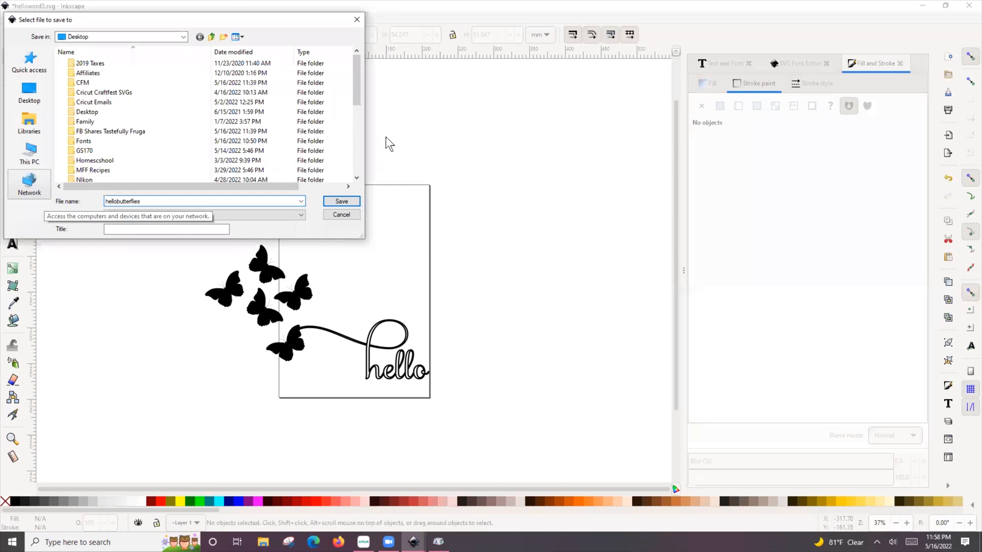
left_click(342, 202)
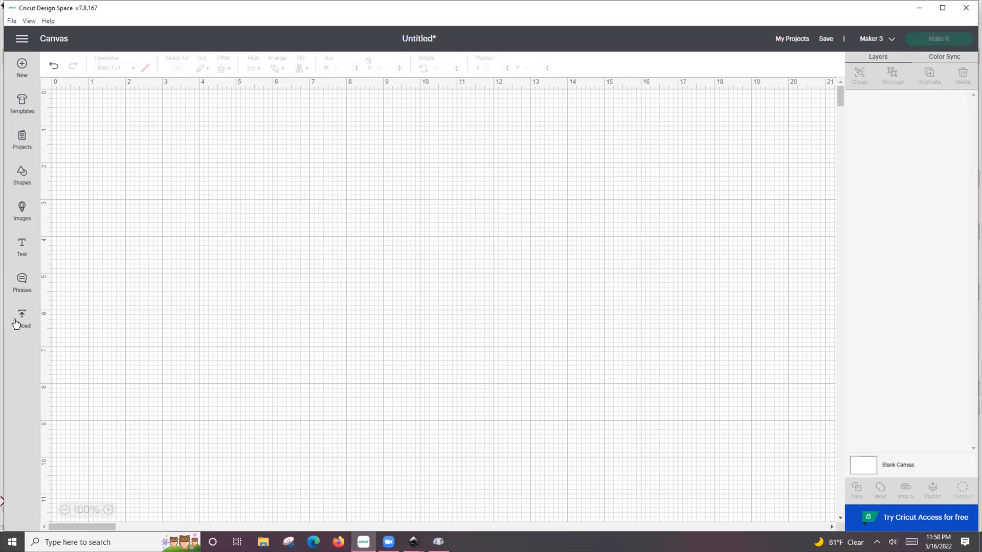
Upload the hellobutterflies file from the Desktop into Cricut Design Space.
left_click(21, 317)
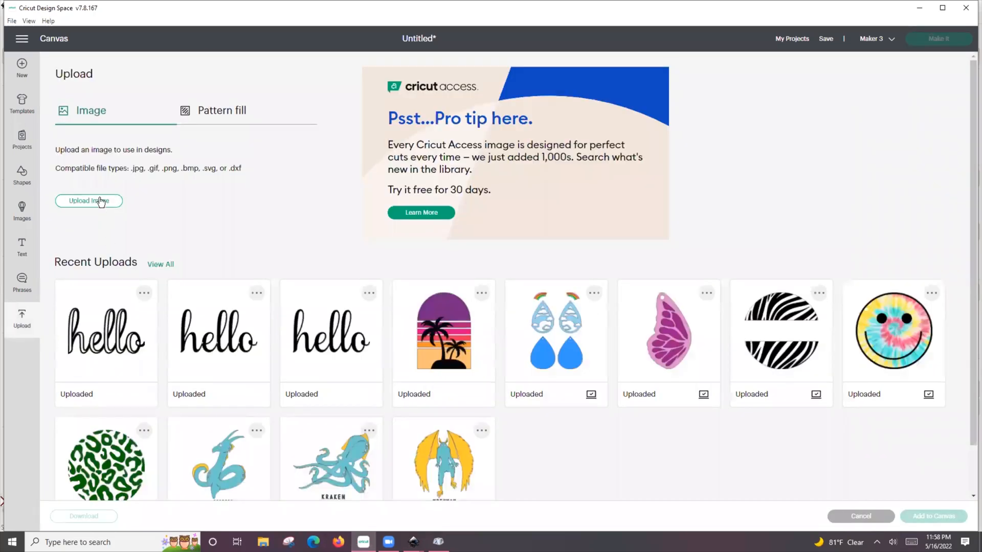
left_click(88, 201)
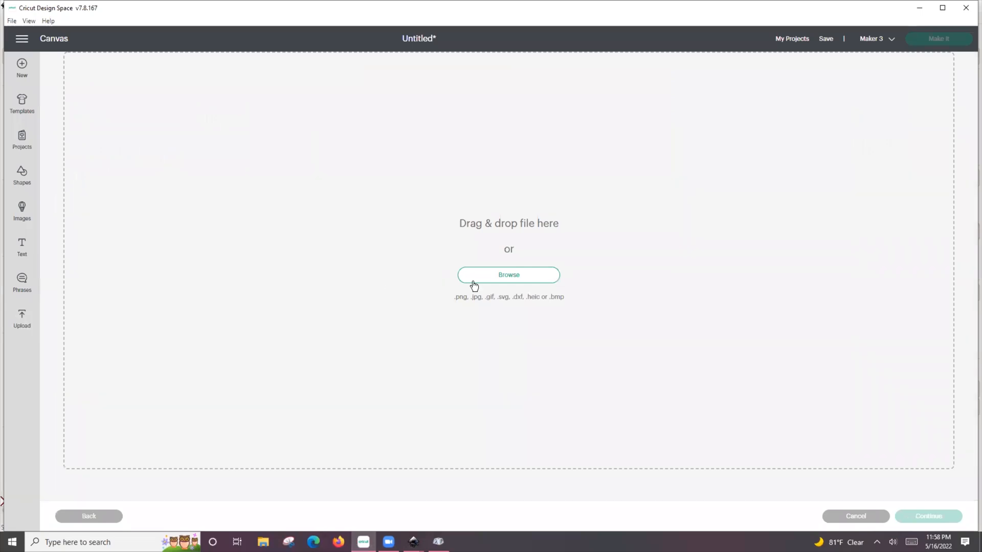
left_click(509, 275)
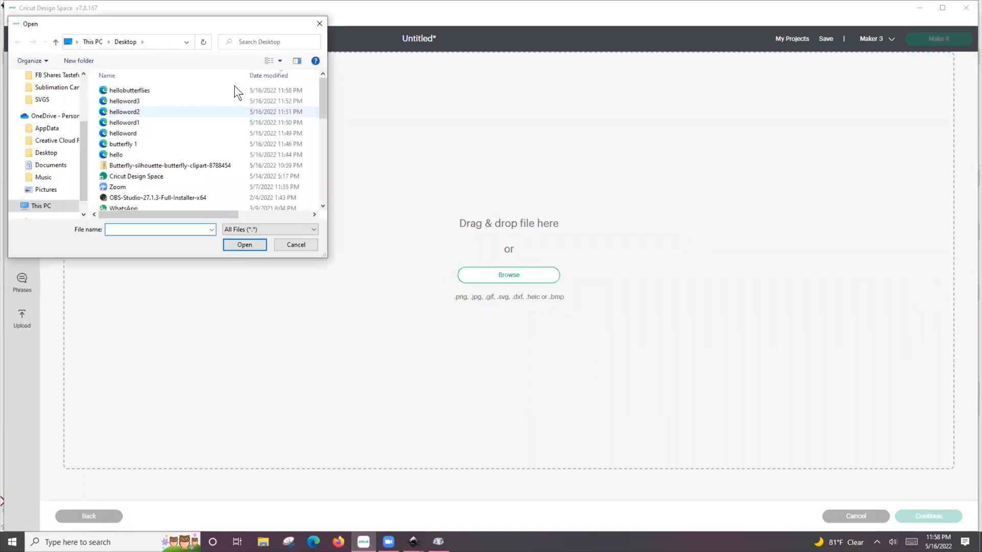
left_click(130, 90)
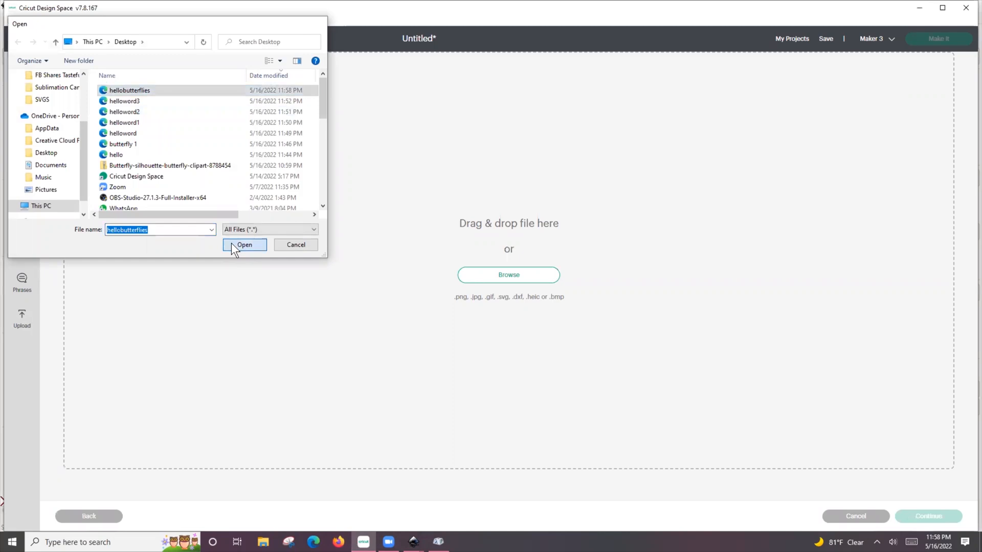
left_click(244, 244)
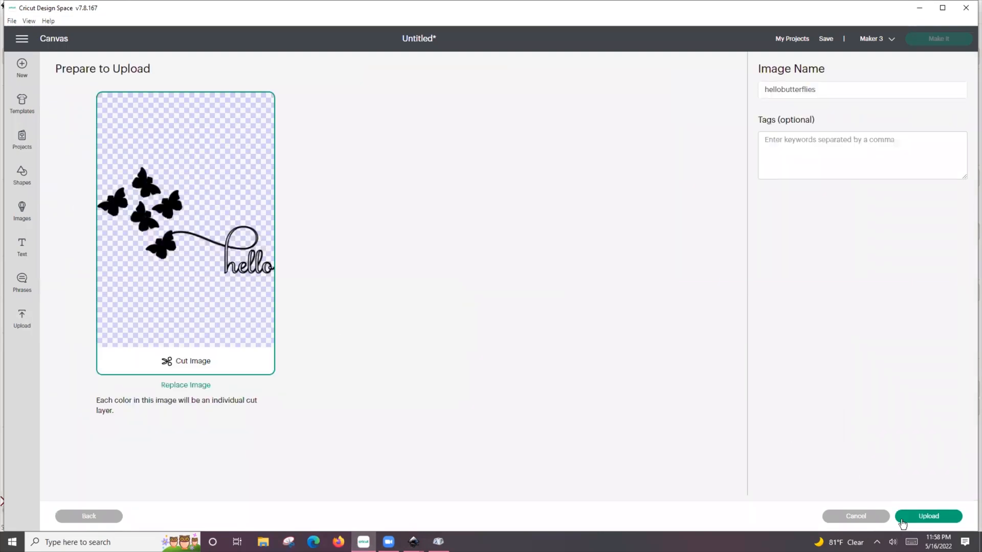
left_click(928, 515)
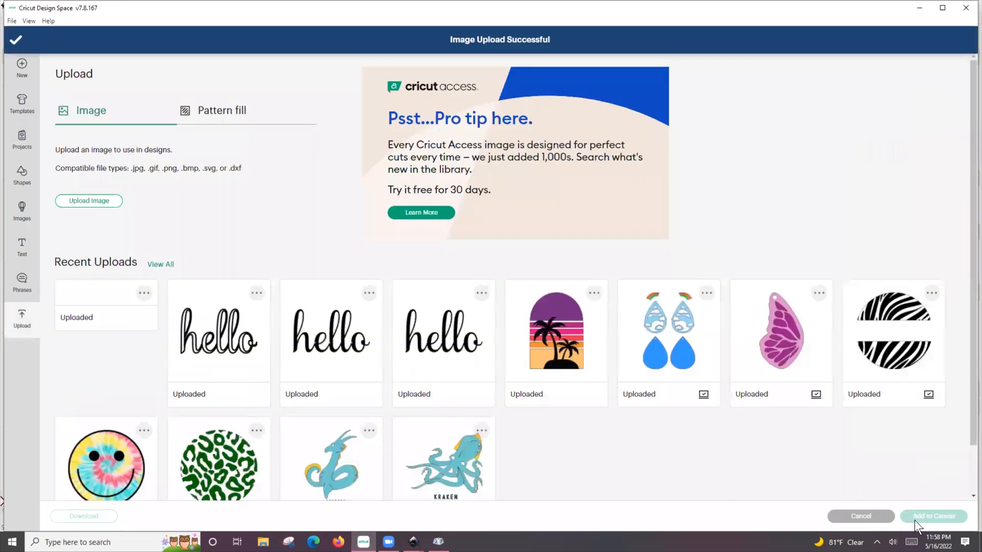
Add the uploaded hellobutterflies design to the canvas as grouped Basic Cut layers.
left_click(105, 343)
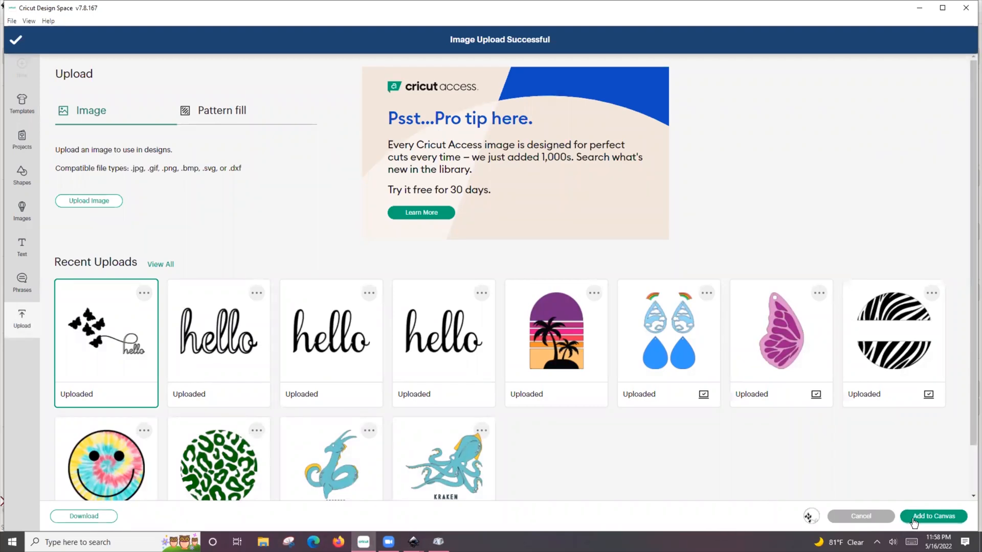
left_click(933, 515)
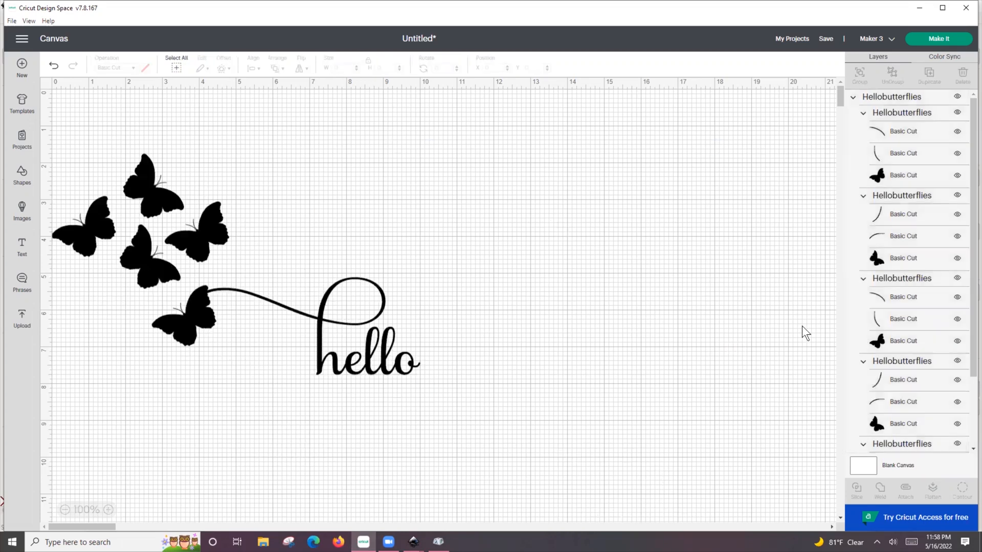
scroll("down", 3)
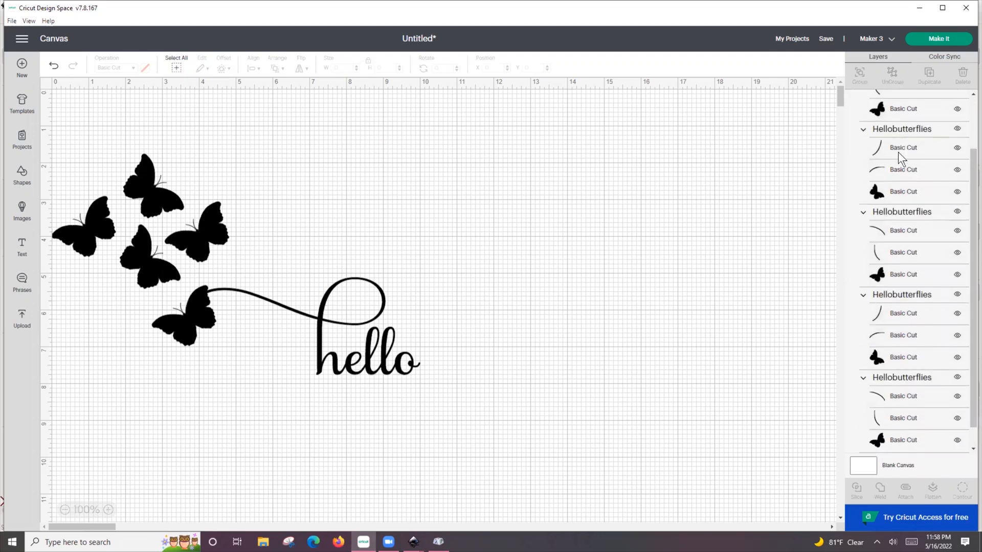
scroll("down", 3)
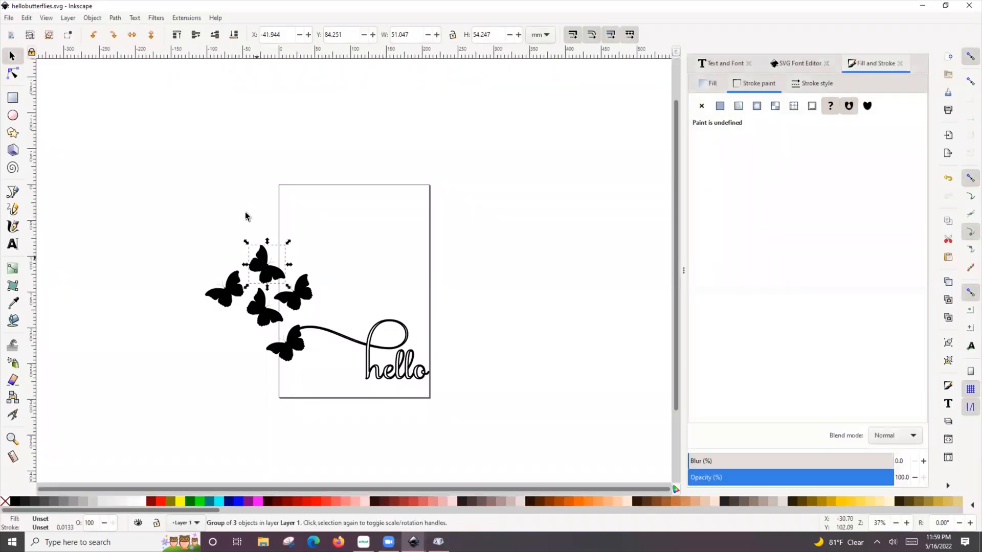
Combine each of the five butterfly groups into a single outline path via Path > Combine.
left_click(114, 18)
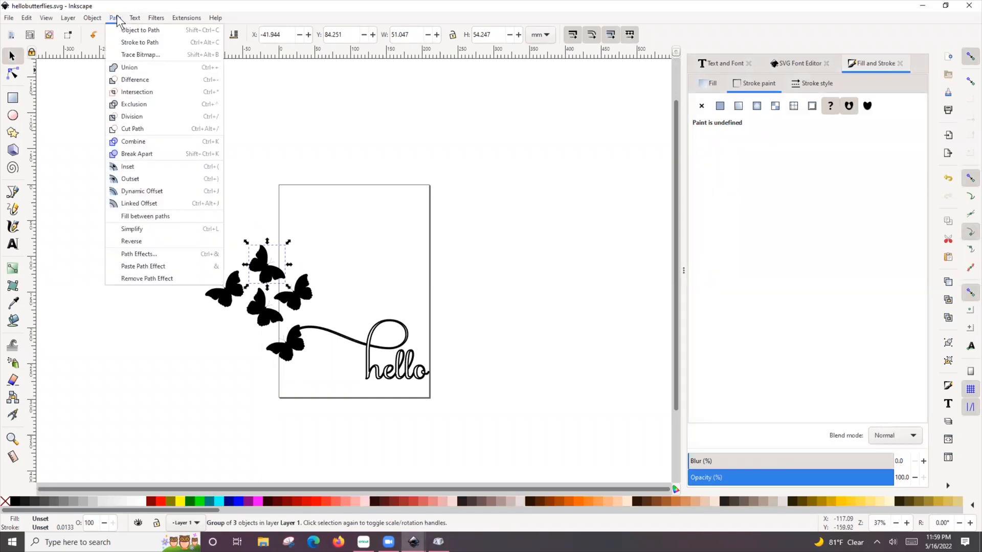
mouse_move(133, 142)
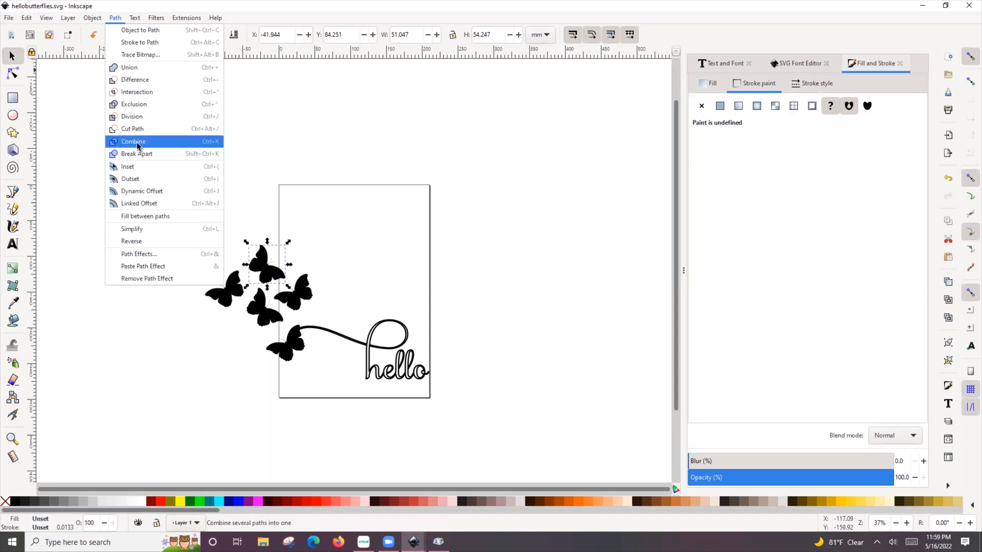
left_click(133, 141)
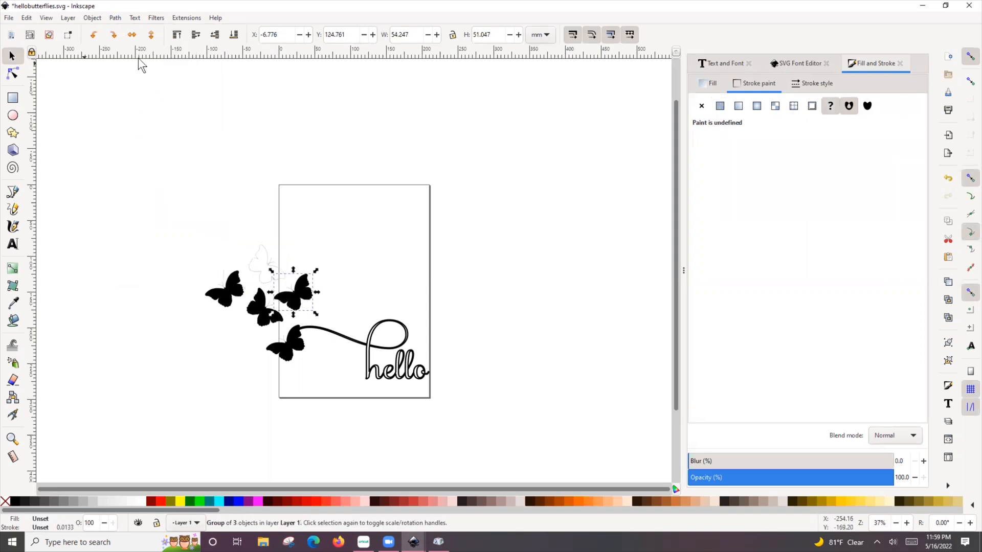
left_click(115, 17)
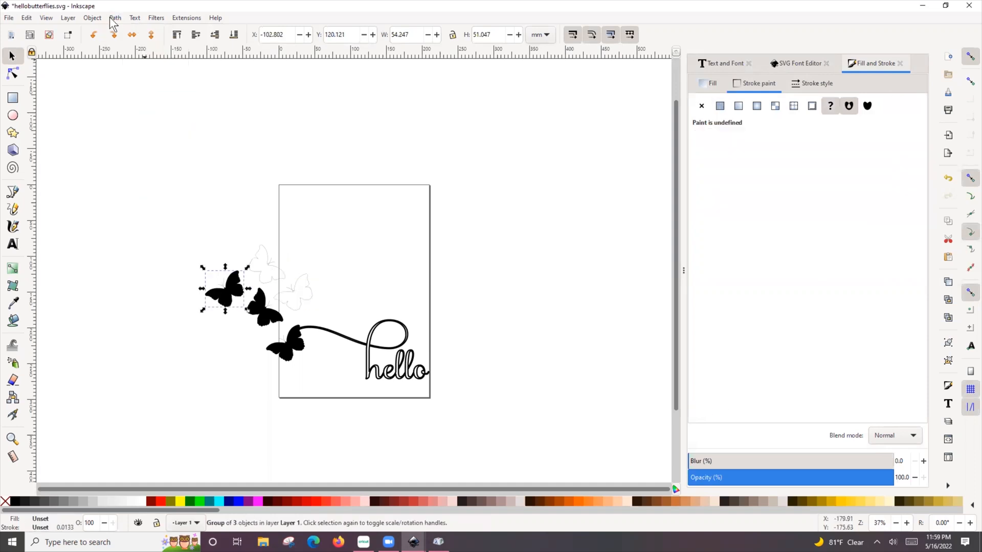
left_click(719, 106)
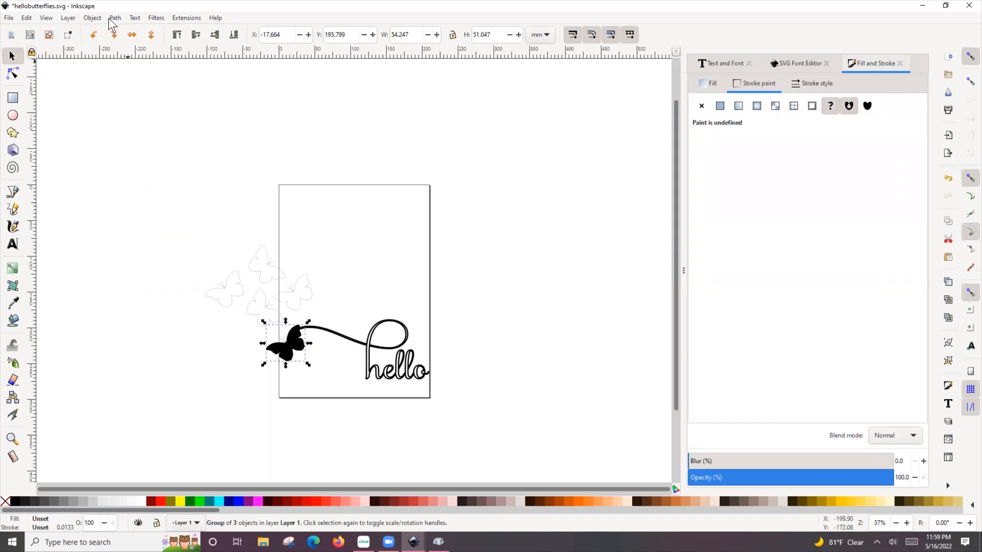
left_click(114, 18)
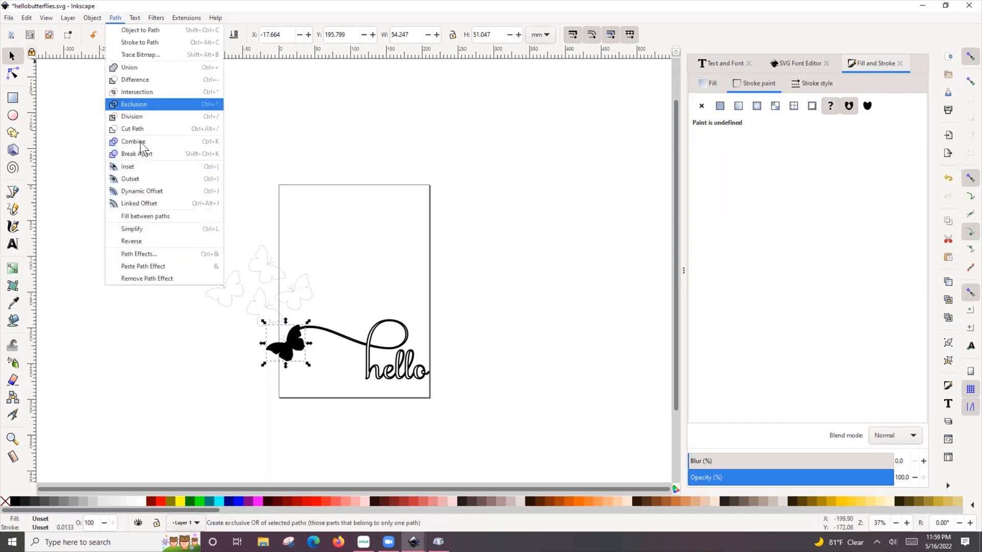
left_click(133, 105)
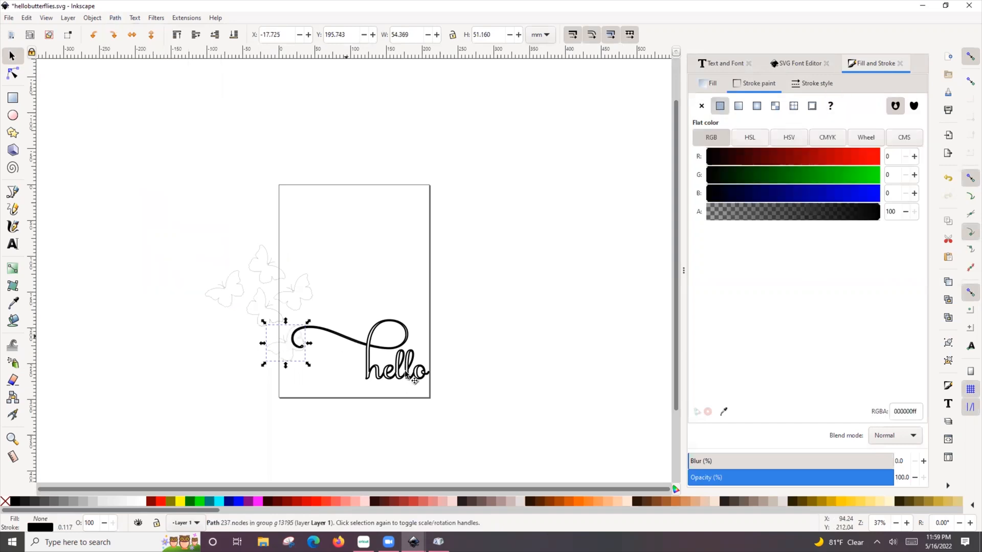
Save the merged design to the Desktop as a new SVG named hellobutterflies1.
left_click(10, 18)
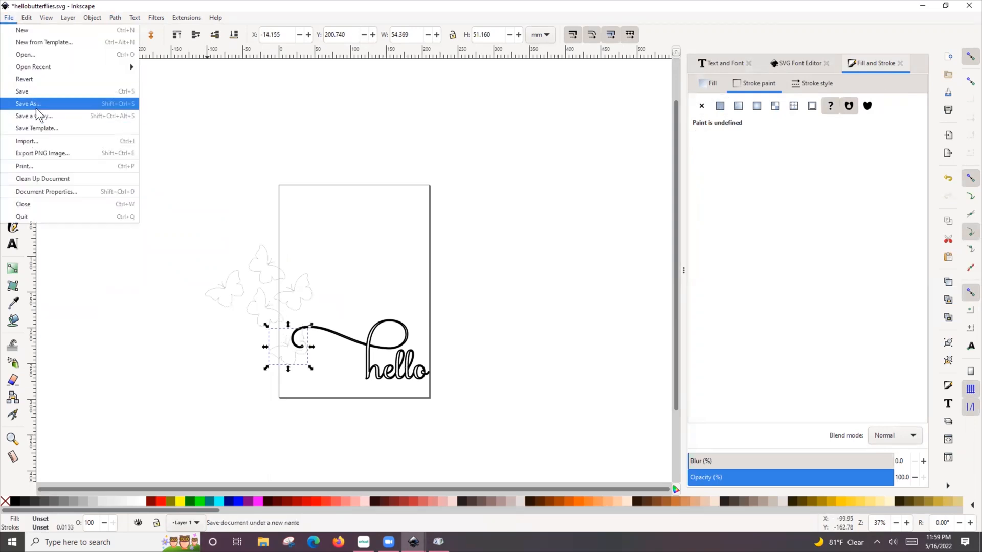
left_click(27, 103)
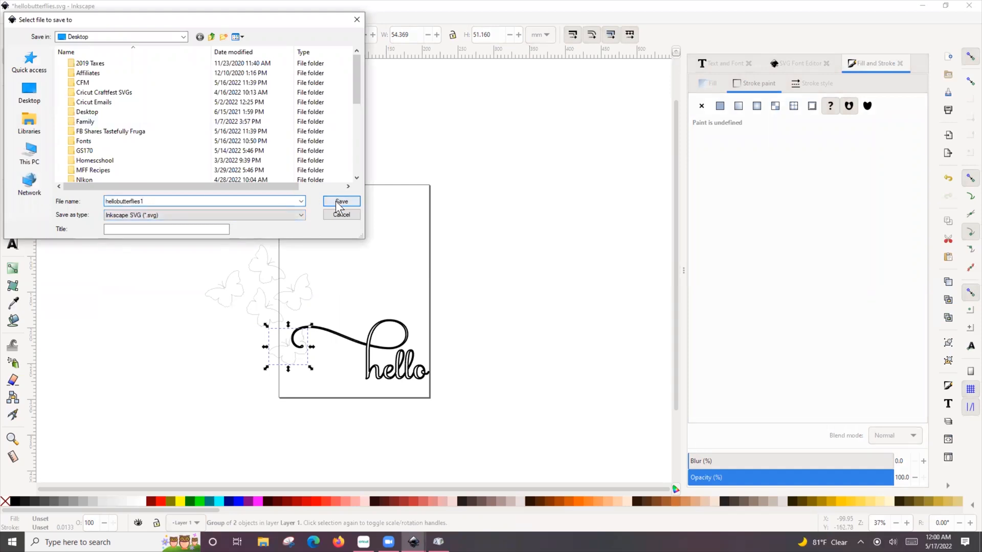
left_click(342, 202)
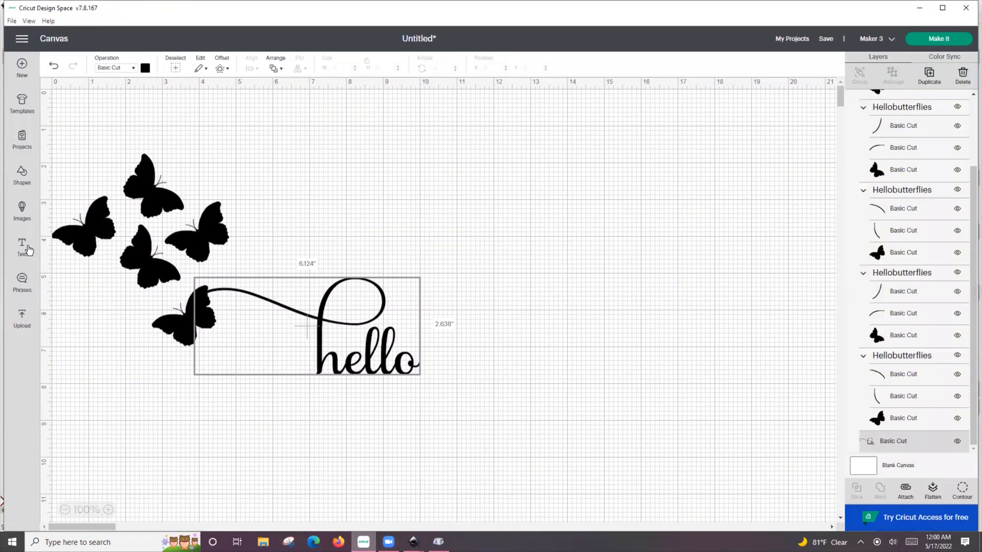
Upload the hellobutterflies1 file from the Desktop into Cricut Design Space.
left_click(21, 318)
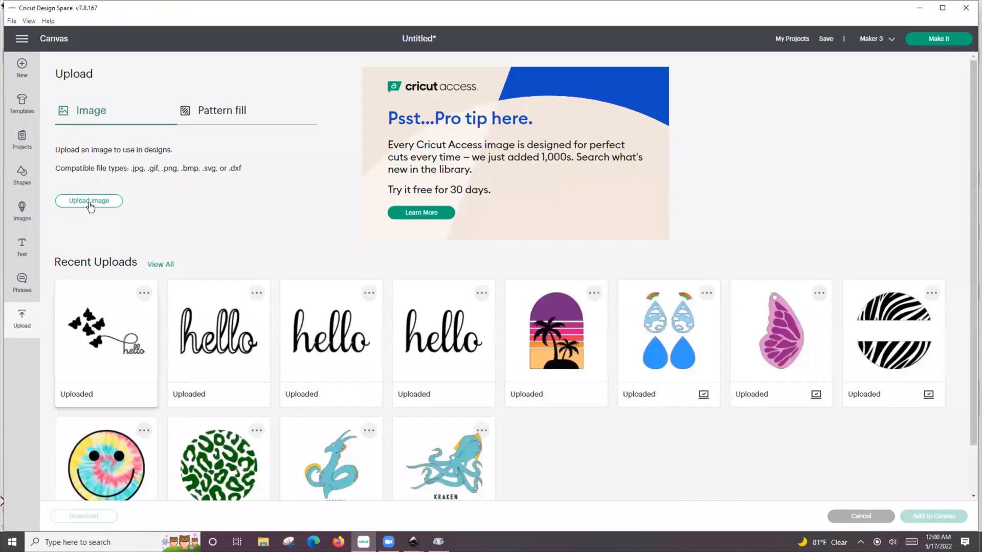
left_click(89, 202)
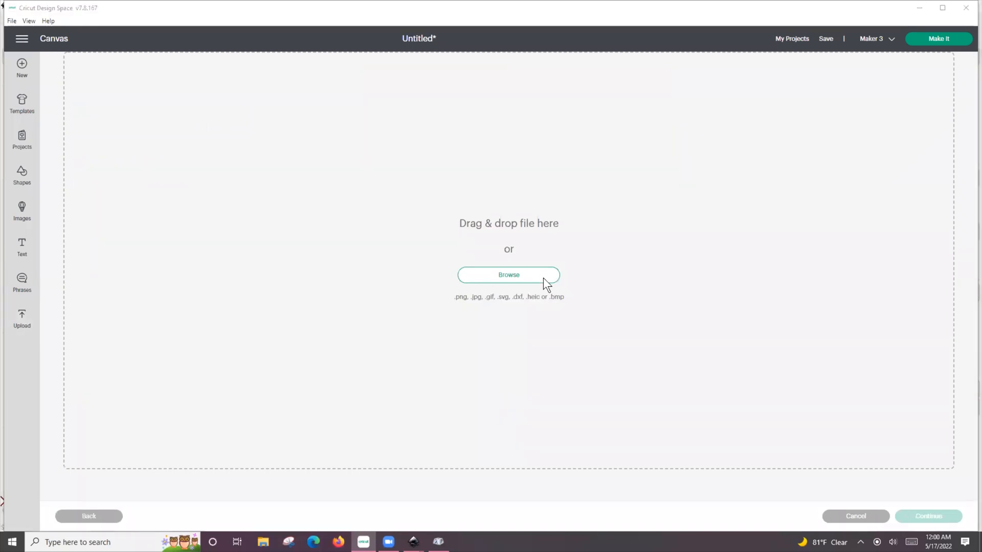
left_click(509, 275)
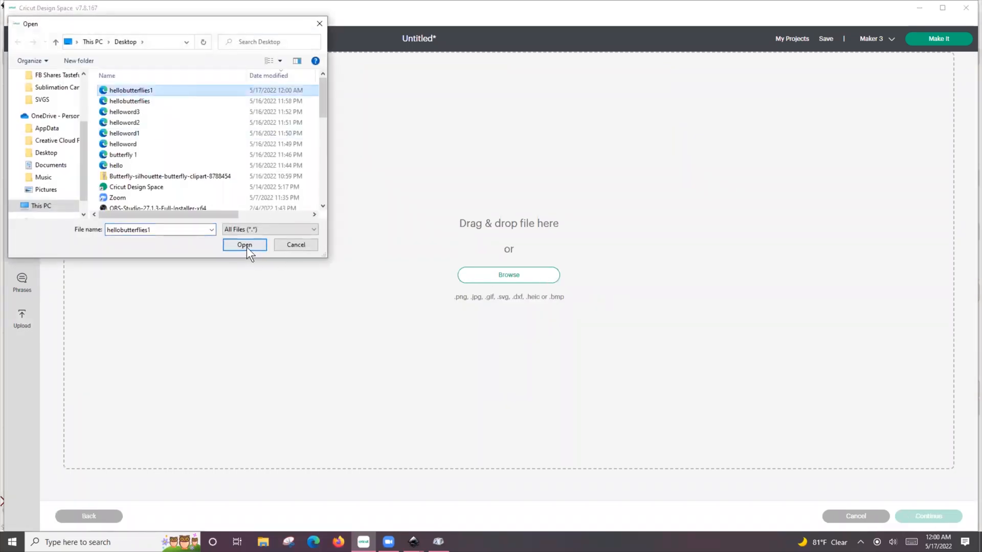
left_click(244, 244)
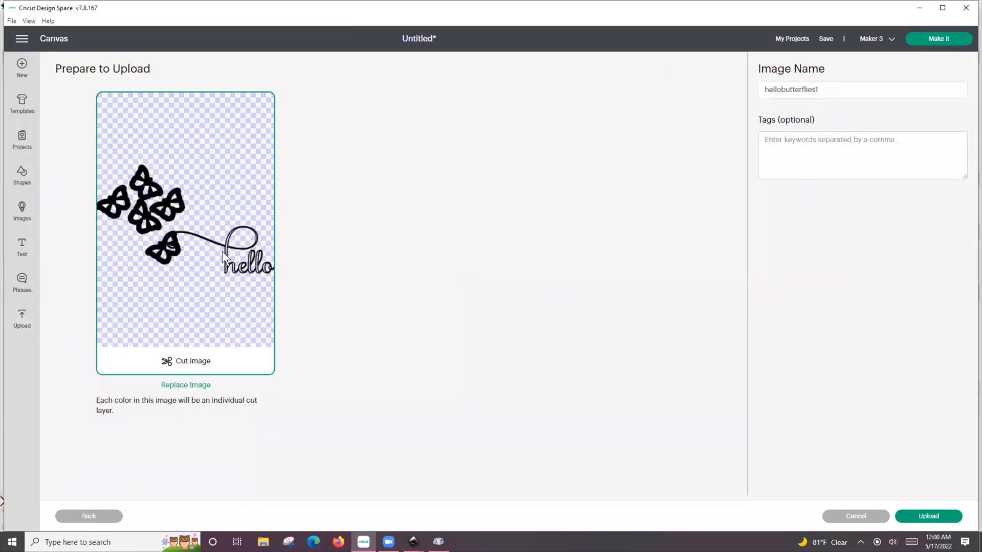
left_click(928, 516)
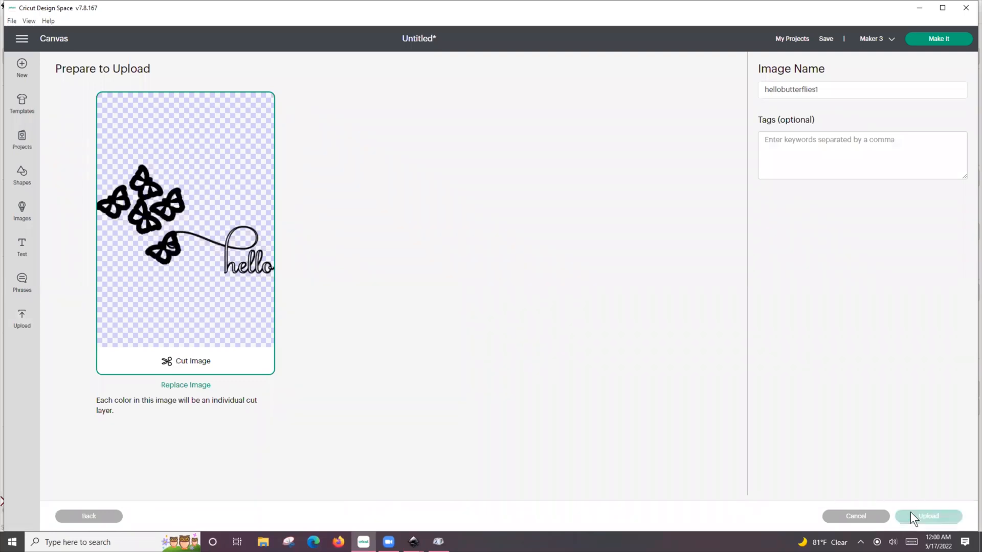
left_click(927, 515)
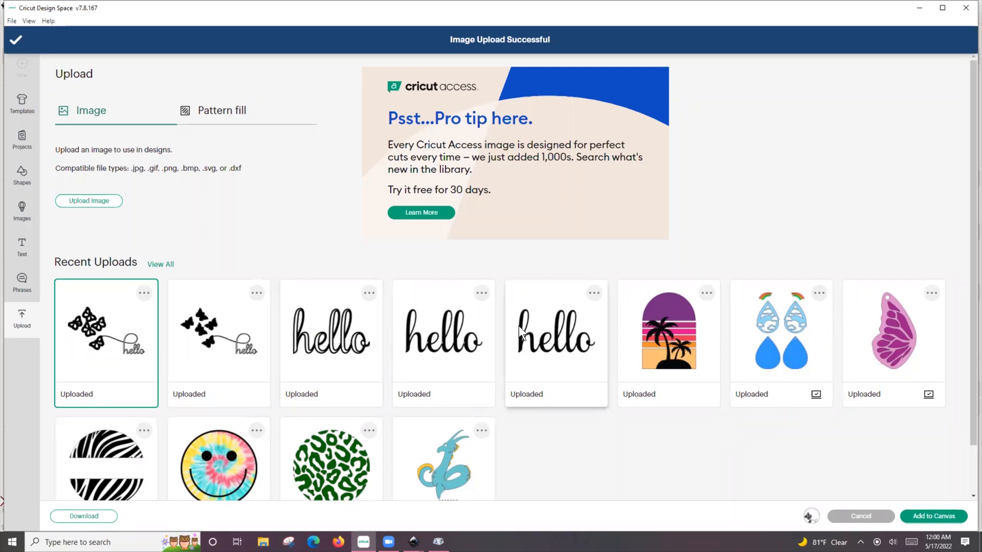
Add hellobutterflies1 to the canvas and move it aside from the earlier design.
left_click(932, 515)
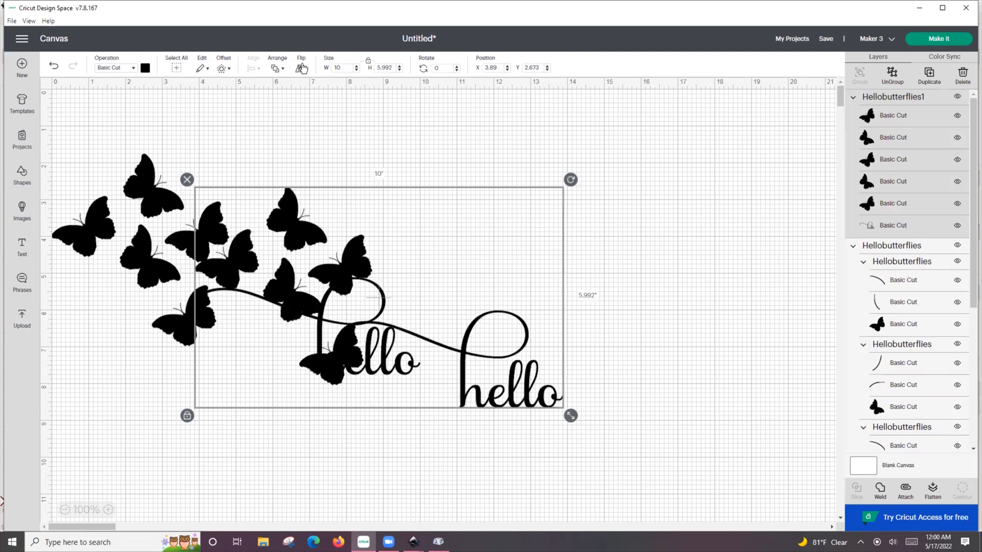
left_click_drag(375, 295, 533, 216)
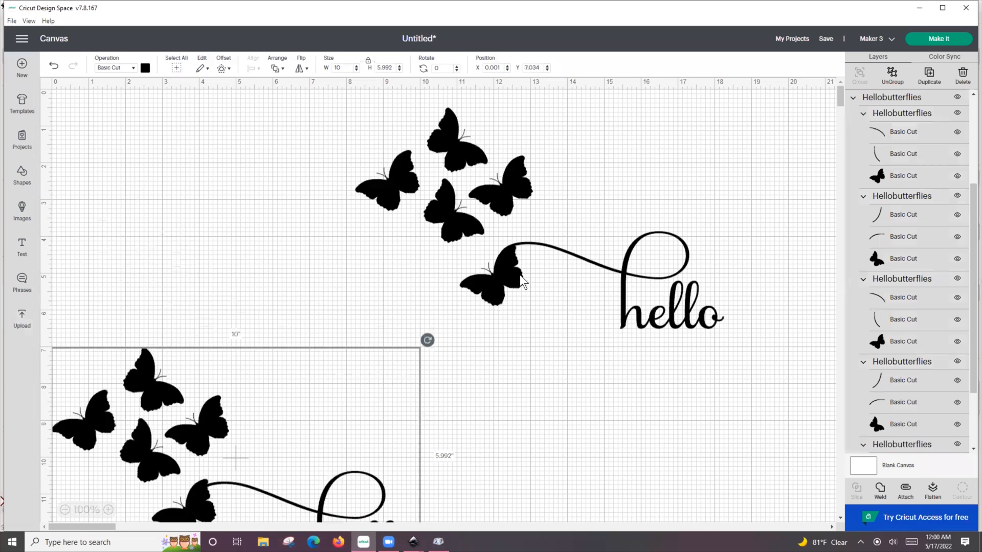
mouse_move(484, 404)
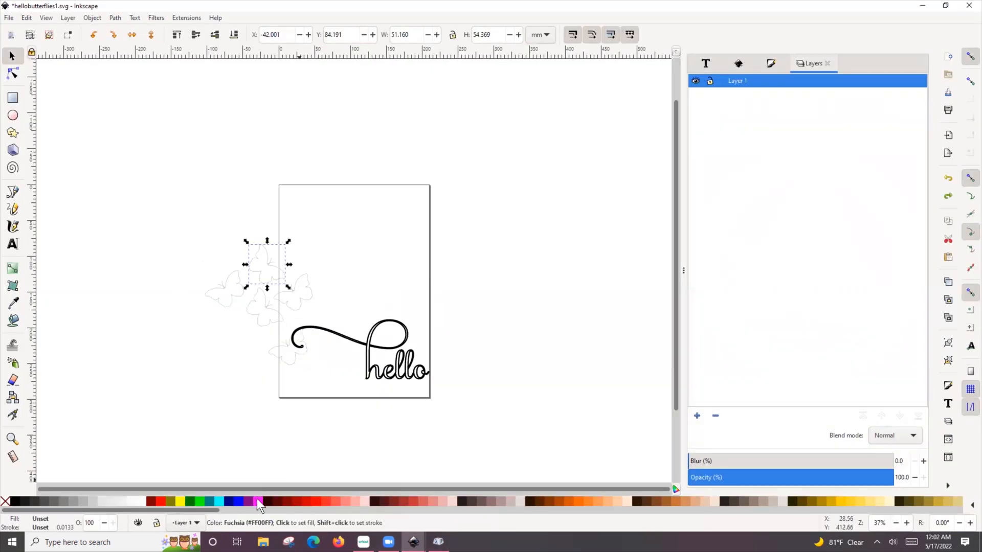
Fill four butterflies with the Fuchsia, Purple, Green and Blue palette swatches.
left_click(259, 502)
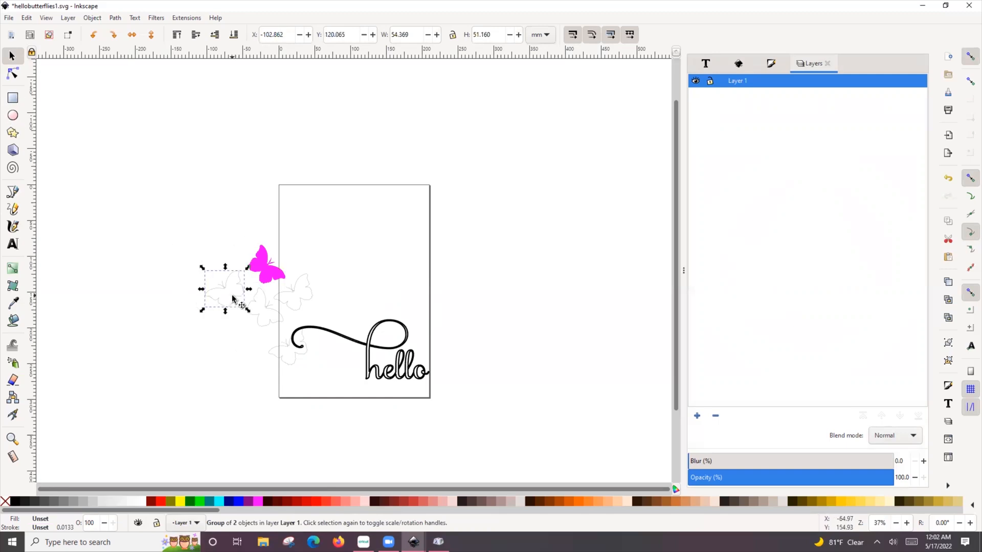
left_click(246, 501)
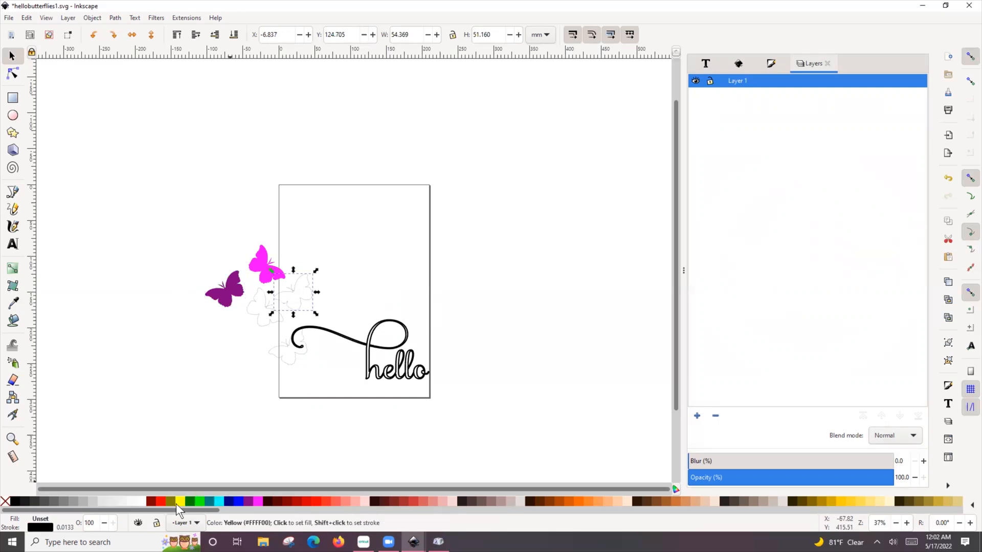
left_click(180, 501)
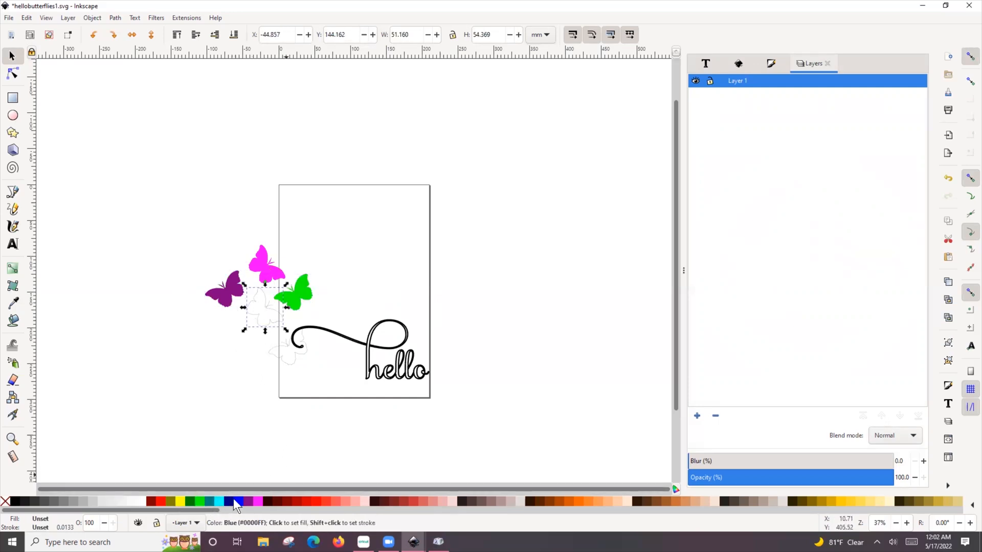
left_click(235, 501)
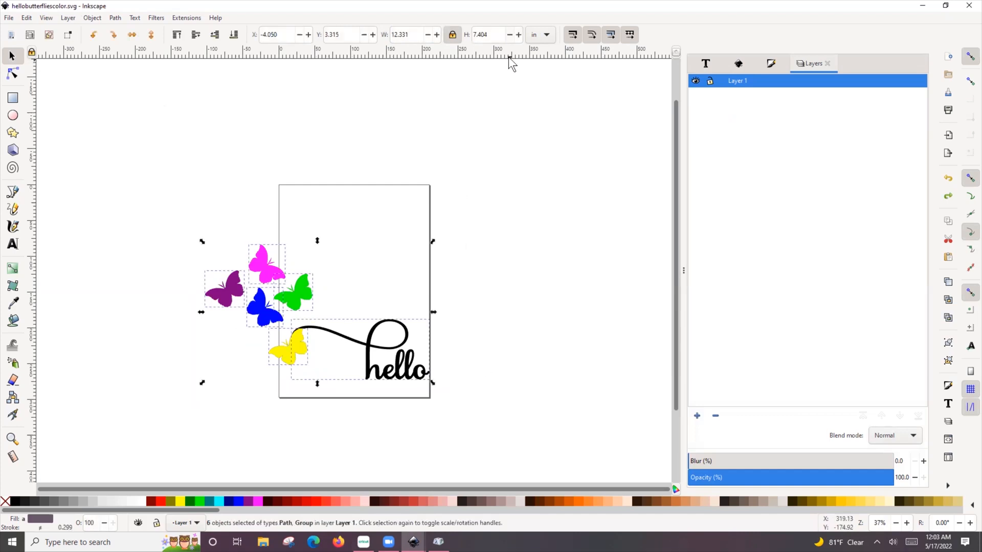
mouse_move(425, 41)
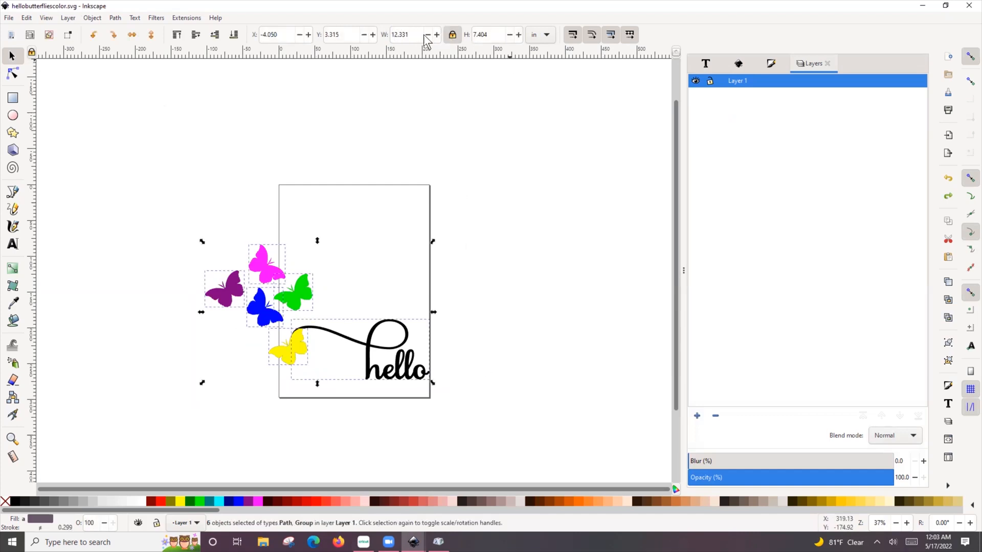
Narrow the whole design and move the hello swash back against the yellow butterfly.
left_click(404, 35)
type("6.331")
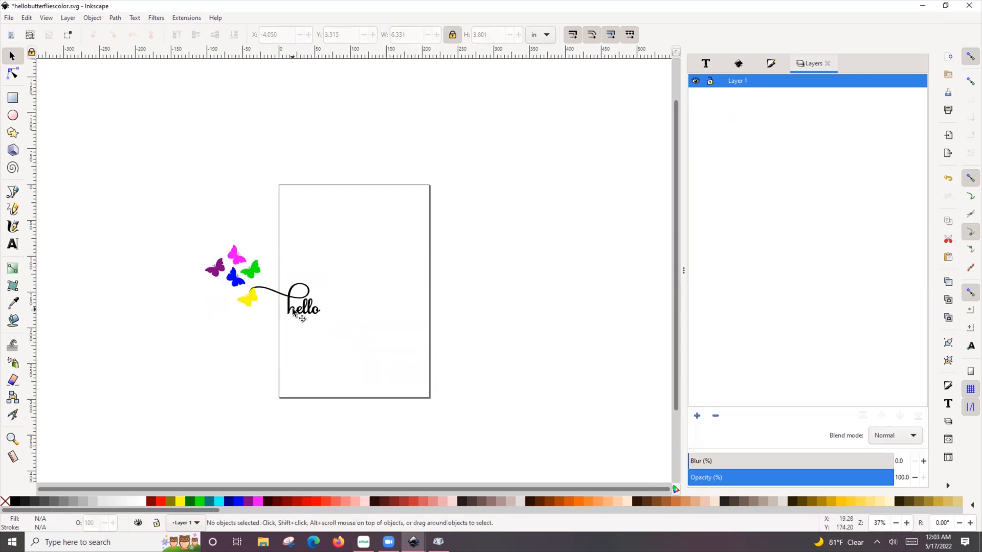
left_click_drag(303, 306, 395, 322)
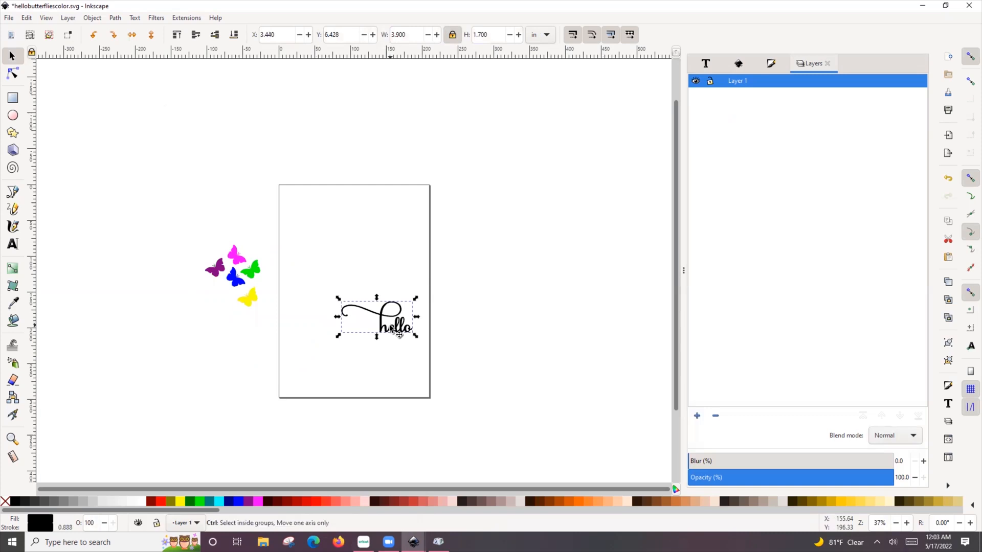
Save the design as hellobutterfliescolor, replacing the existing file.
left_click(9, 17)
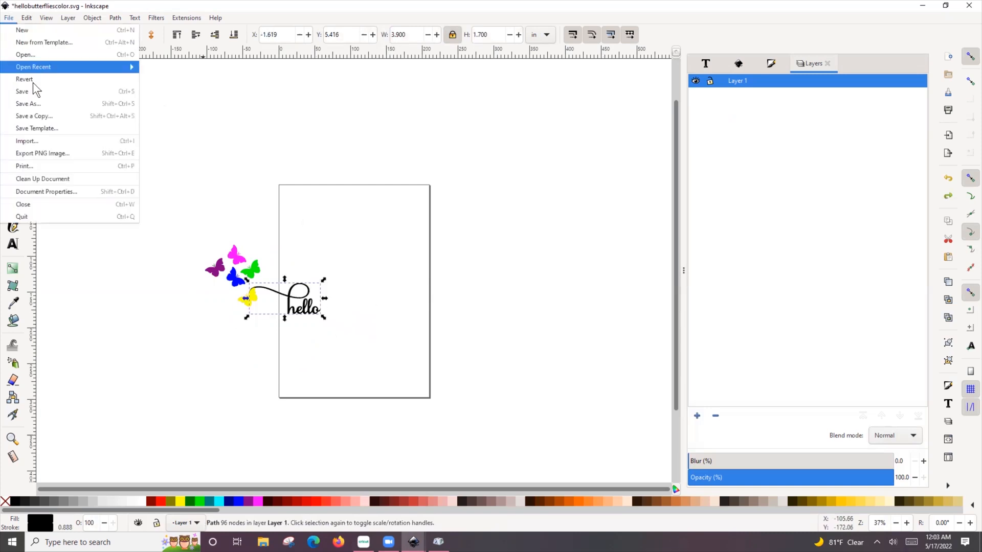
left_click(29, 104)
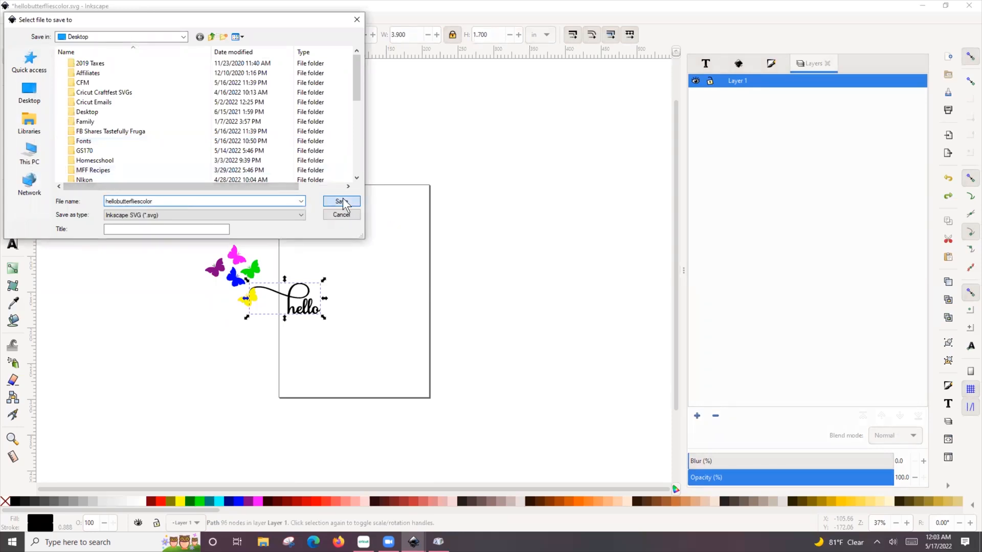
left_click(341, 201)
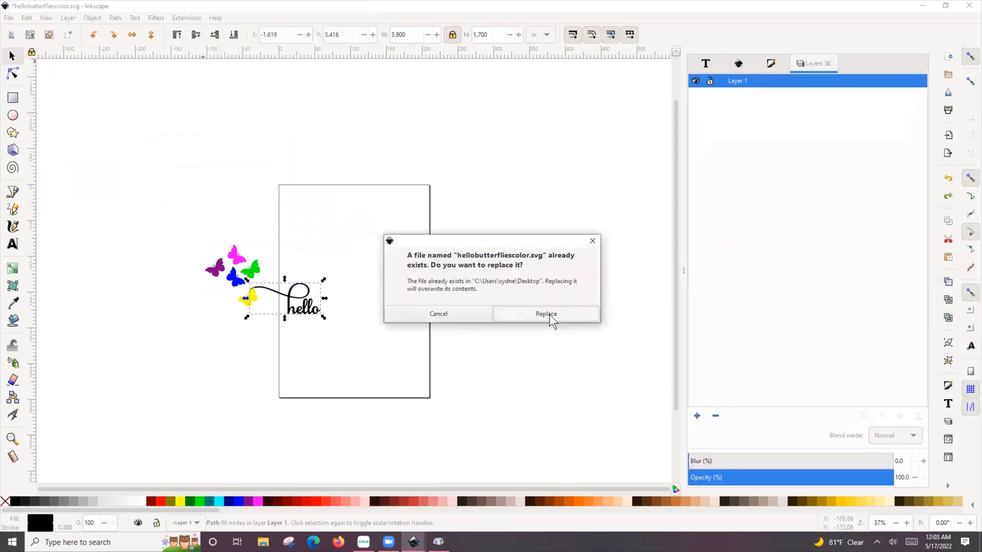
left_click(545, 314)
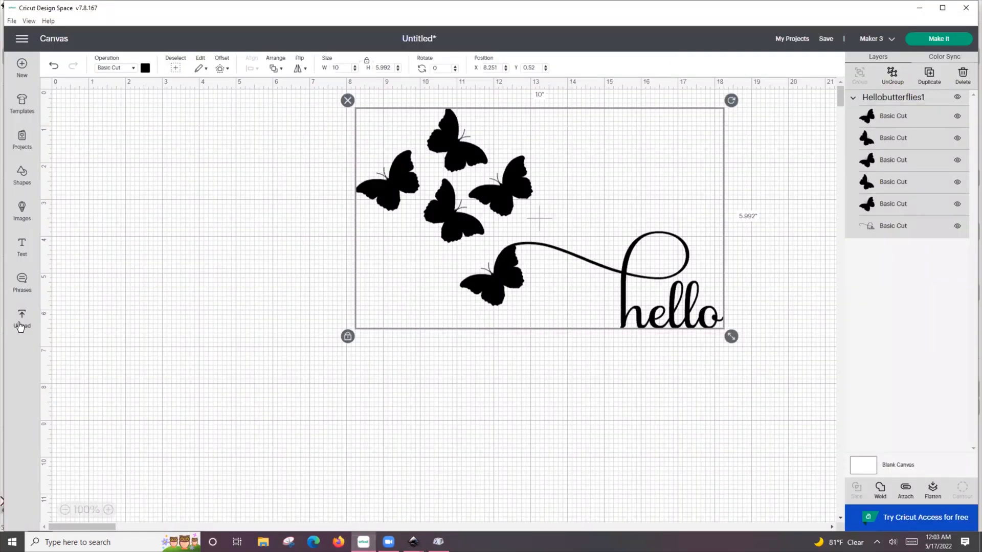
Upload hellobutterfliescolor and add the coloured six-layer design to the Cricut canvas.
left_click(21, 319)
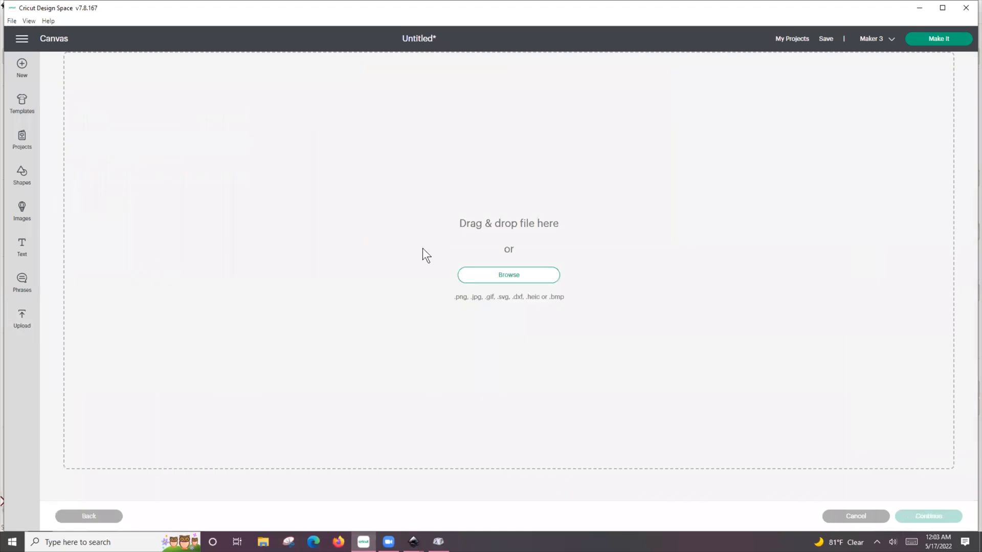
left_click(508, 274)
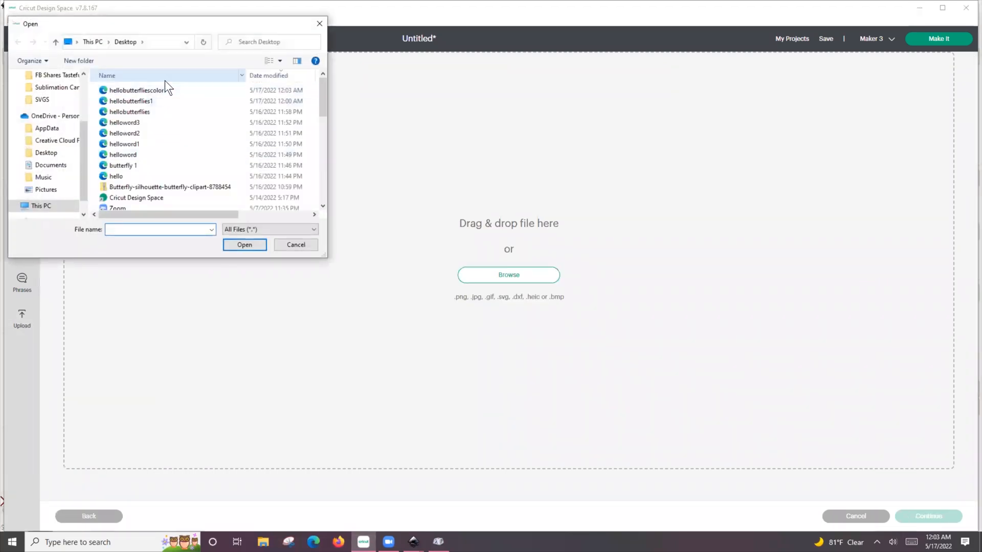
left_click(294, 245)
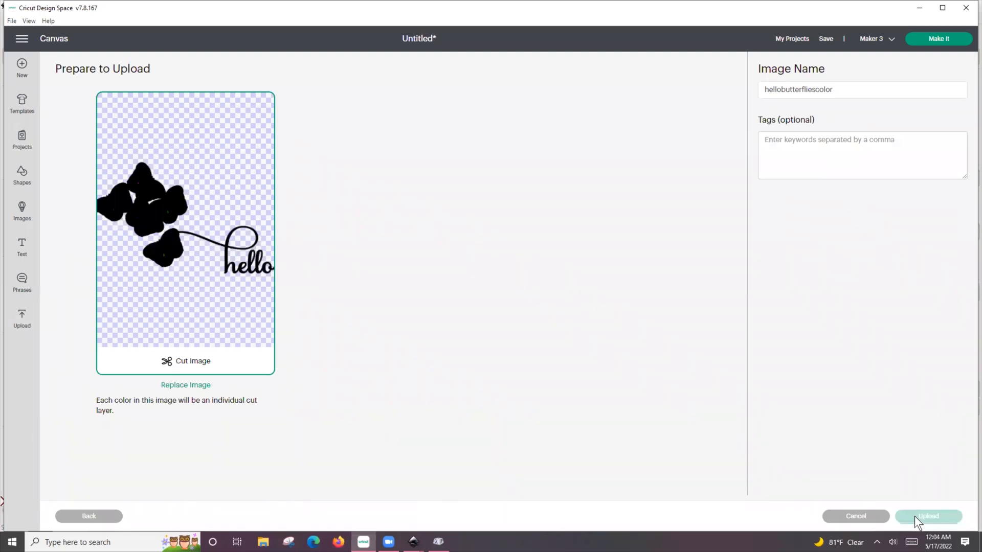
left_click(928, 516)
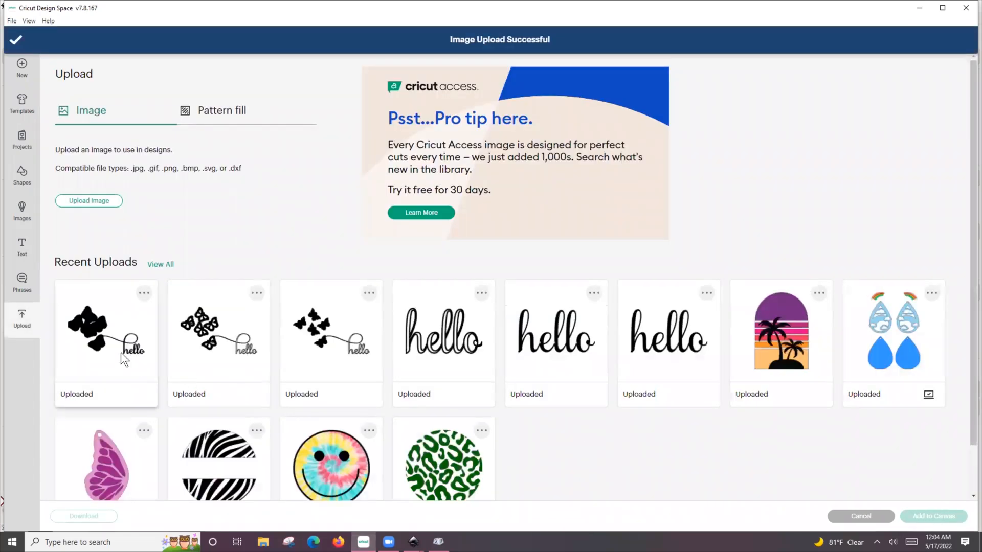
left_click(105, 331)
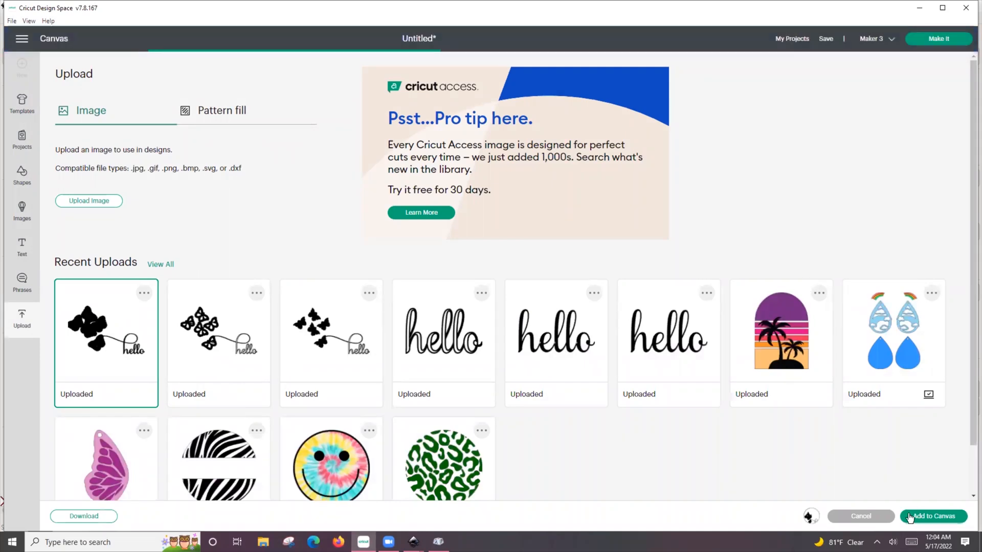
left_click(933, 516)
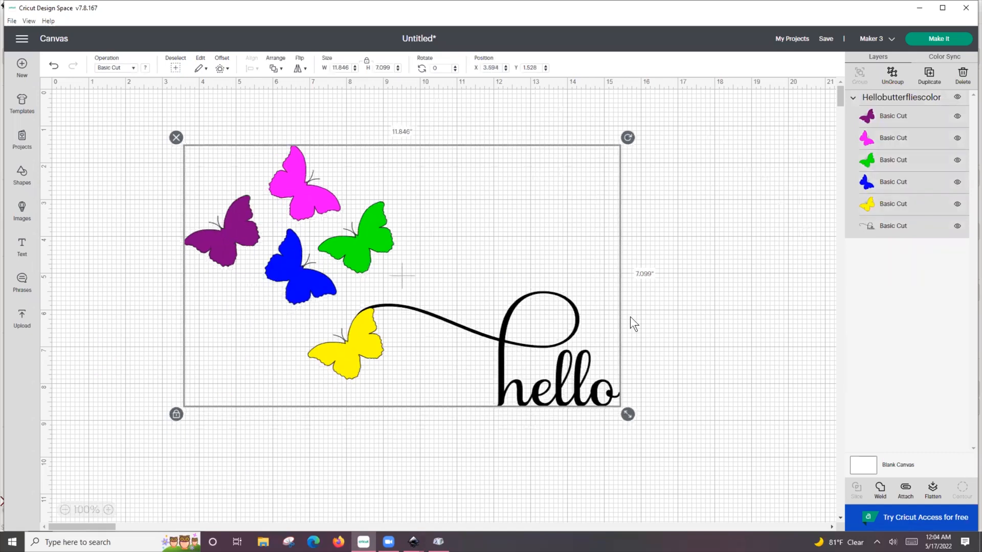
mouse_move(938, 38)
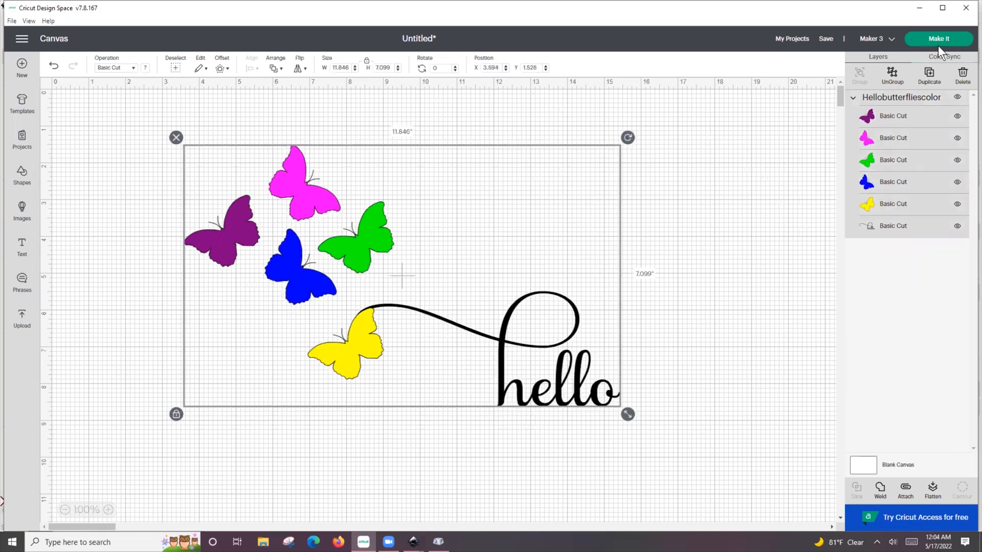